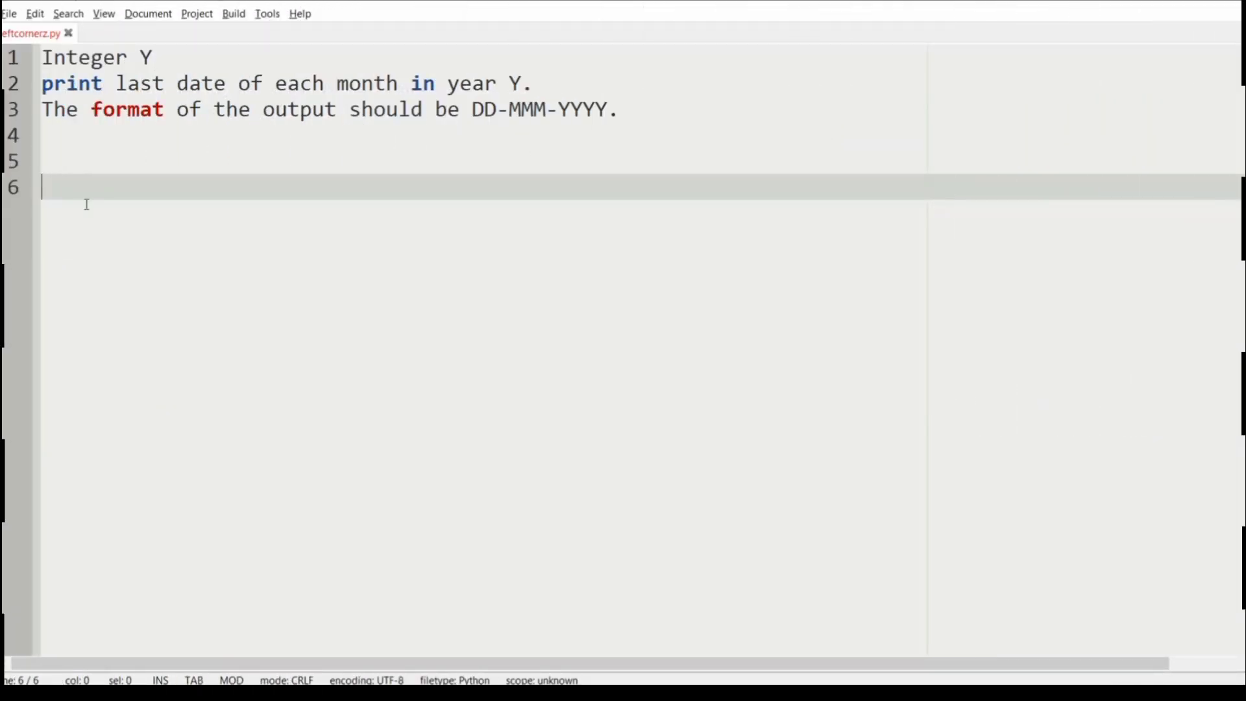
Step: Review the problem lines (Integer Y input, month-end output) and bring up the Notepad sample output
left_click(151, 56)
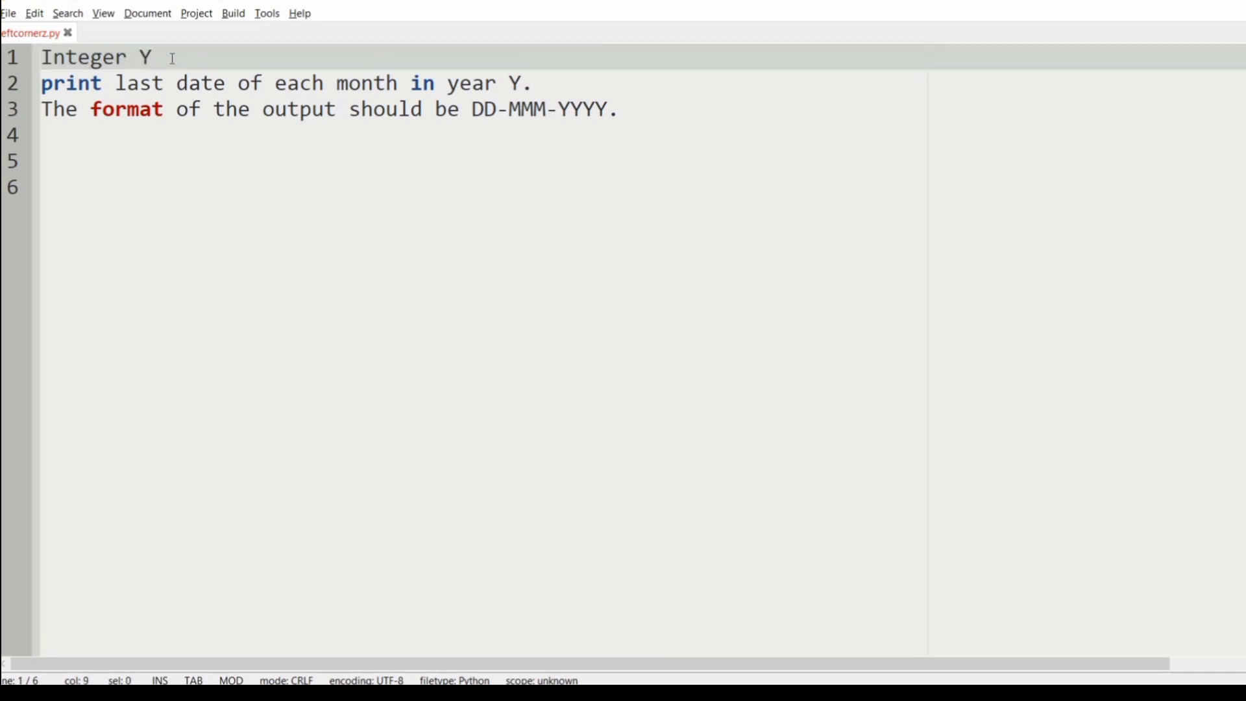
mouse_move(114, 84)
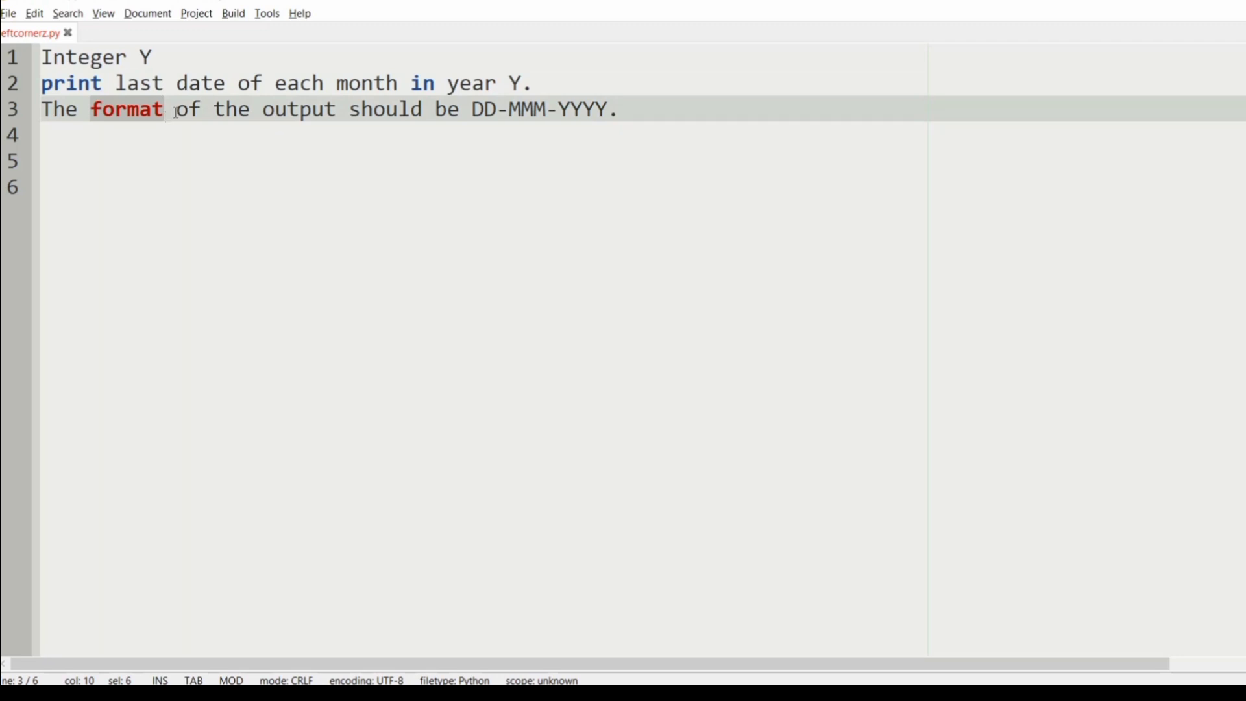
left_click(475, 110)
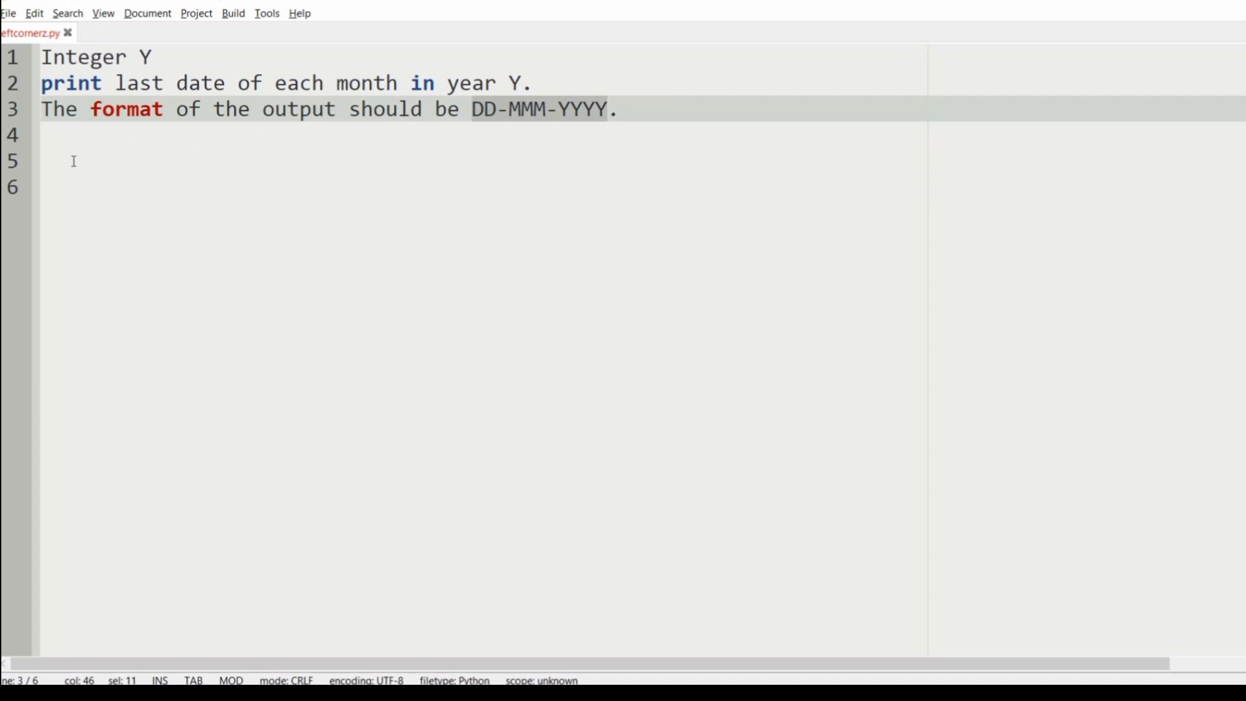
left_click(55, 186)
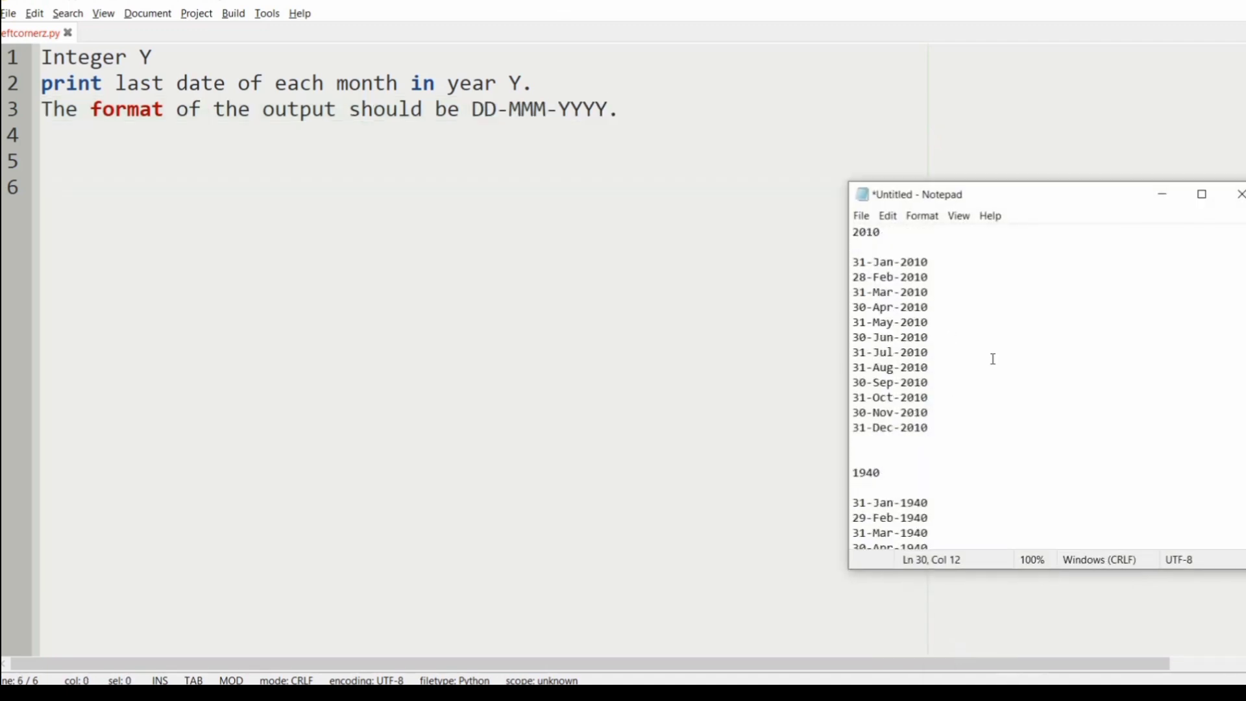
Step: Copy the sample year 2010 from Notepad onto line 6 of the script
double_click(865, 231)
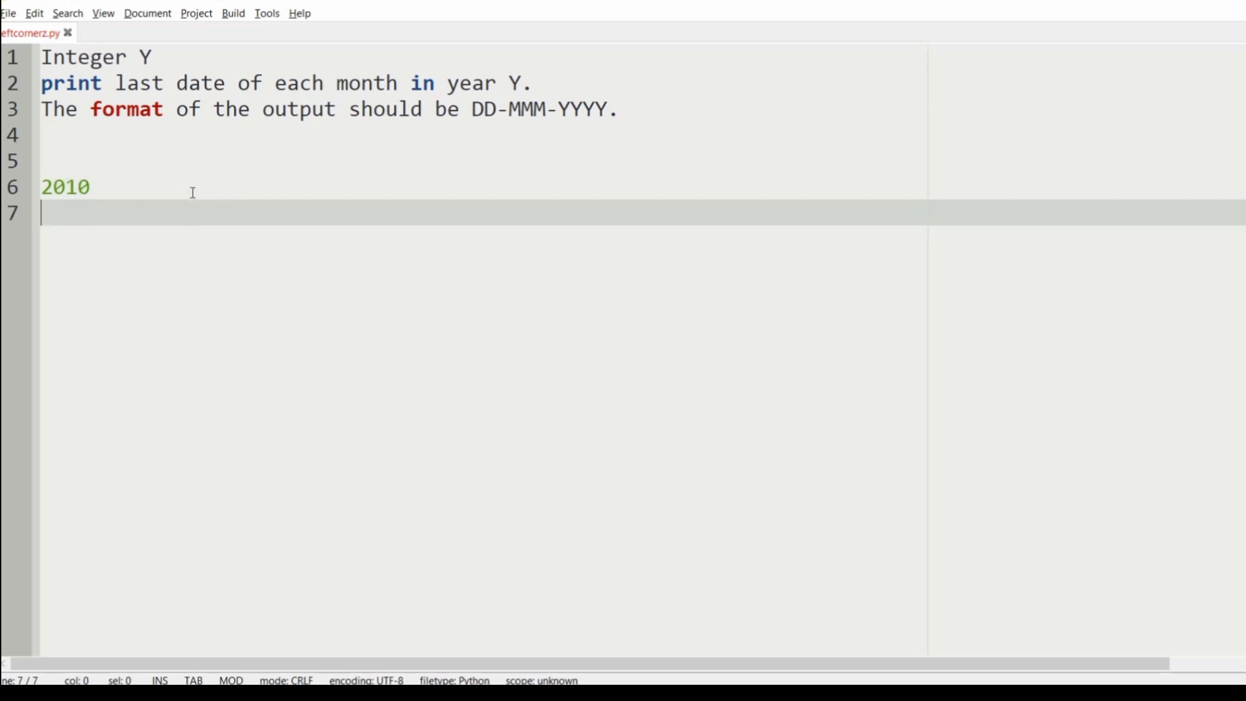
Step: Note under 2010: 'Not a leap Year.' and 'last date feb=28', ending on a new line
type("No")
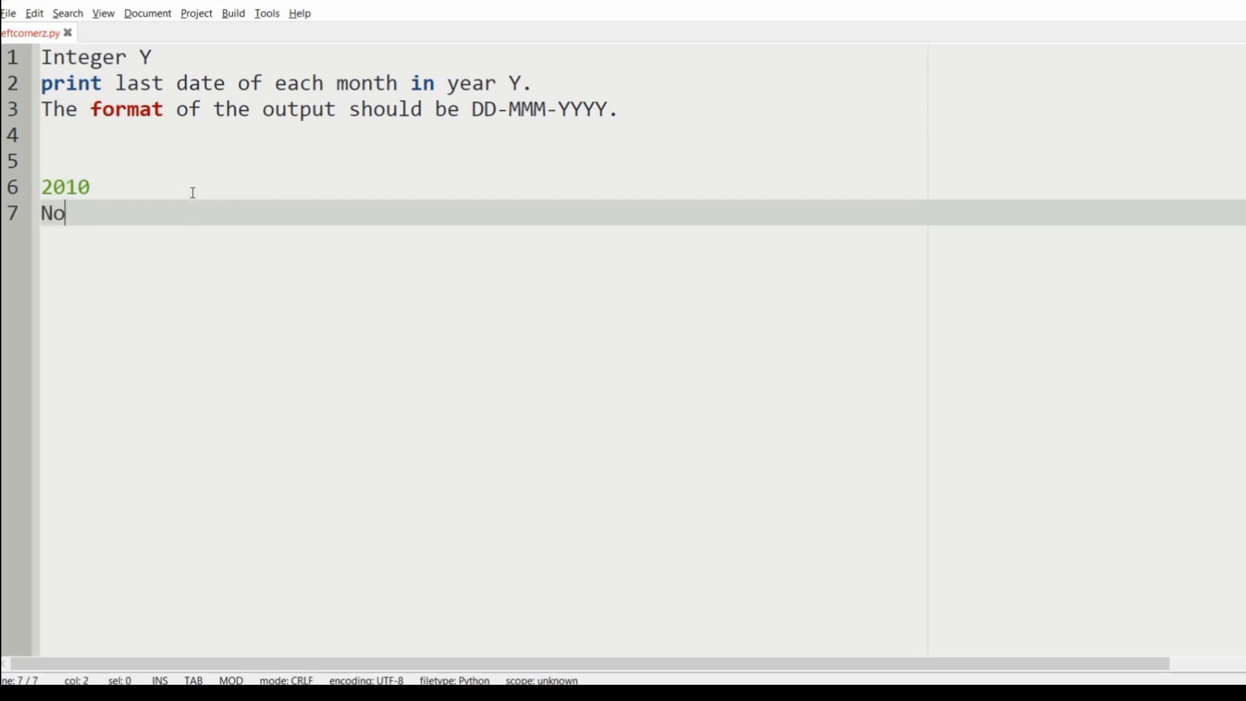
type("t a leap")
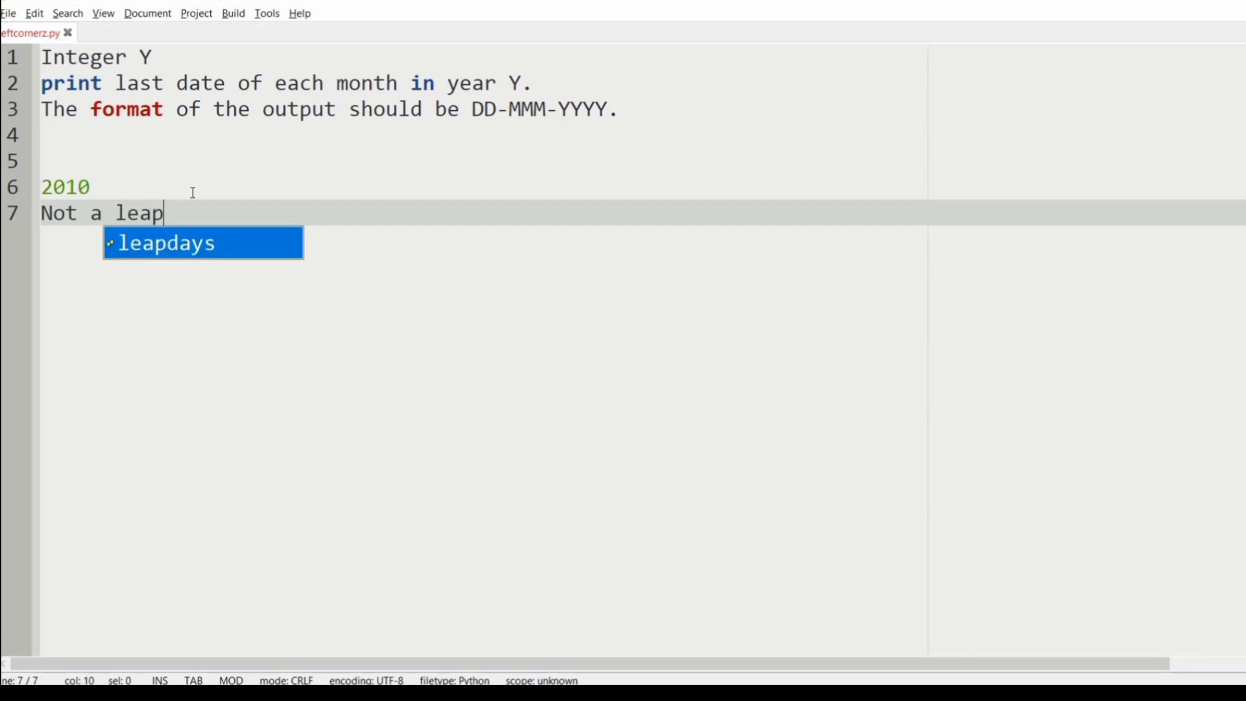
type("Year.")
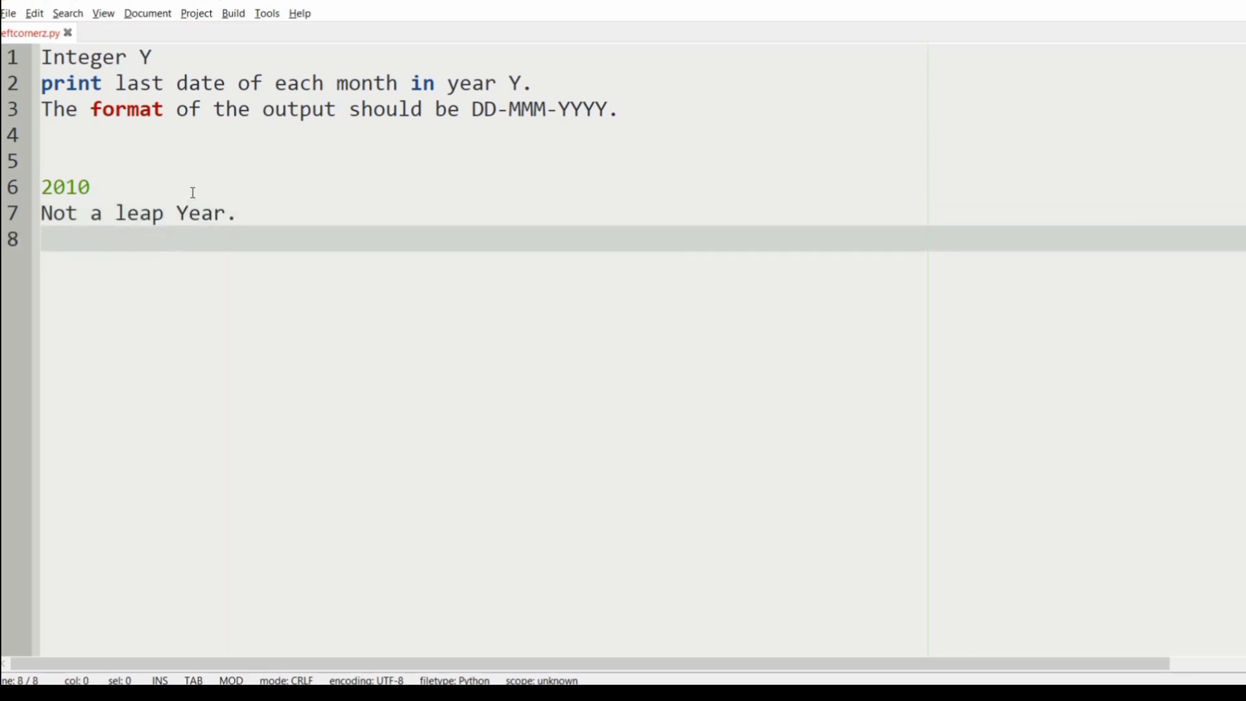
type("last d")
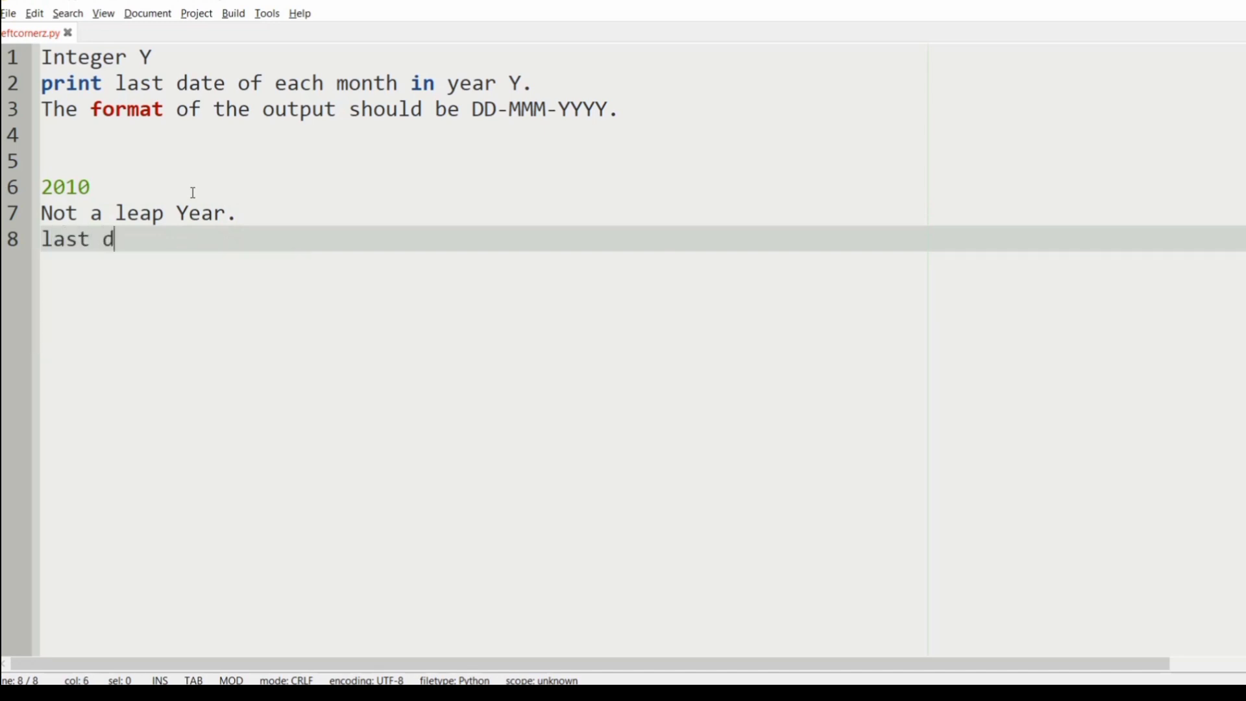
type("ate feb")
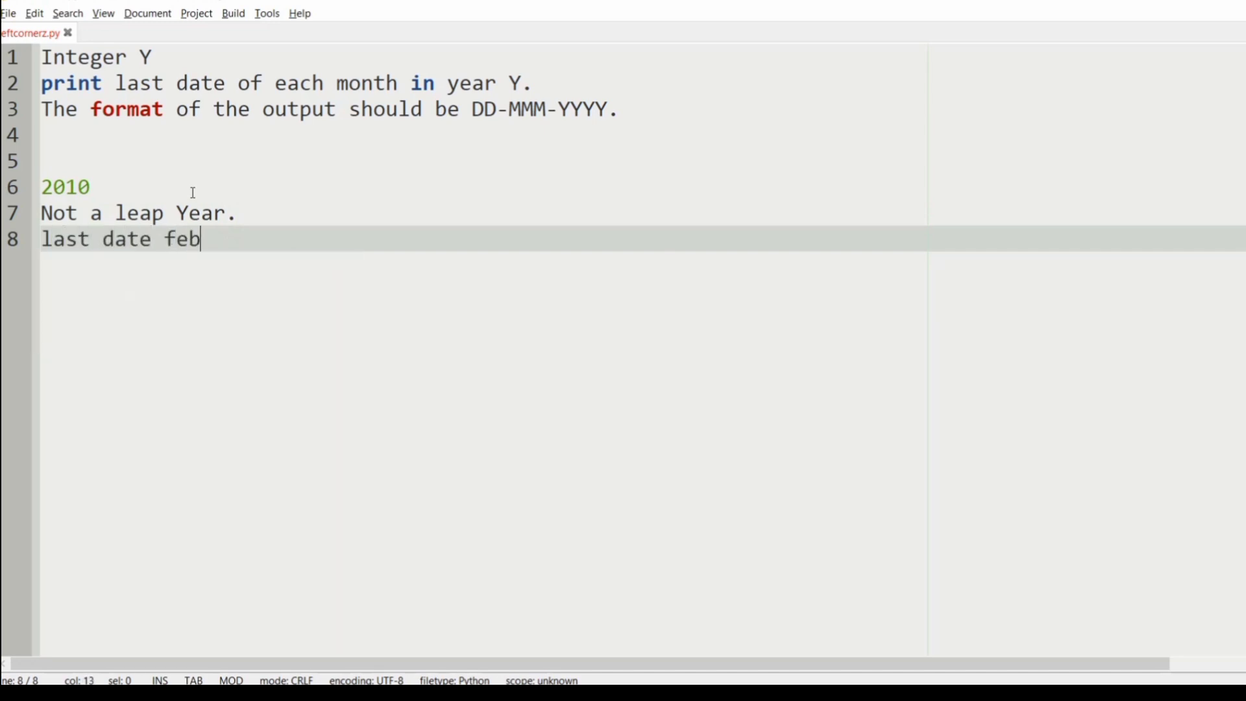
type("=28")
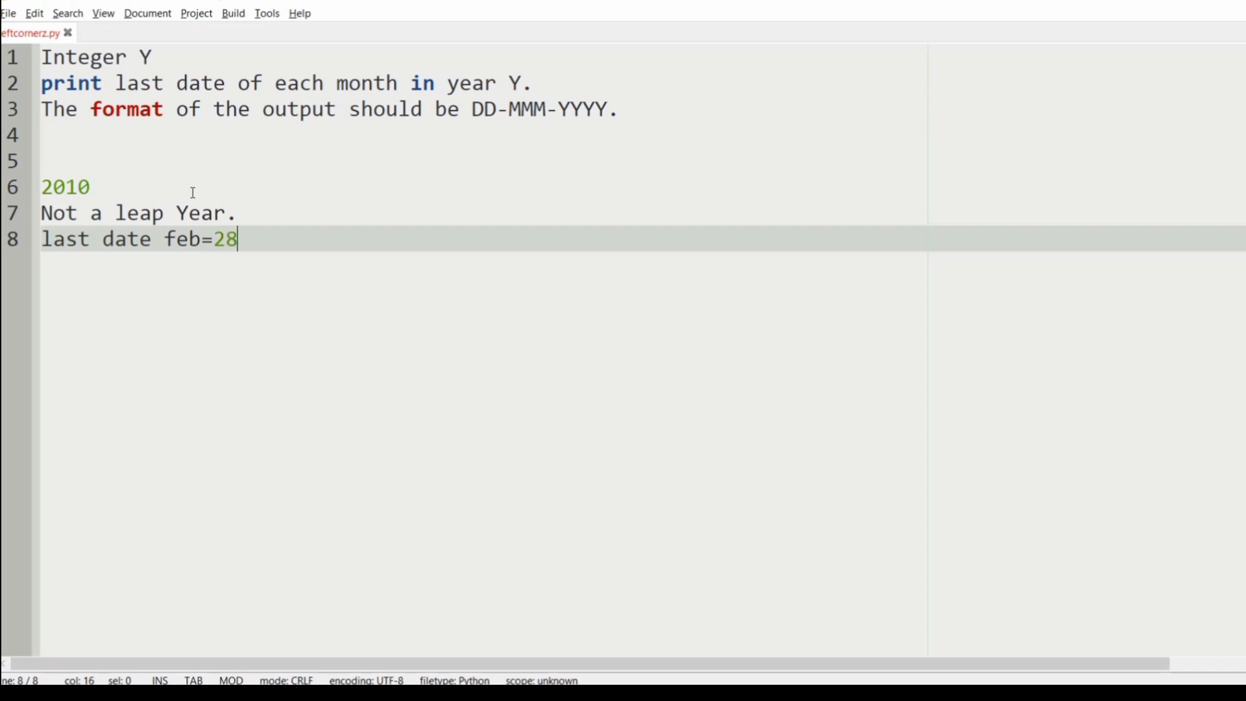
key("Return")
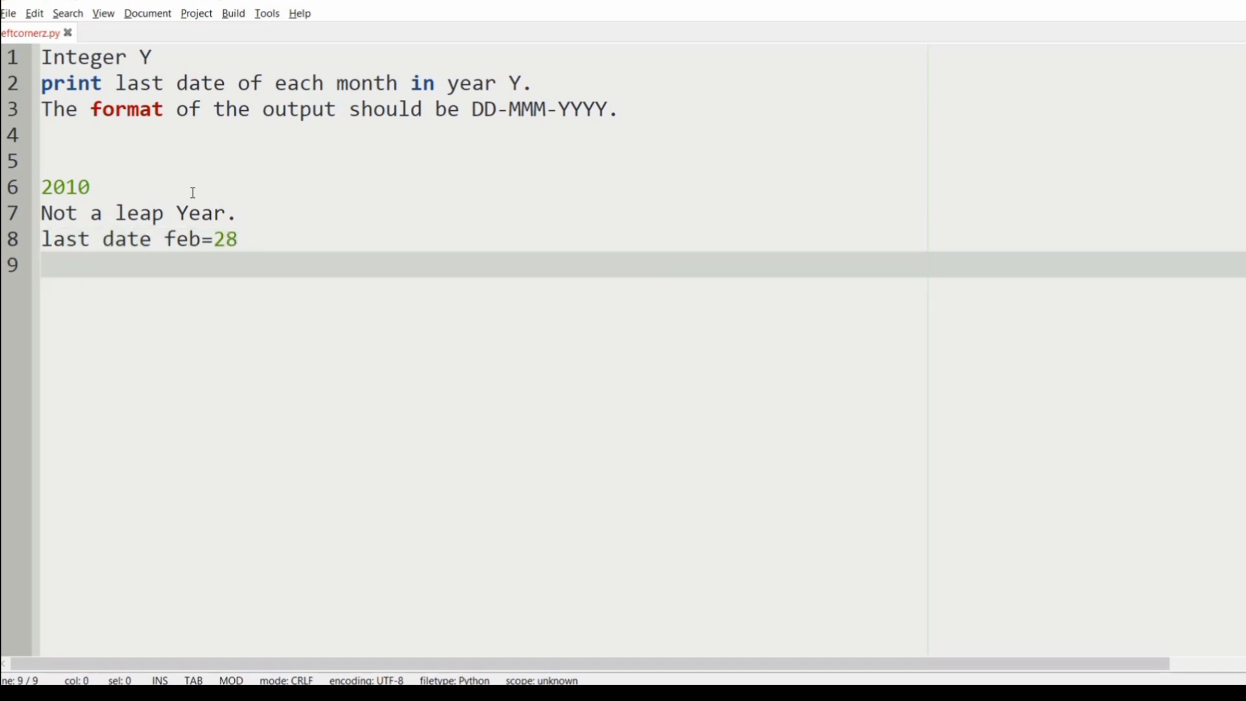
Step: List 31-Jan-2010, 28-Feb-2010, 31-Mar-2010 and 30-Apr-2010, fixing a stray character in April
type("31-")
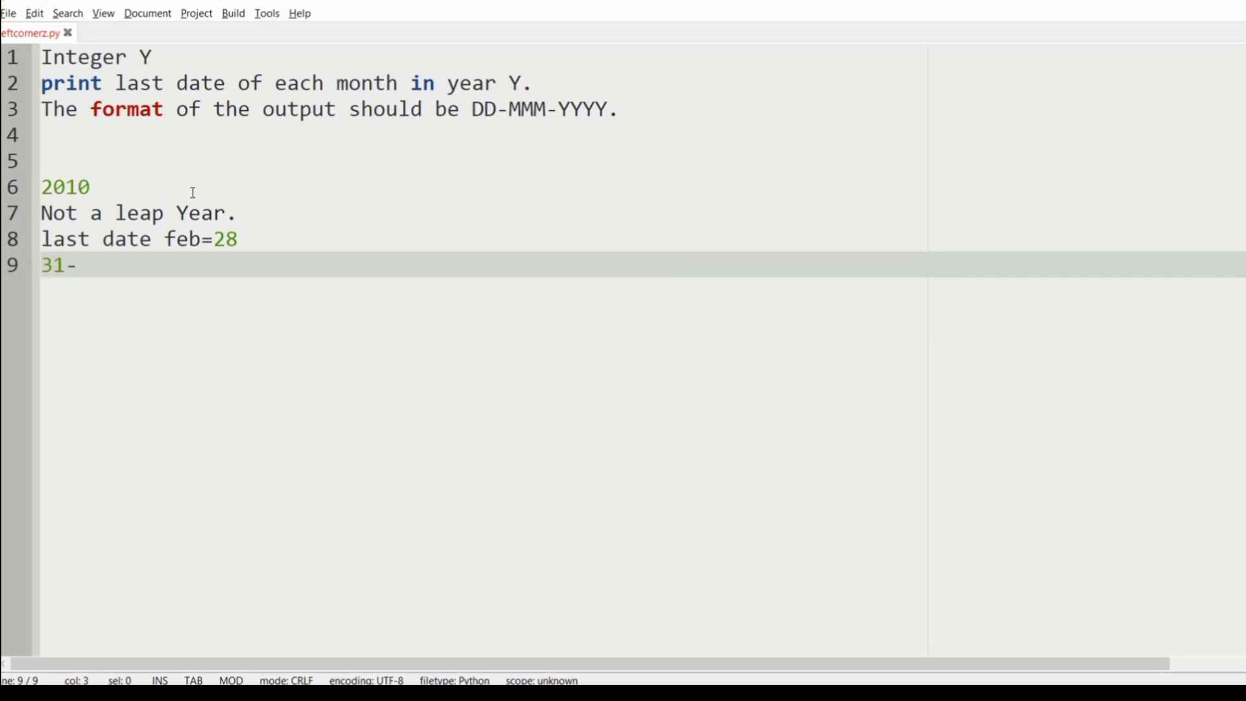
type("Jan-2010")
type("28-")
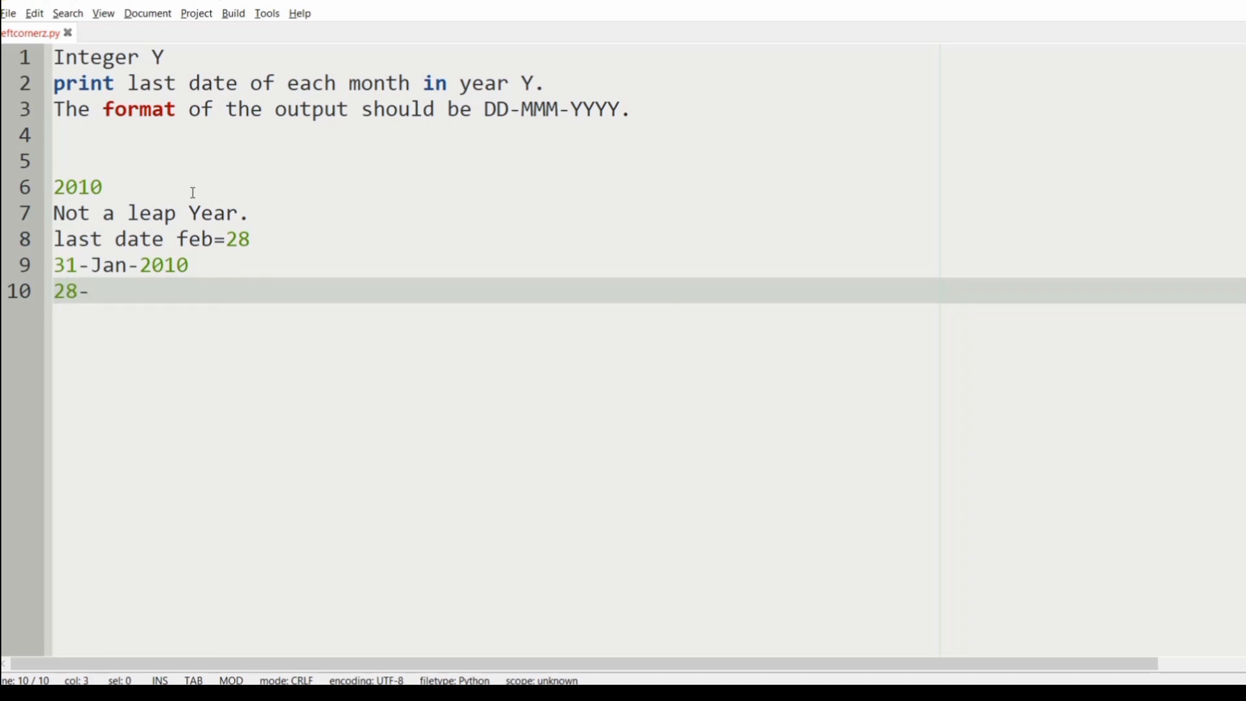
type("Feb-2010")
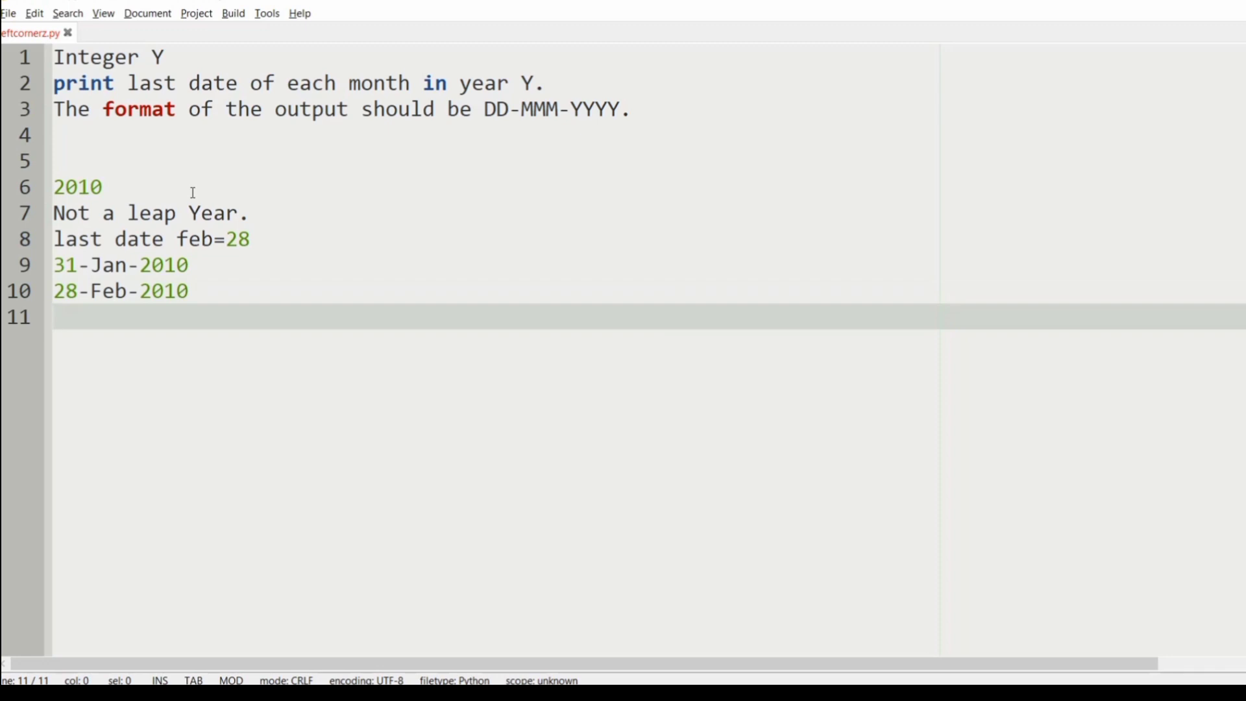
type("31")
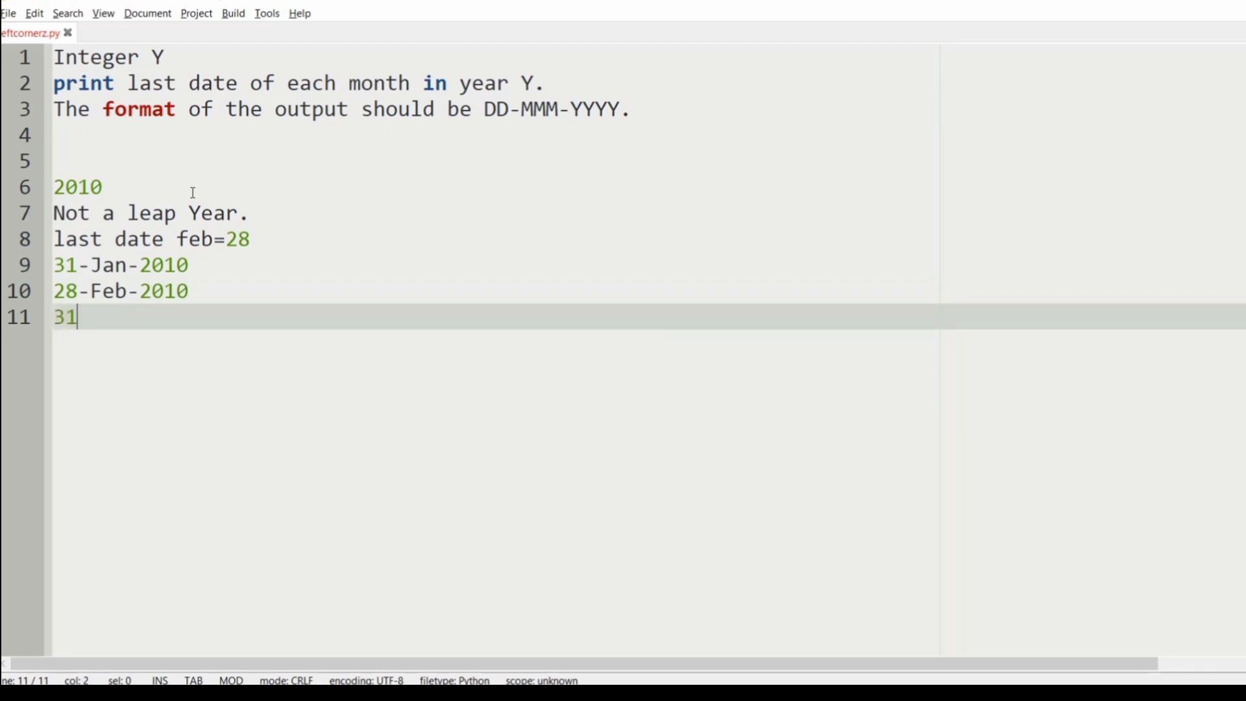
type("-Mar-2010")
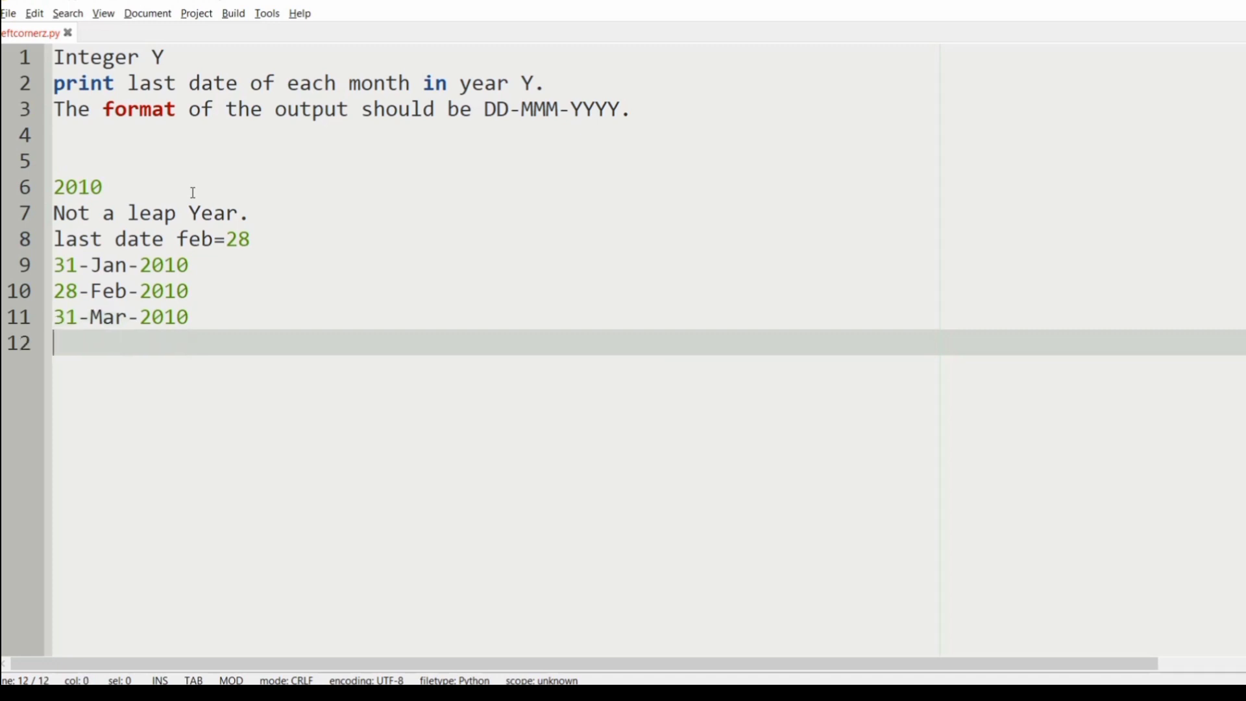
type("30")
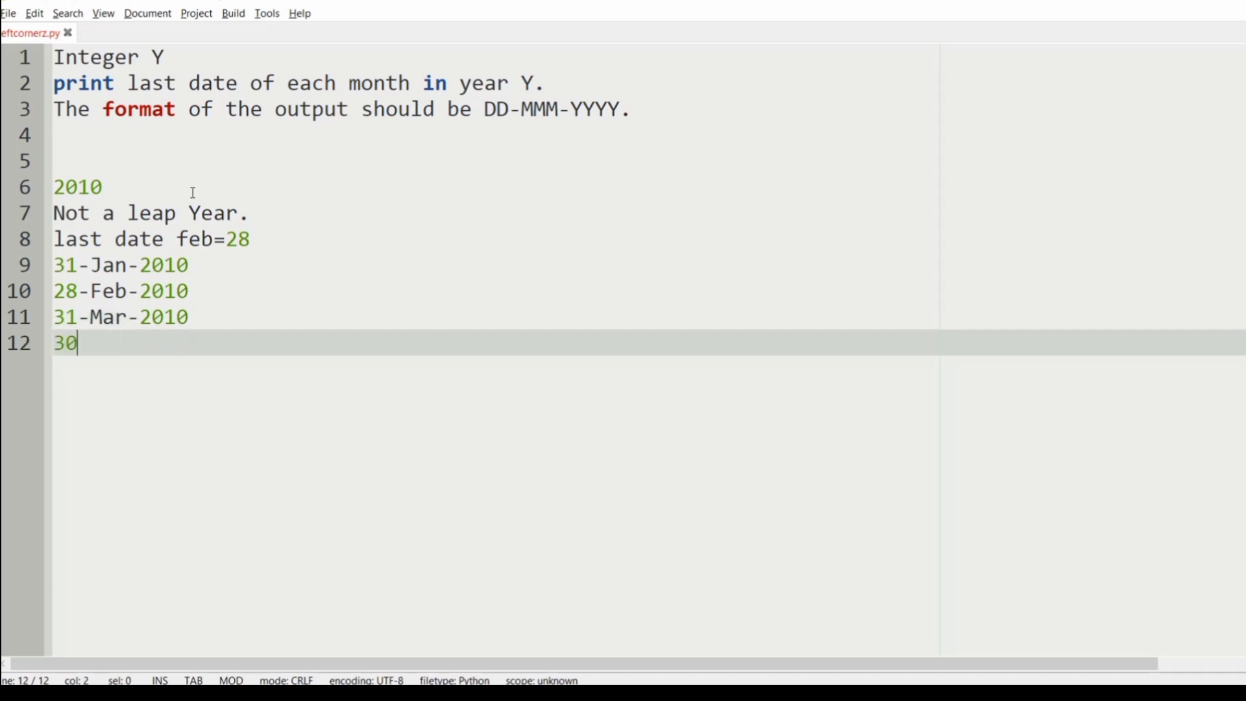
type("Apr")
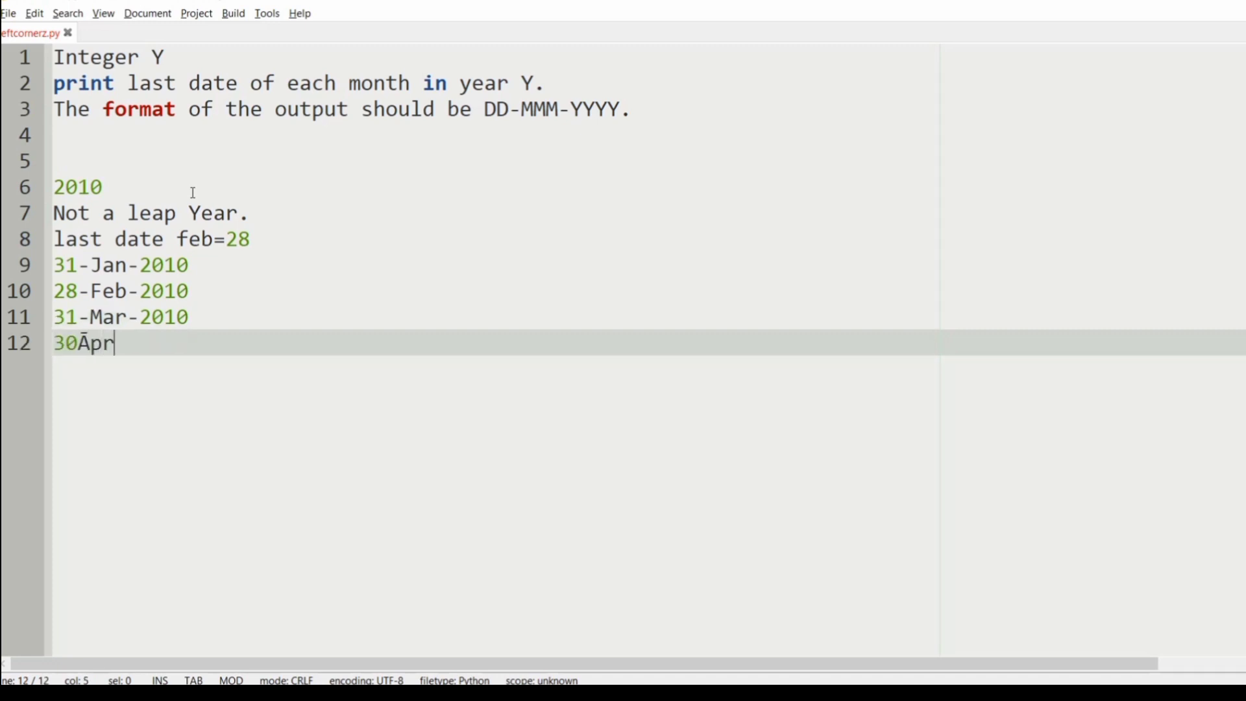
type("-2010")
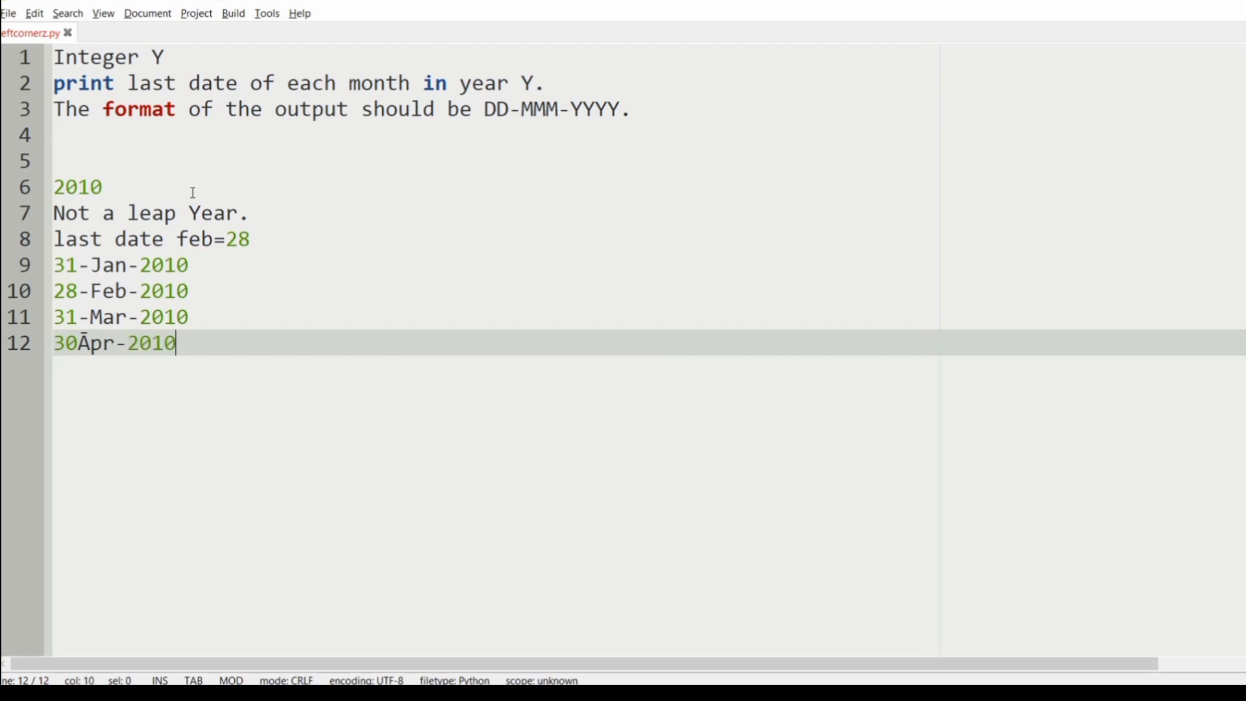
left_click(87, 343)
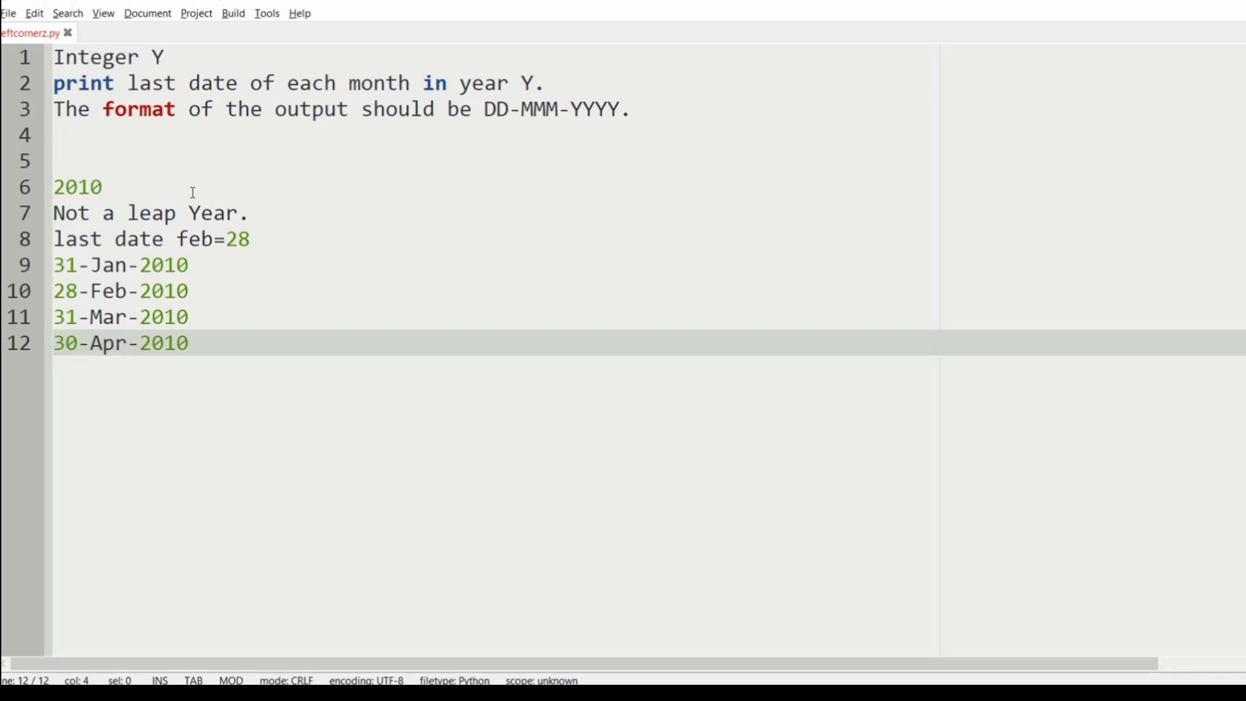
left_click(191, 342)
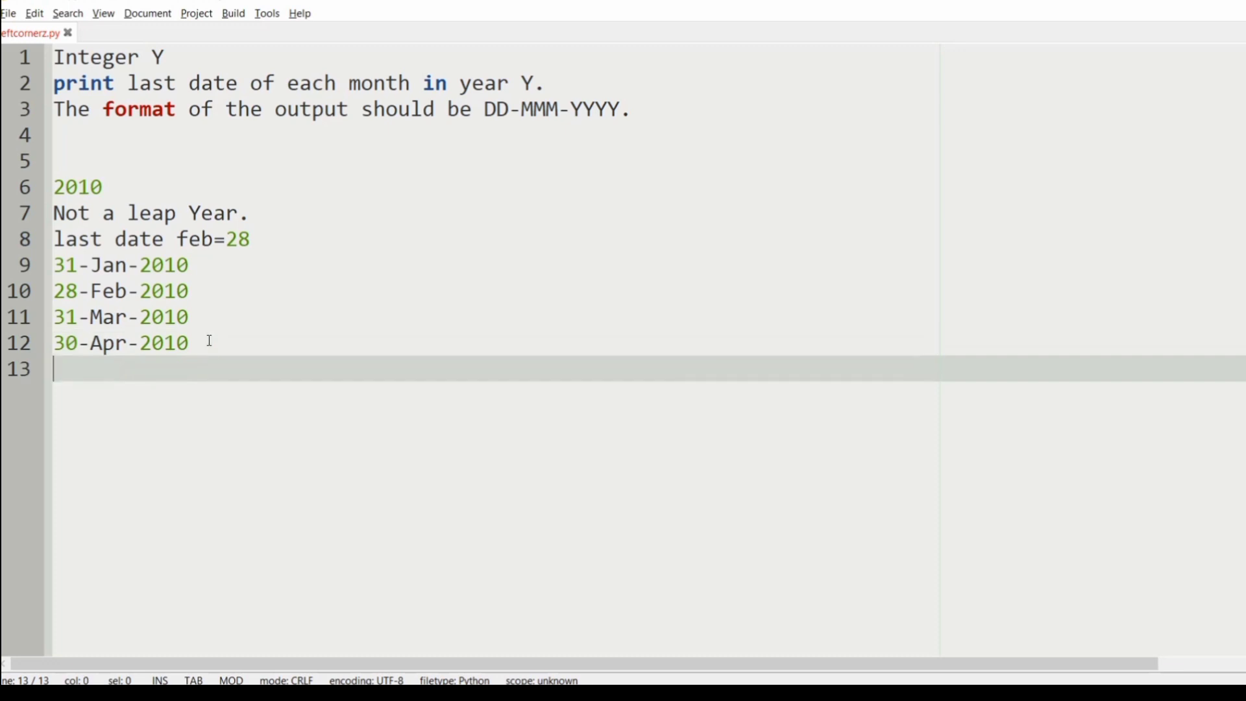
Step: List 31-May-2010, 30-Jun-2010, 31-Jul-2010 and 31-Aug-2010
type("31")
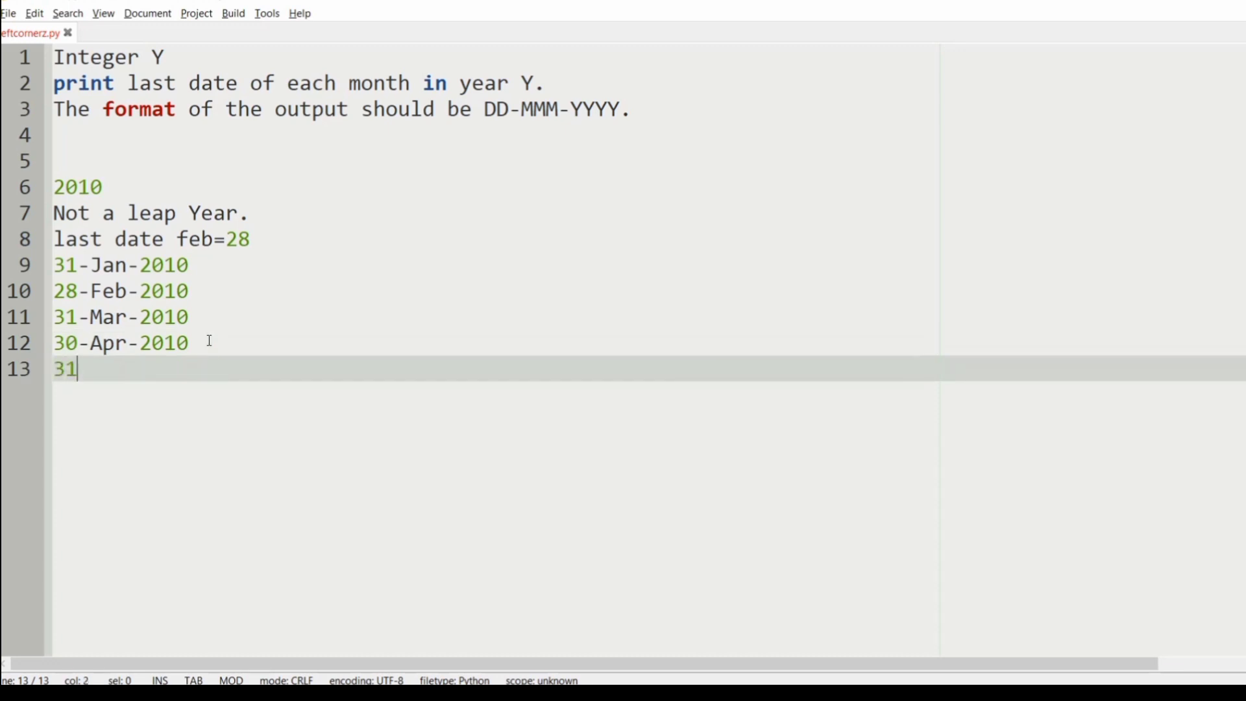
type("-")
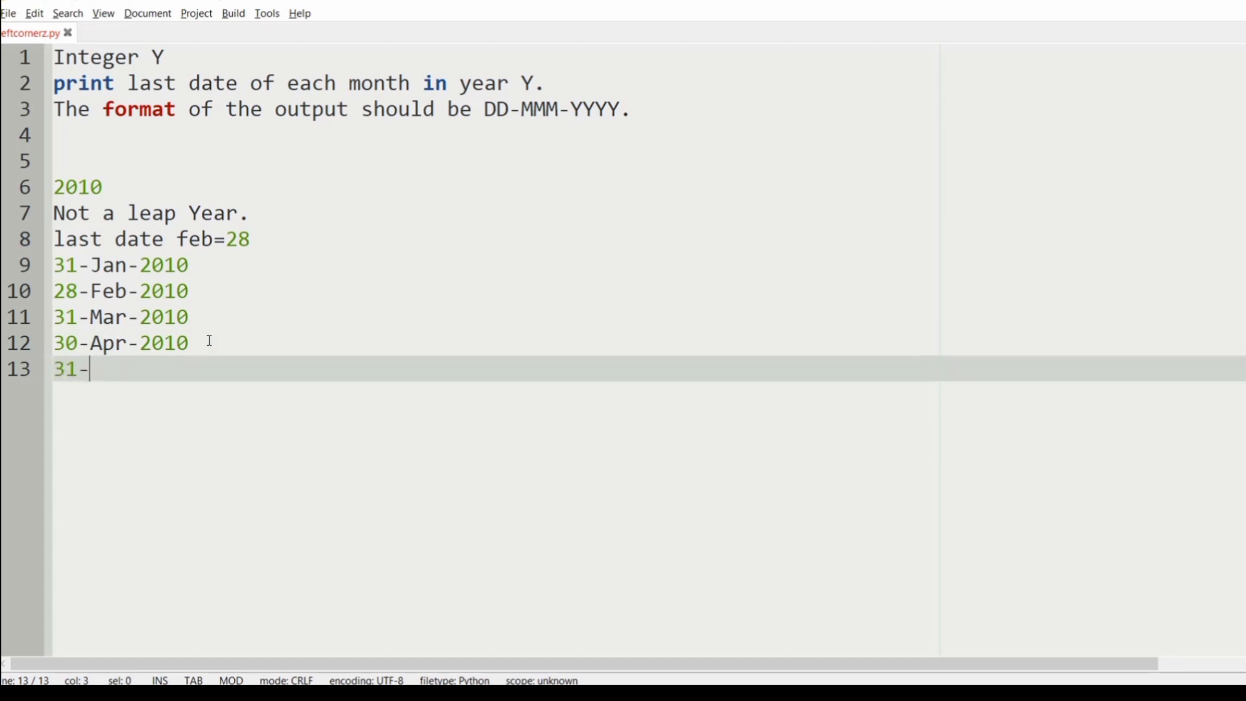
type("May-2010")
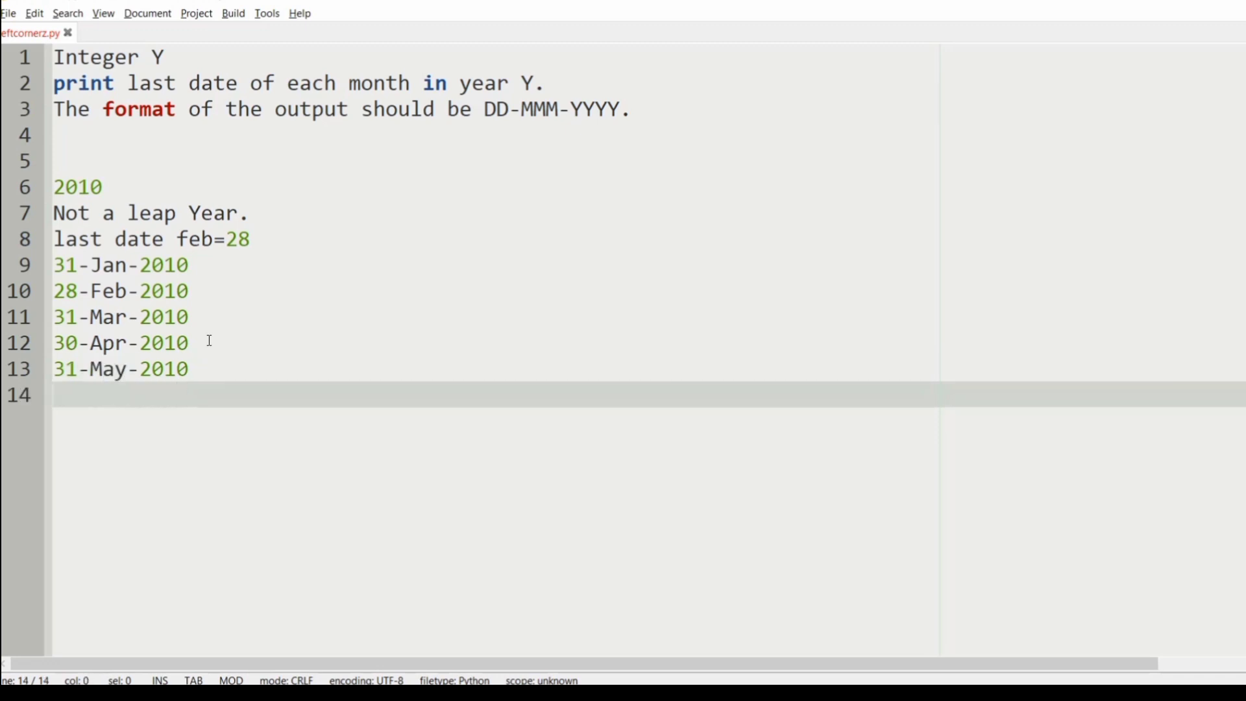
type("30-Jun-2010")
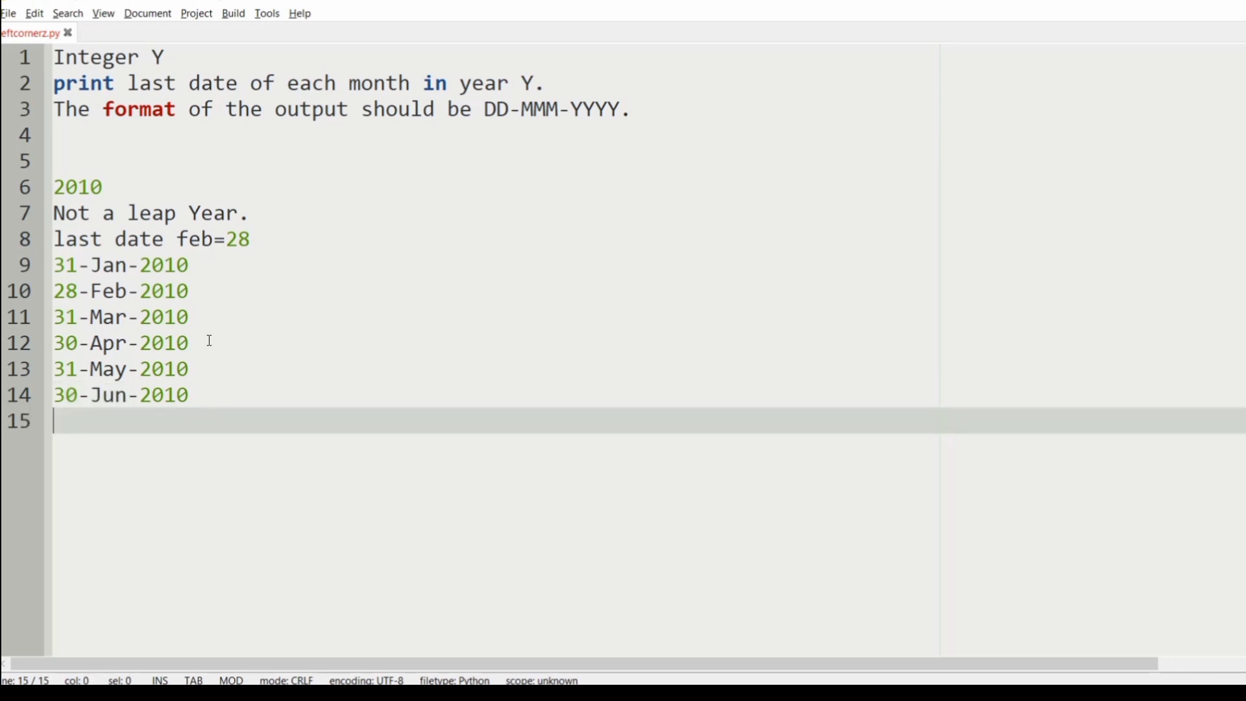
type("31-")
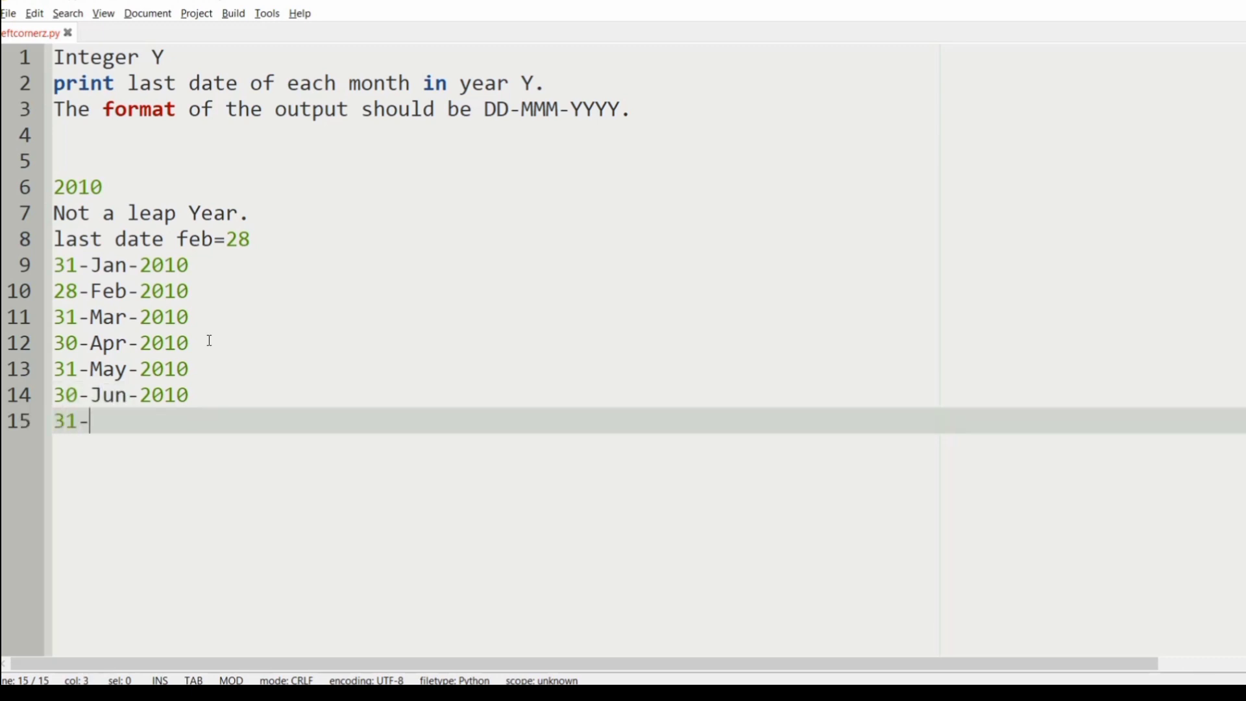
type("Jul-2010")
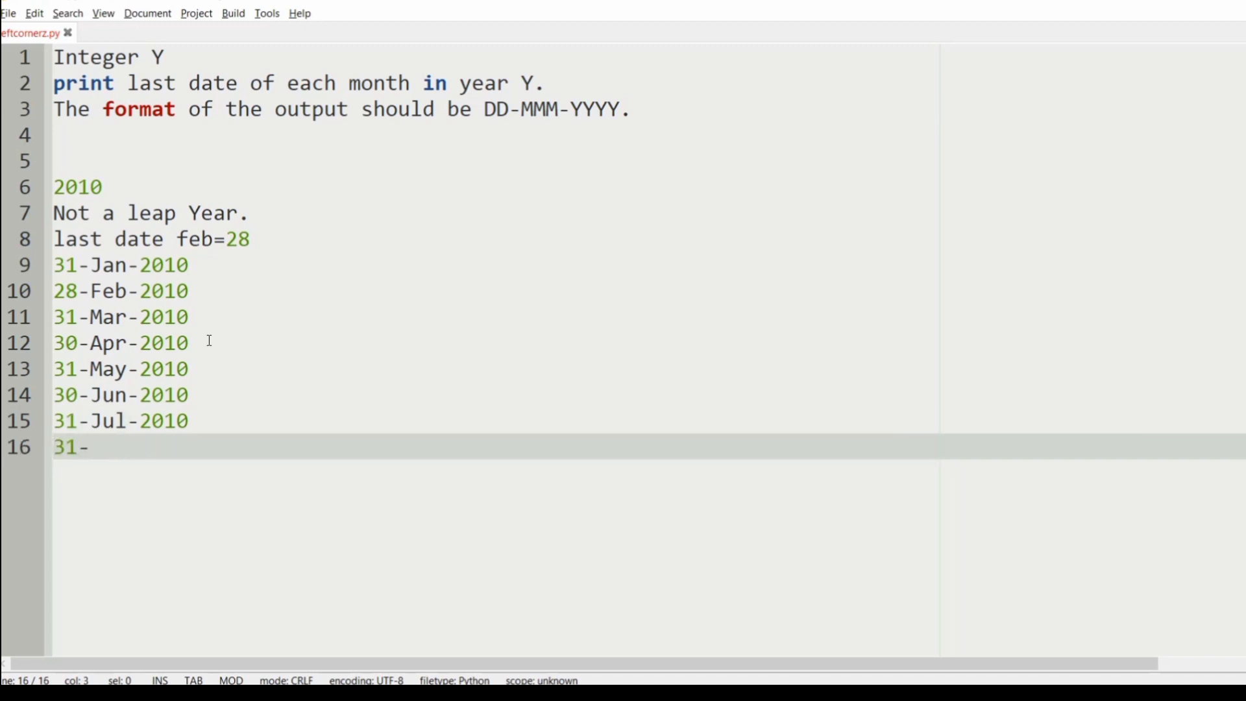
type("-A")
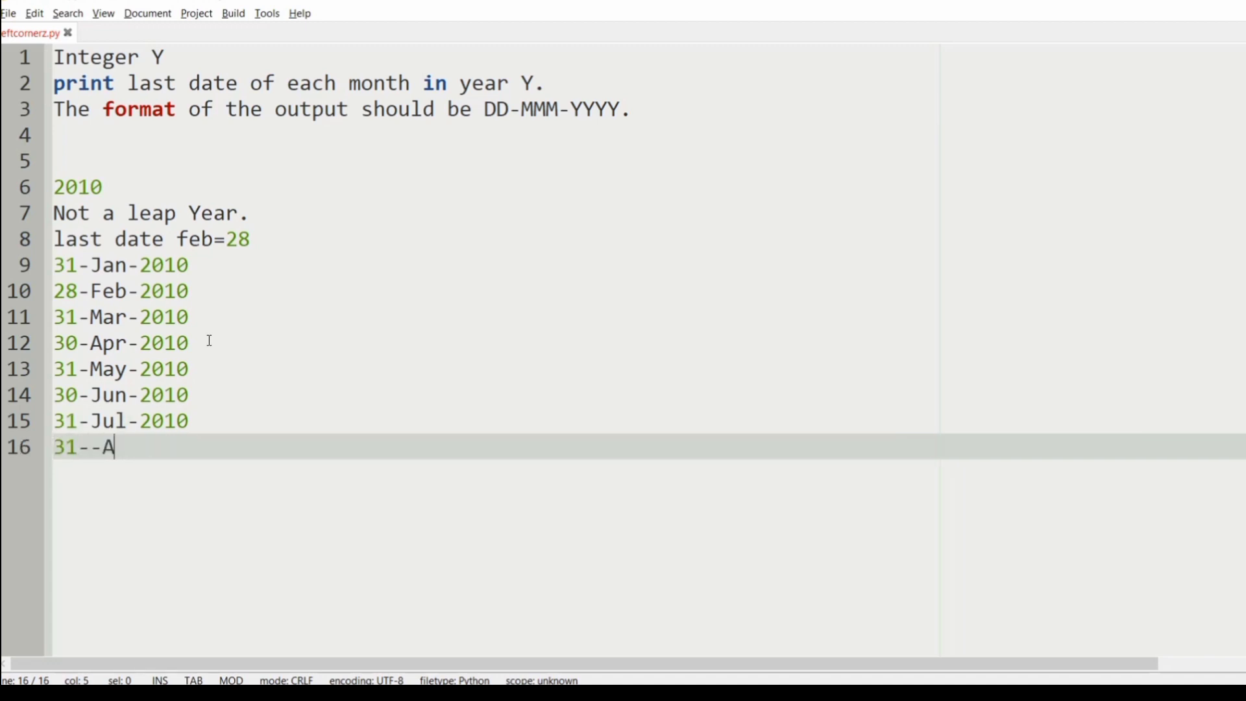
type("ug")
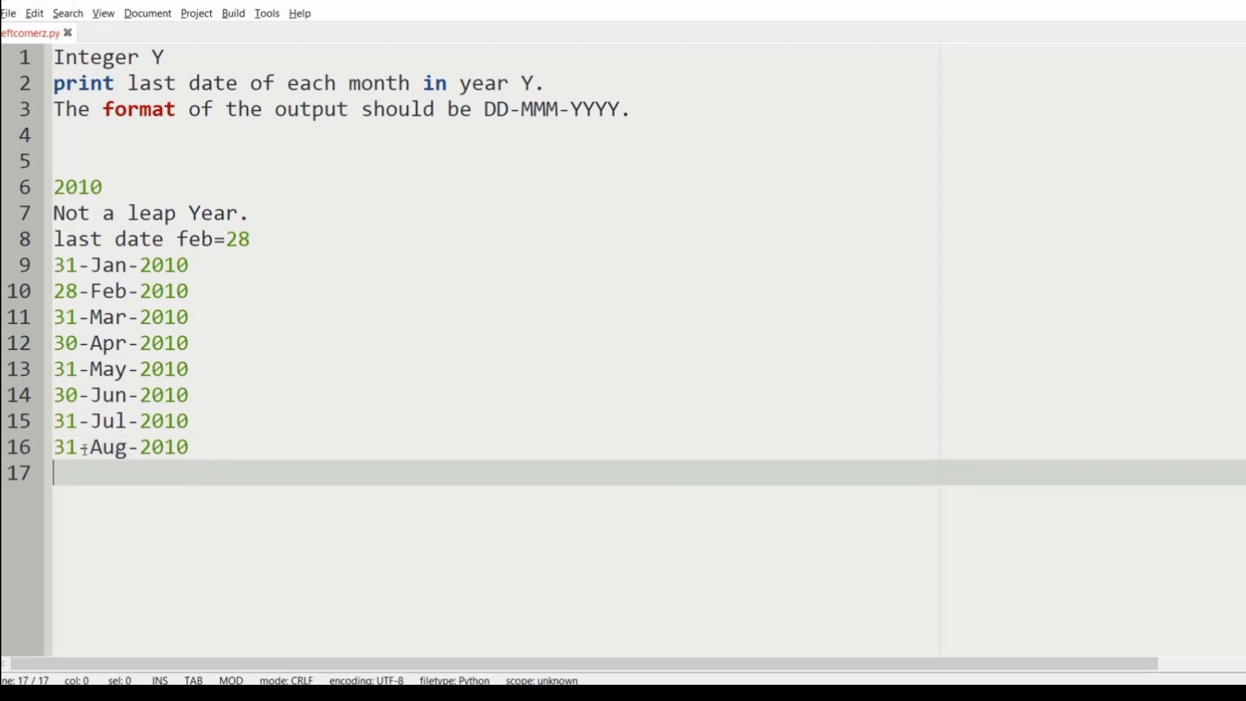
Step: List 30-Sep-2010, 31-Oct-2010, 30-Nov-2010 and 31-Dec-2010 to complete the year
type("30-")
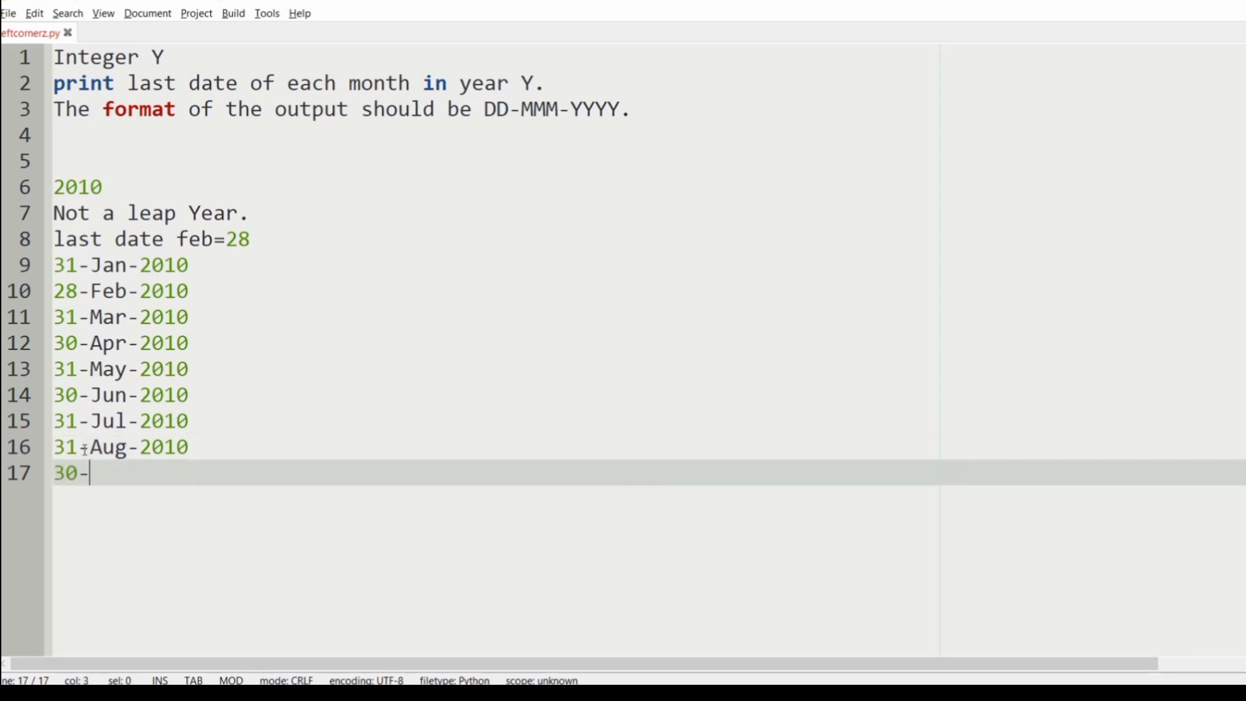
type("Sep-1")
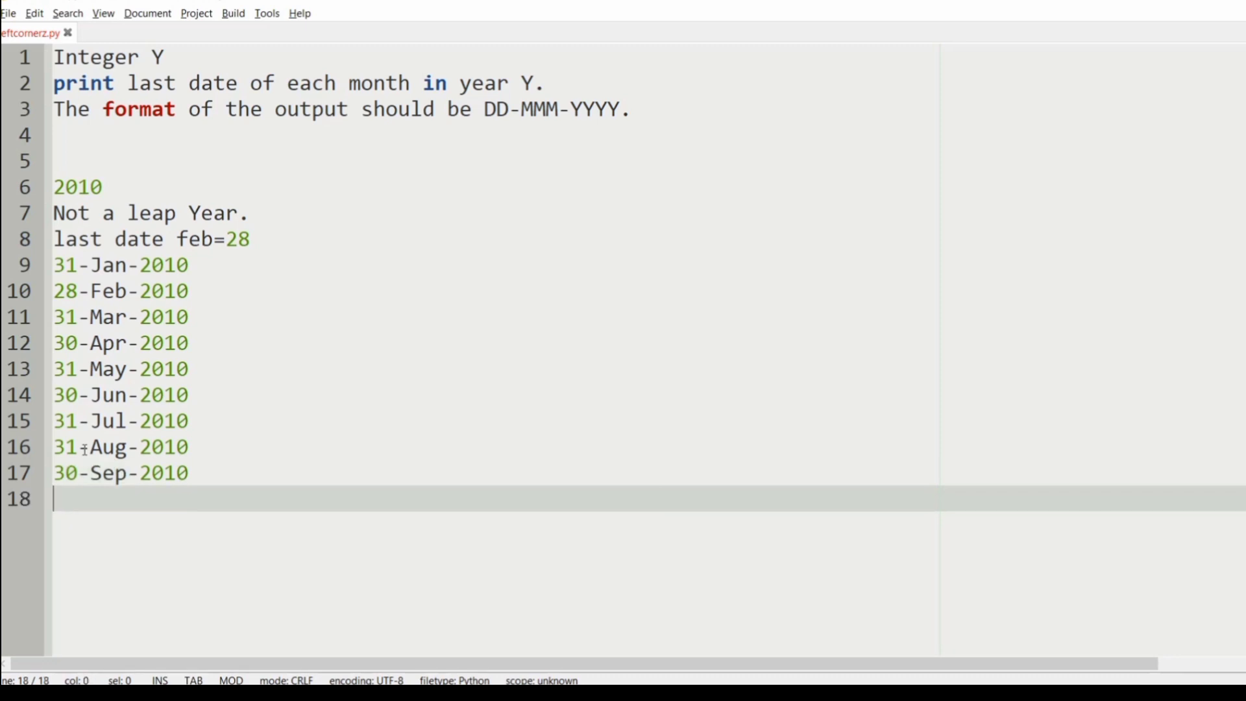
type("31-")
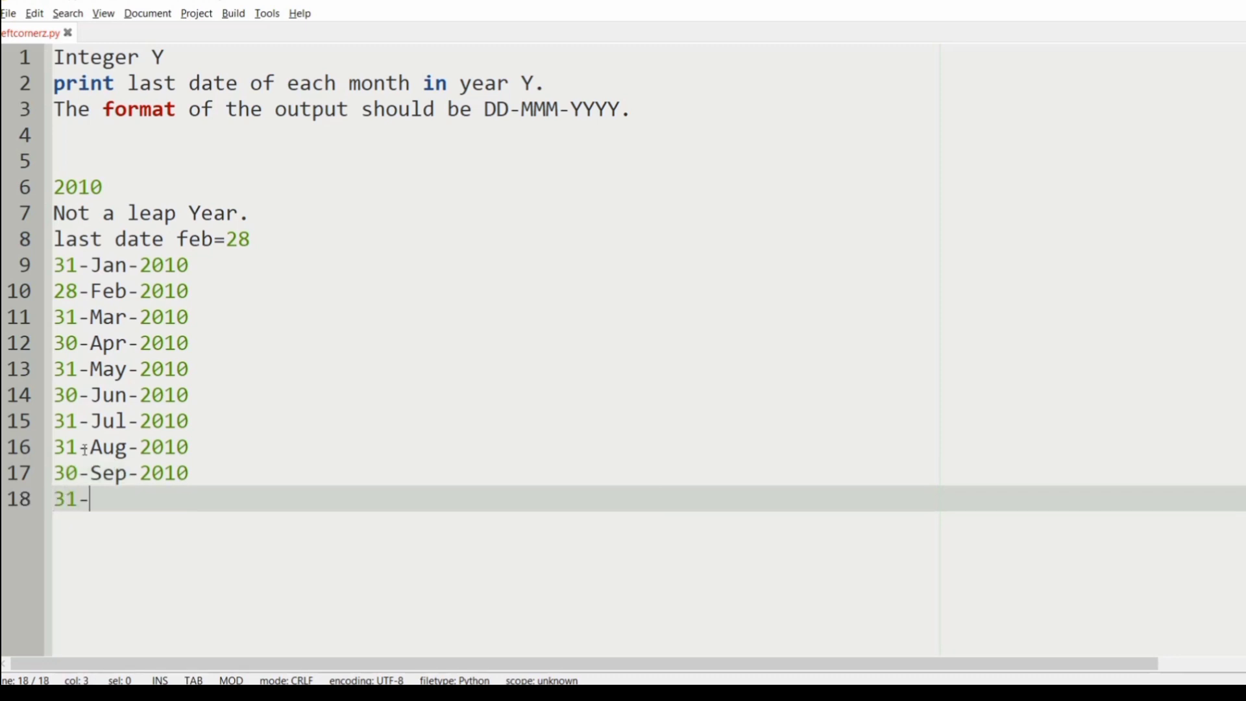
type("Oct-2010")
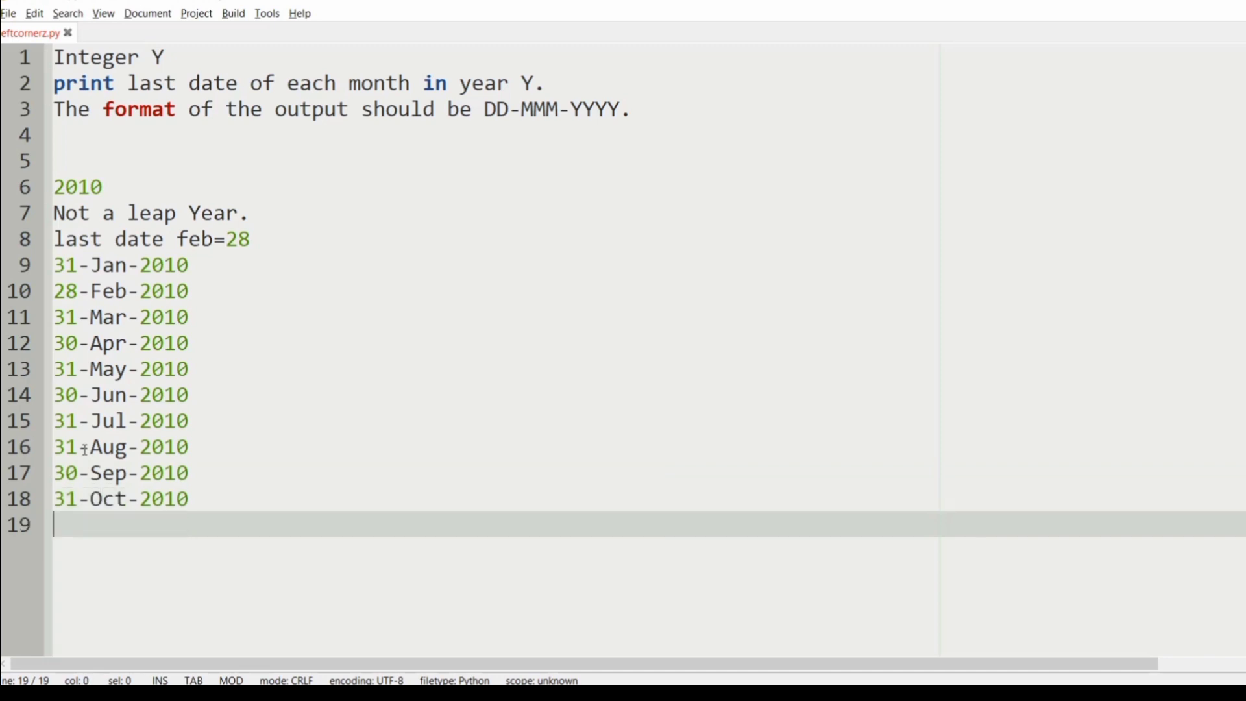
type("3")
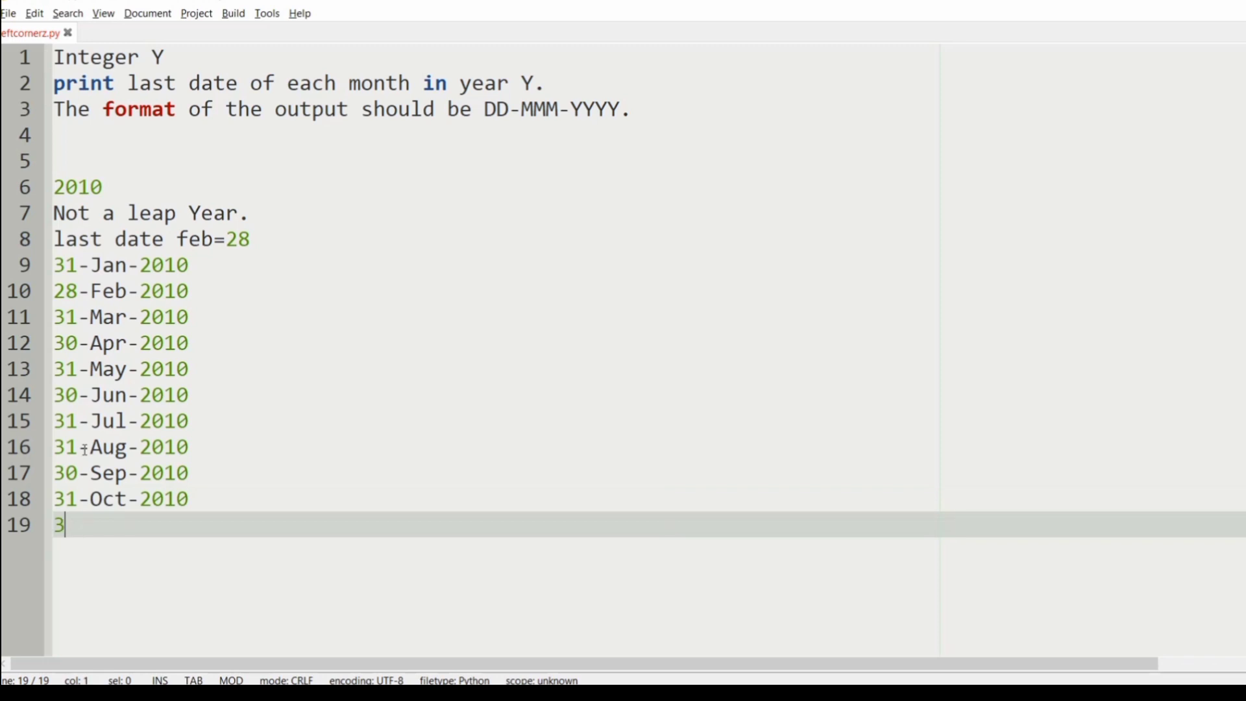
type("0-No")
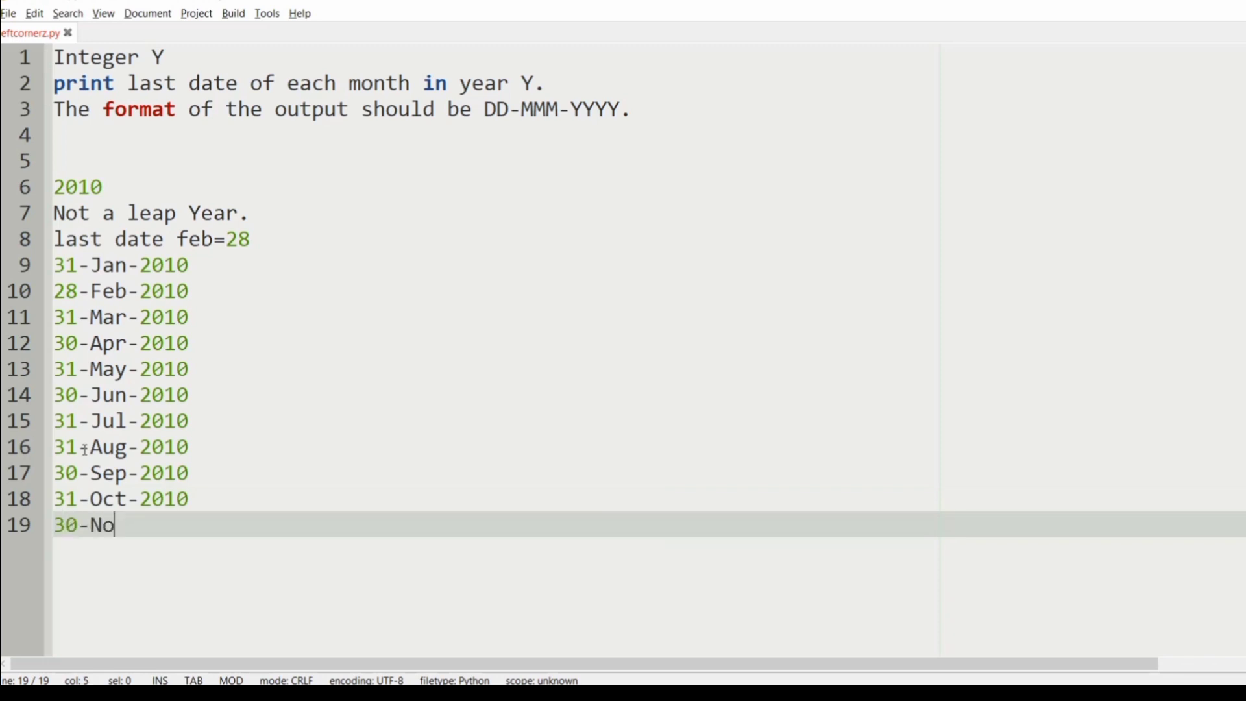
type("v-201")
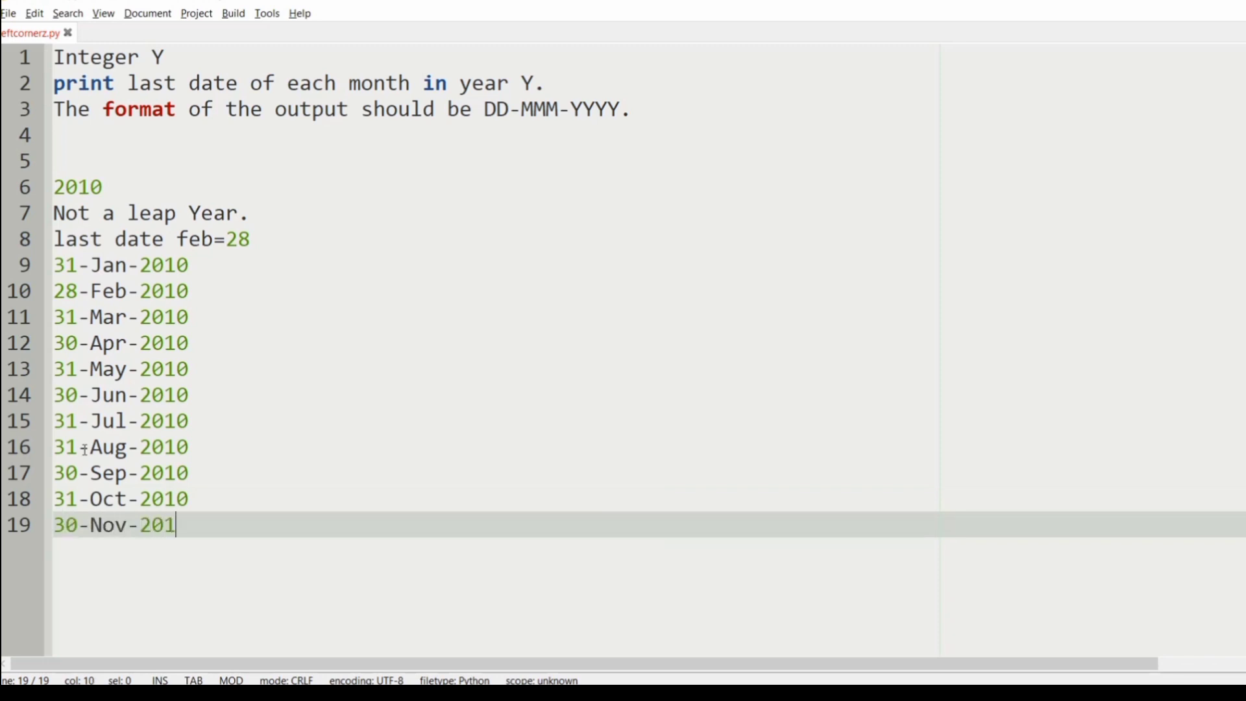
type("0")
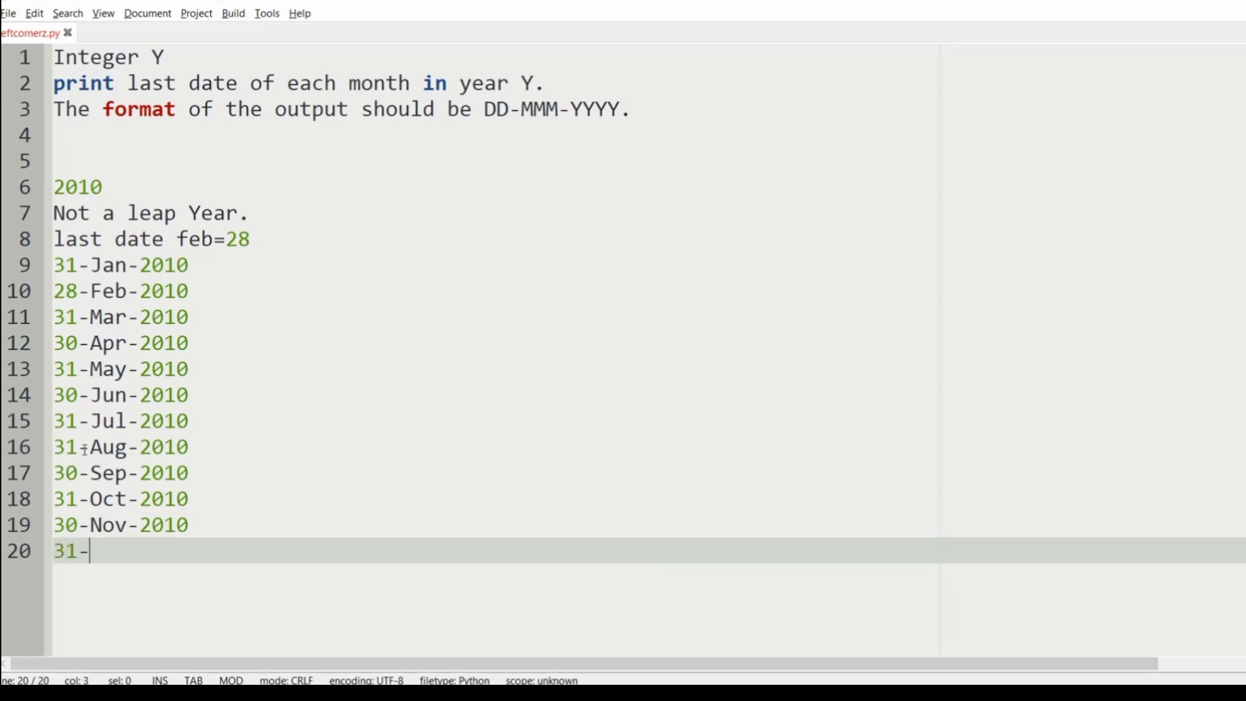
type("Dec-")
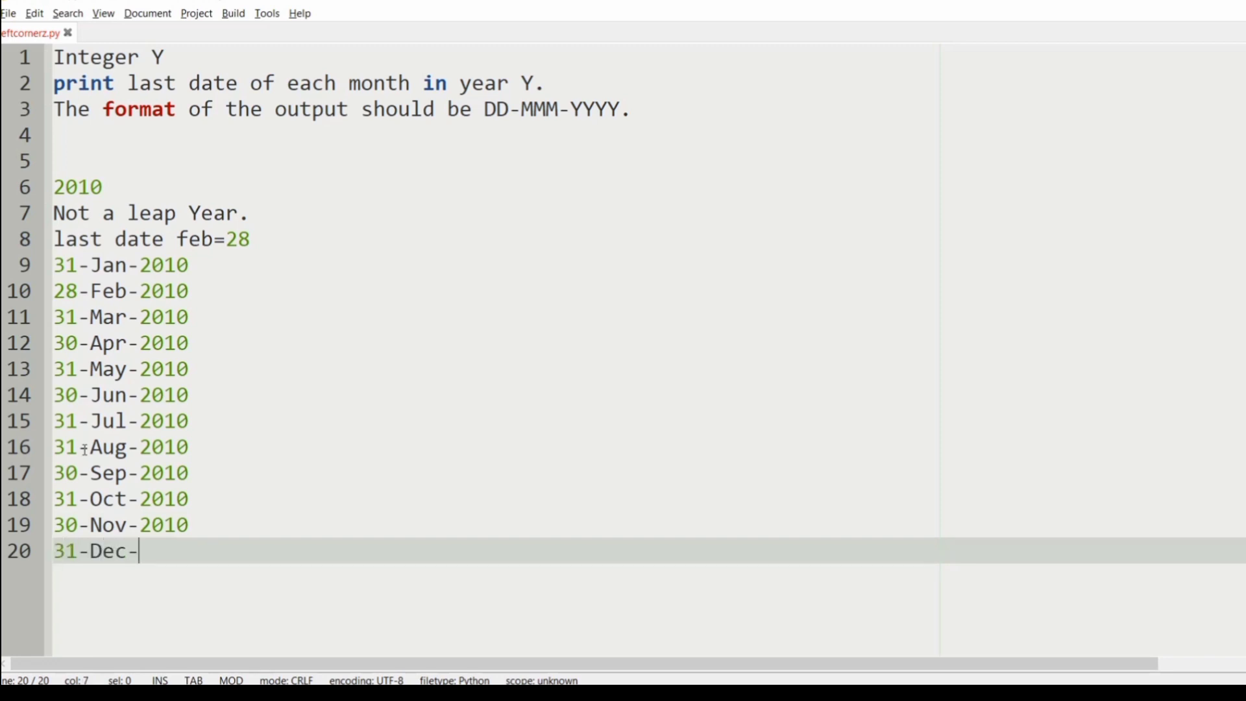
type("2010")
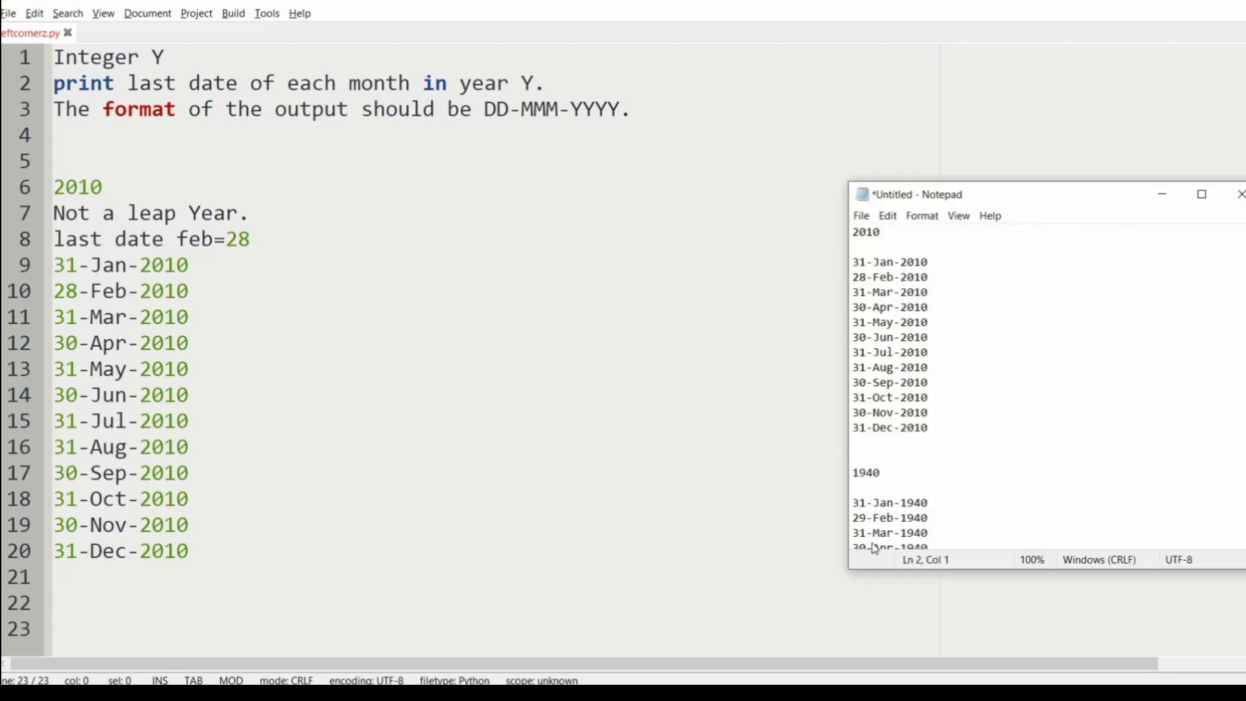
Step: Scroll the Notepad sample to the 1940 block and return to the Geany script
scroll("down", 3)
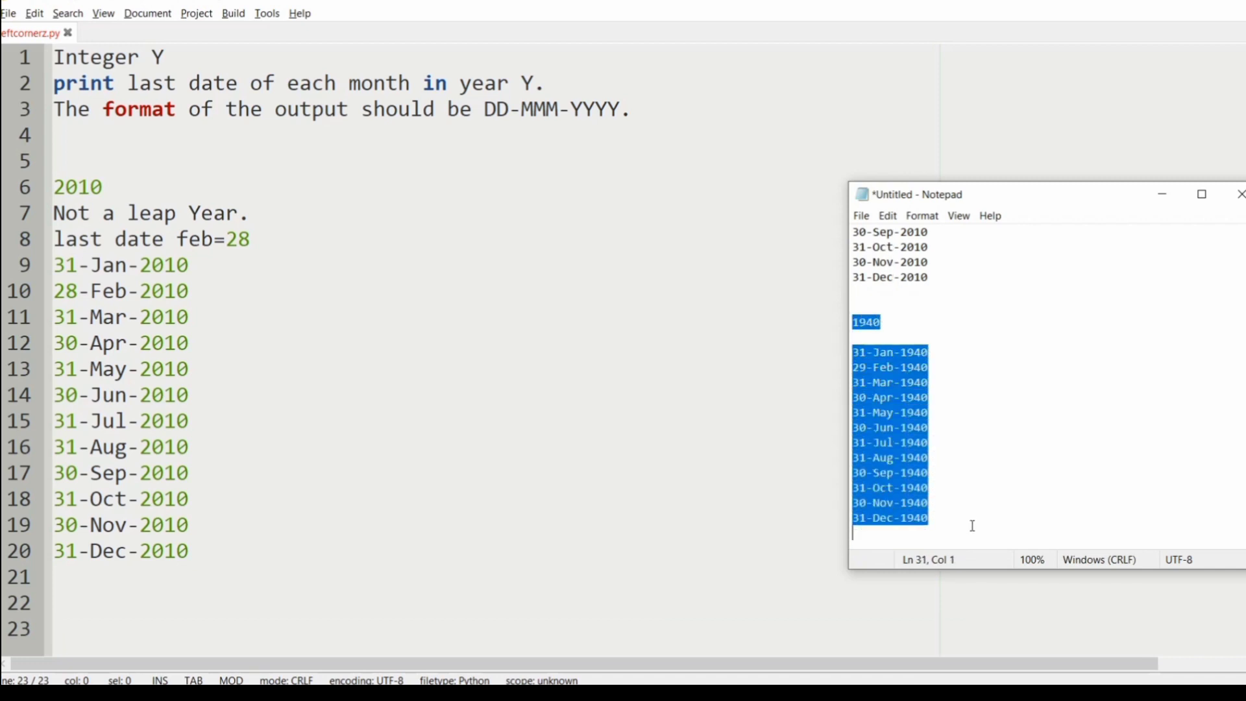
left_click(1152, 368)
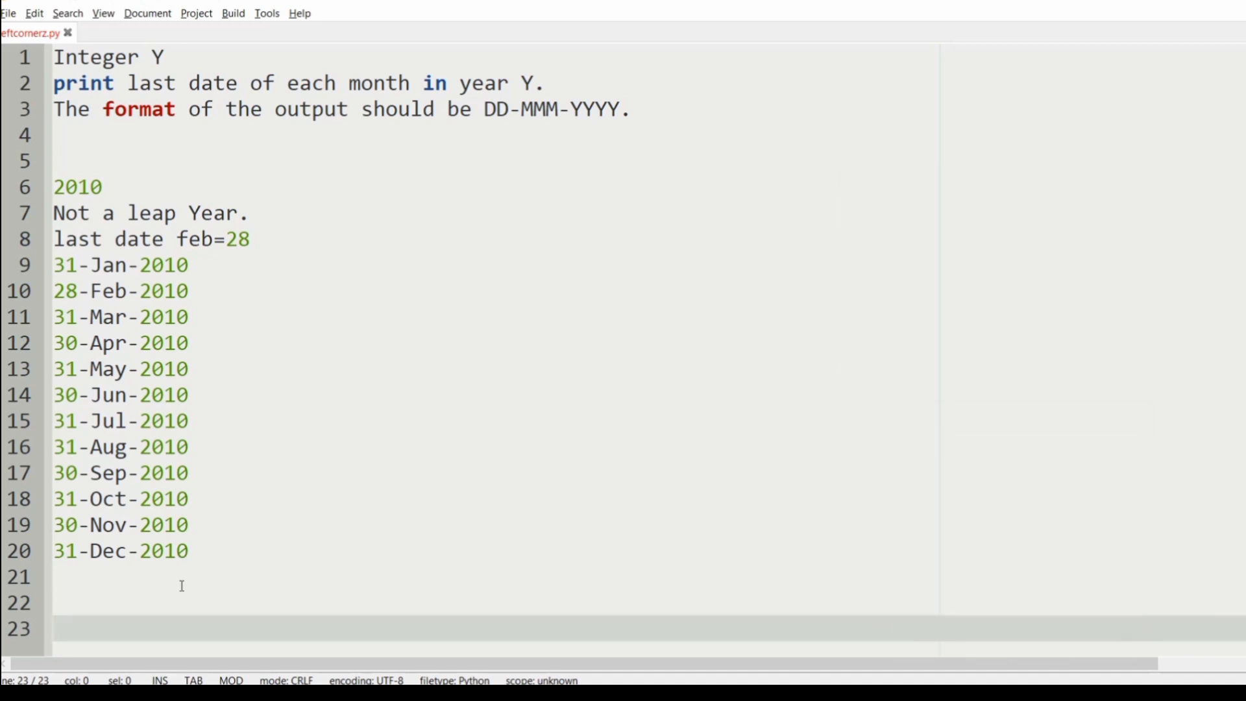
Step: Note under the 1940 dates: '1940-Leap Year' and 'Last date of Feb=29'
scroll("down", 3)
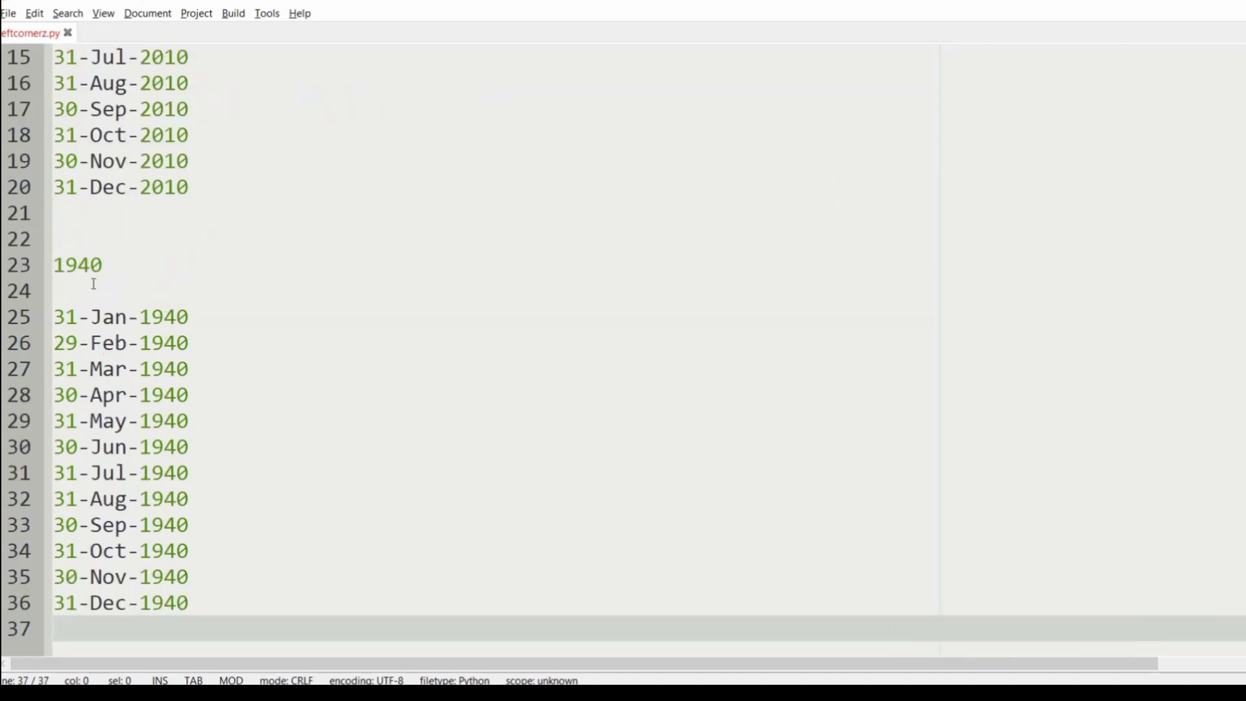
left_click(90, 293)
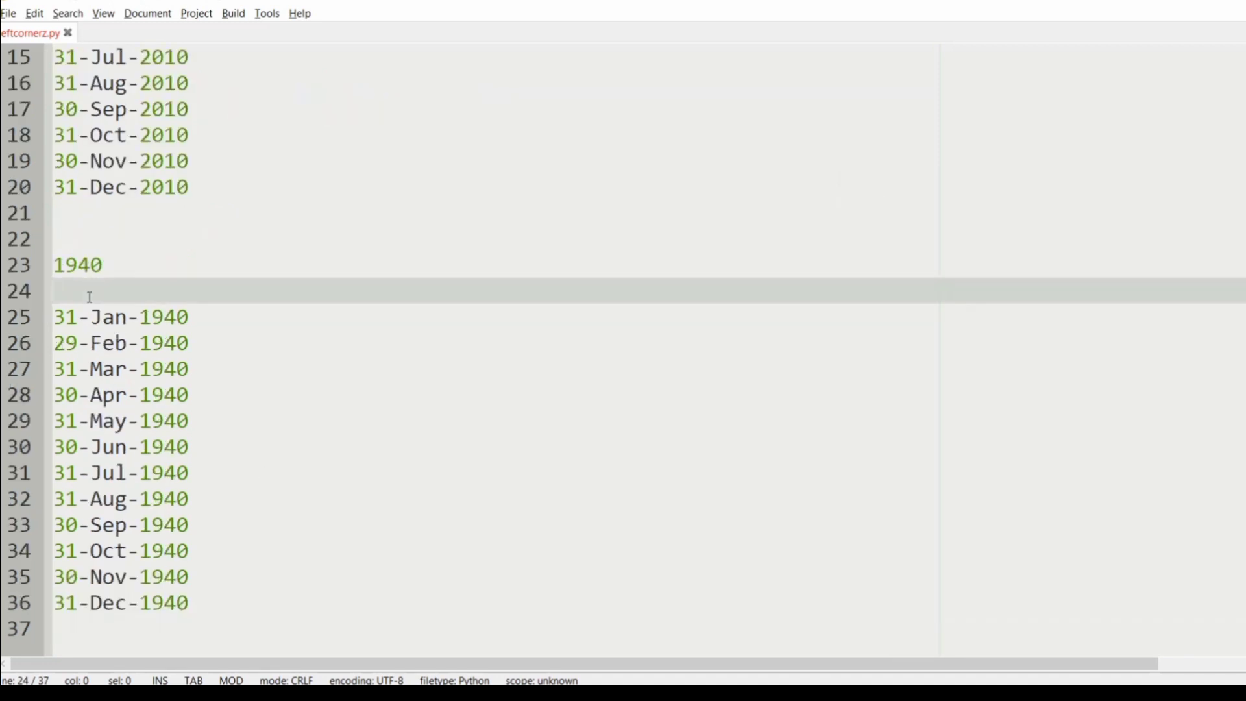
type("1940")
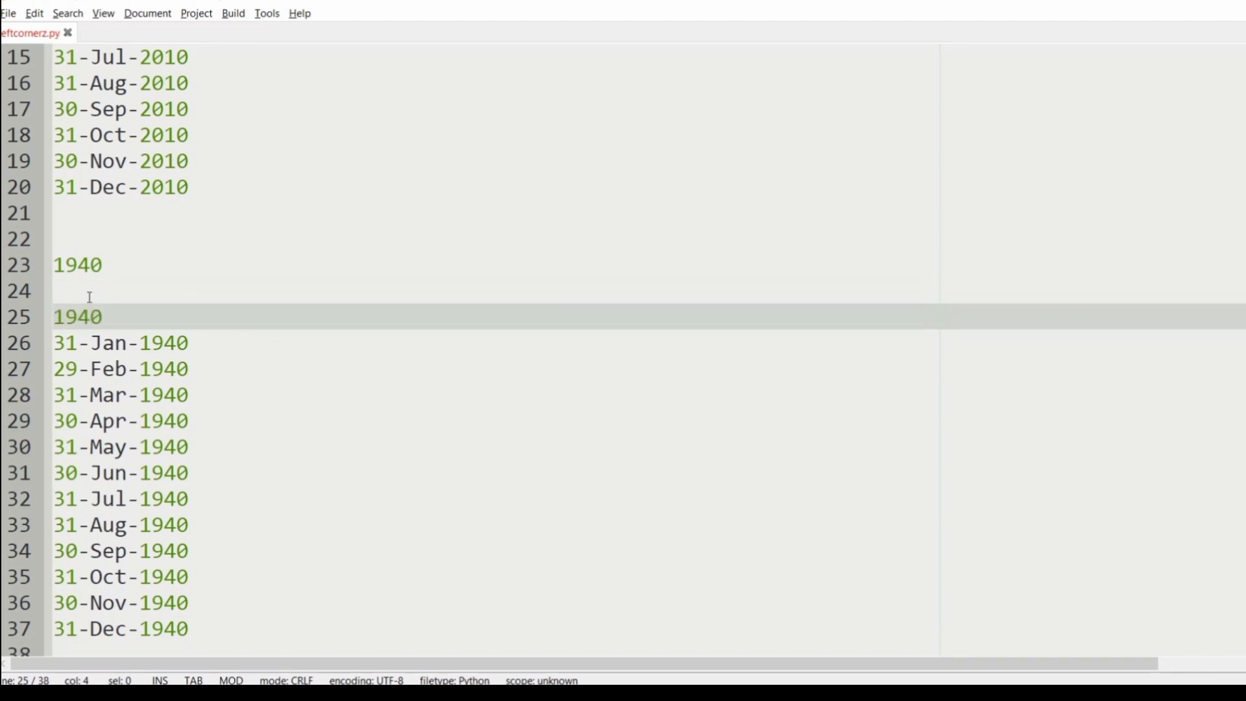
type("-La")
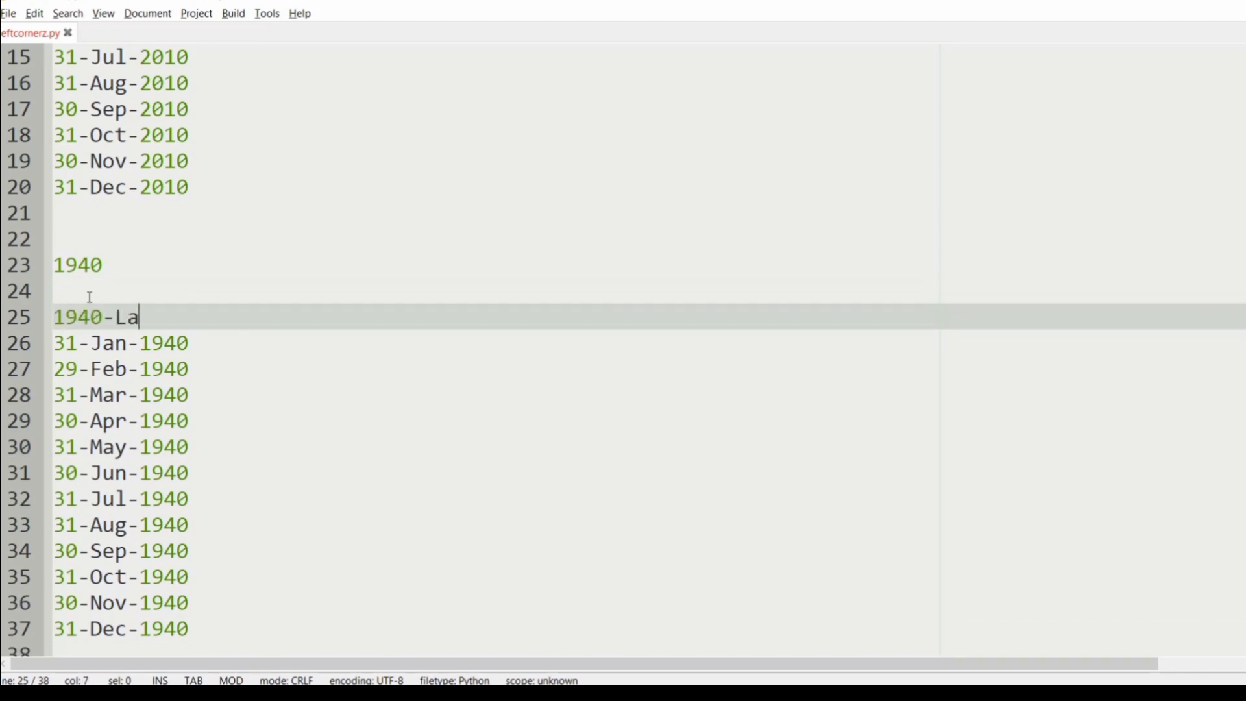
type("ep")
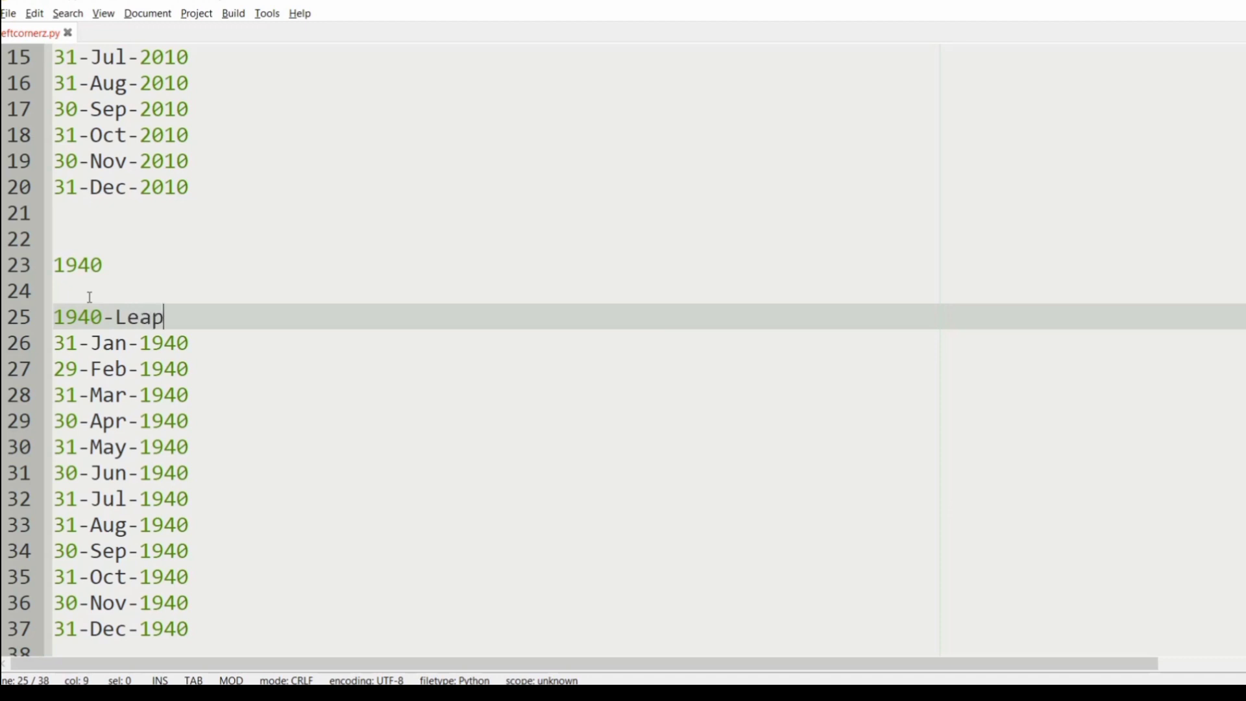
type("Year")
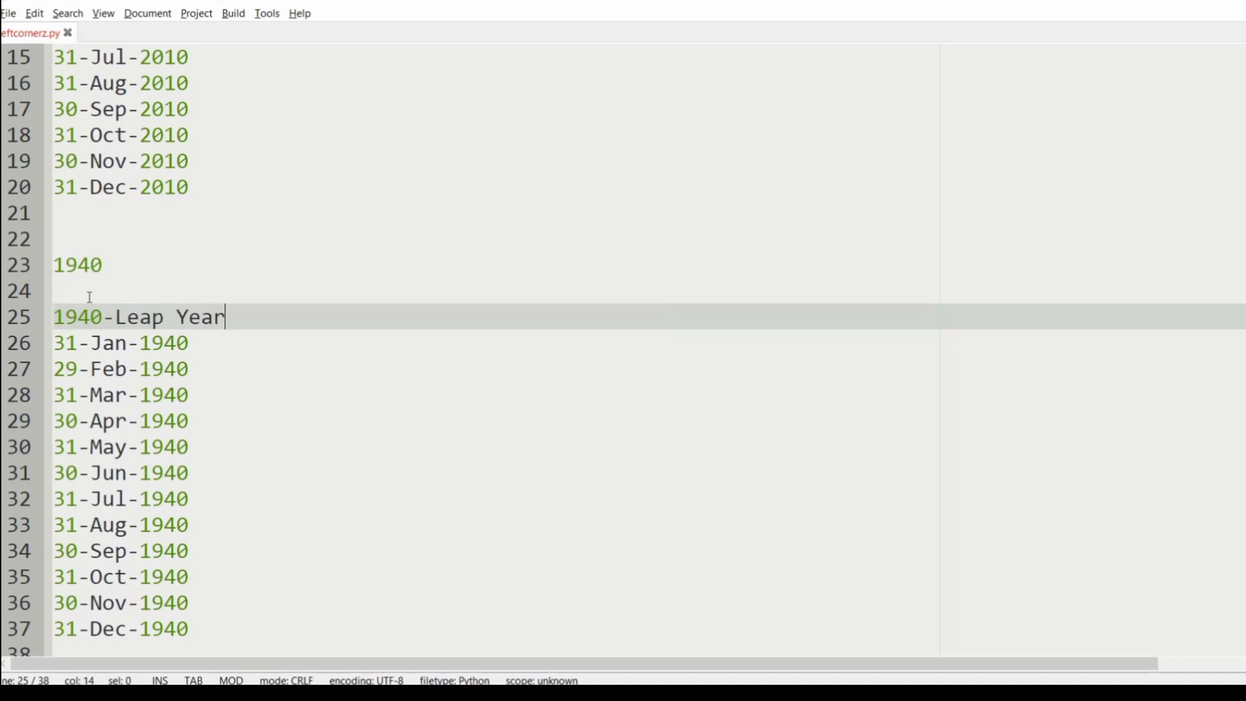
type("La")
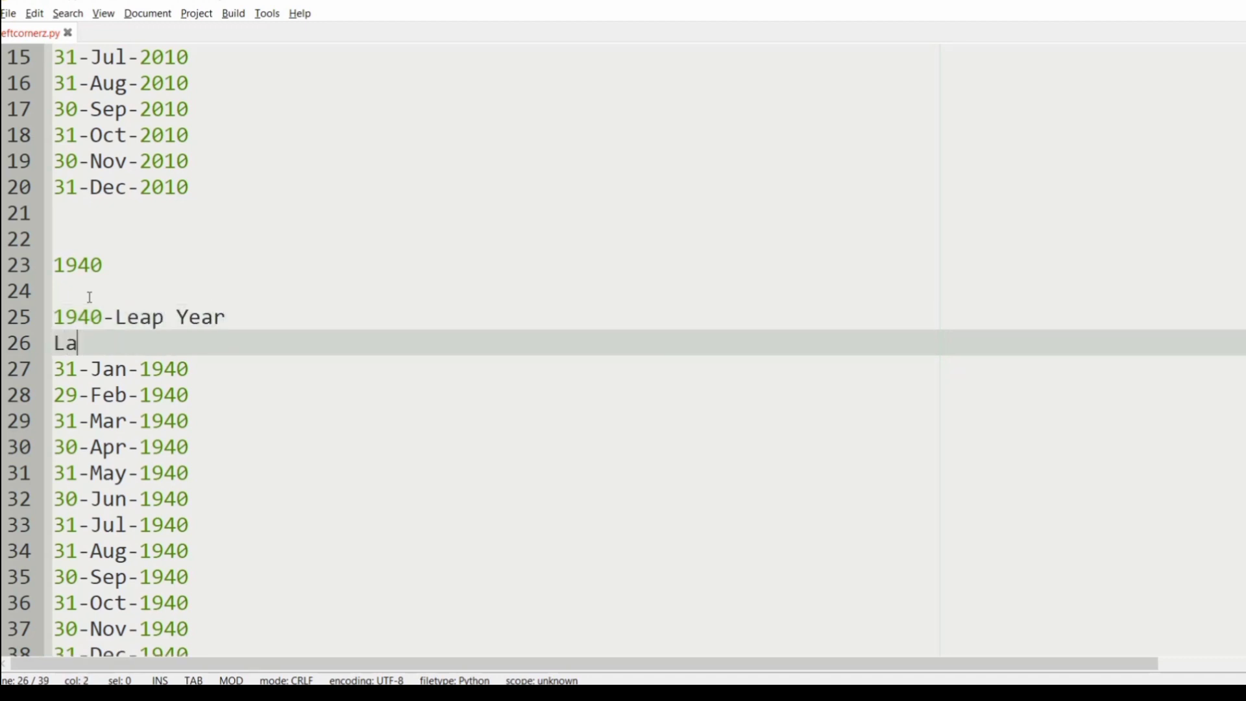
type("st date")
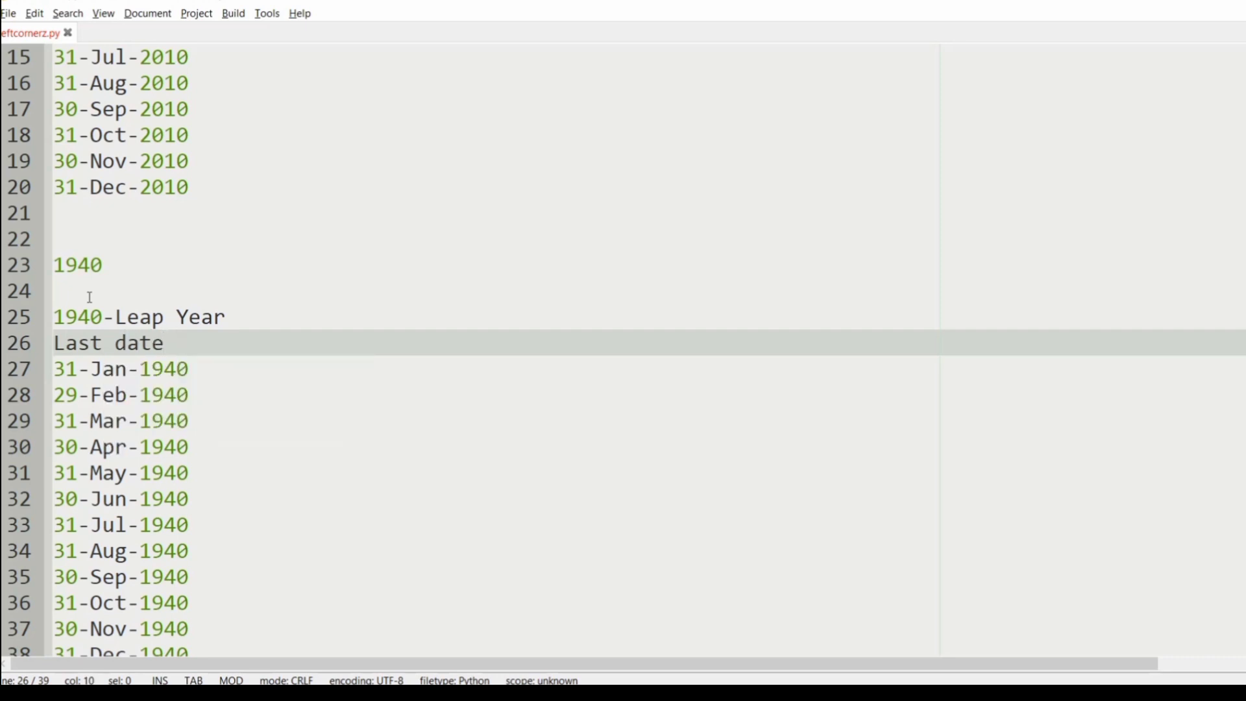
type("of Feb")
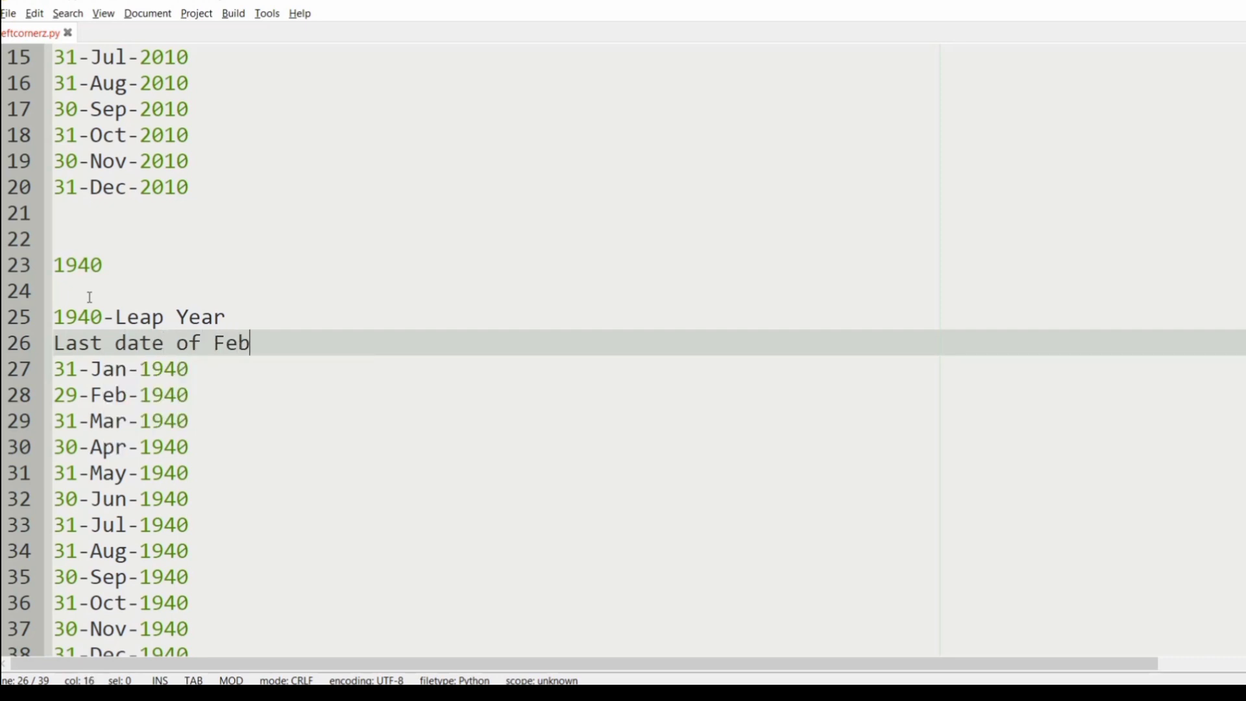
type("=29")
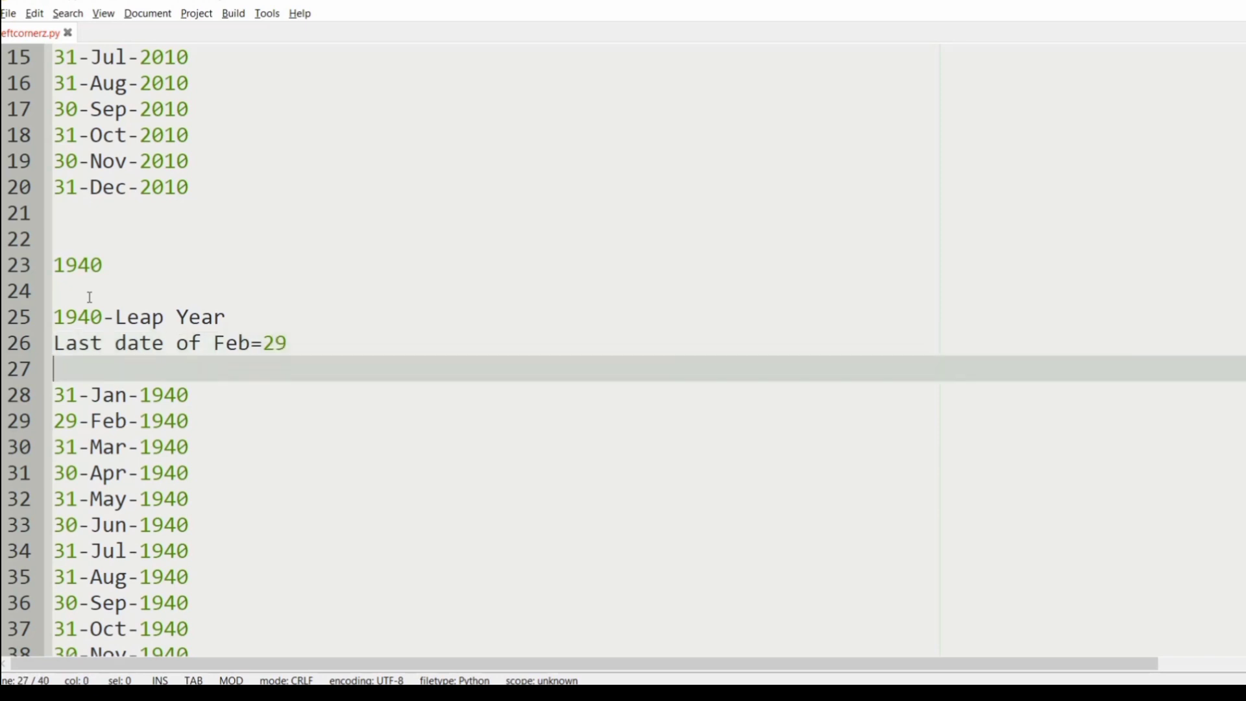
Step: Select the block of sample output notes and move to the end of the file
scroll("up", 3)
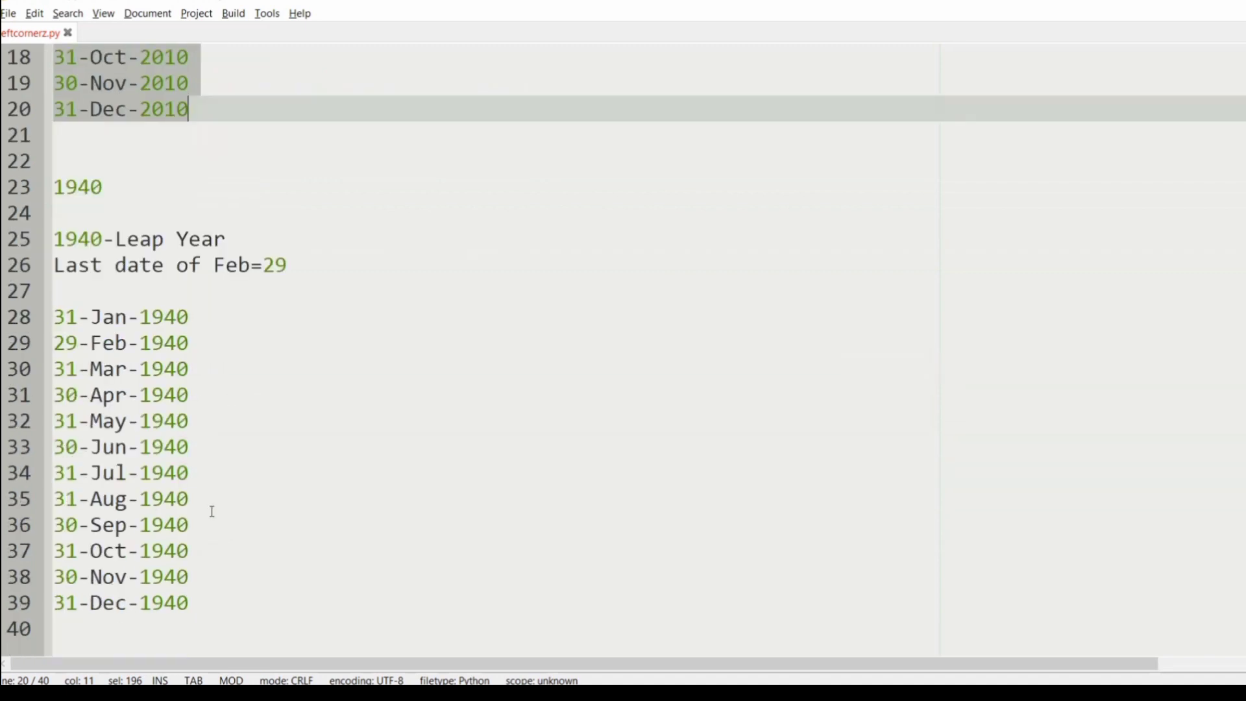
left_click(59, 342)
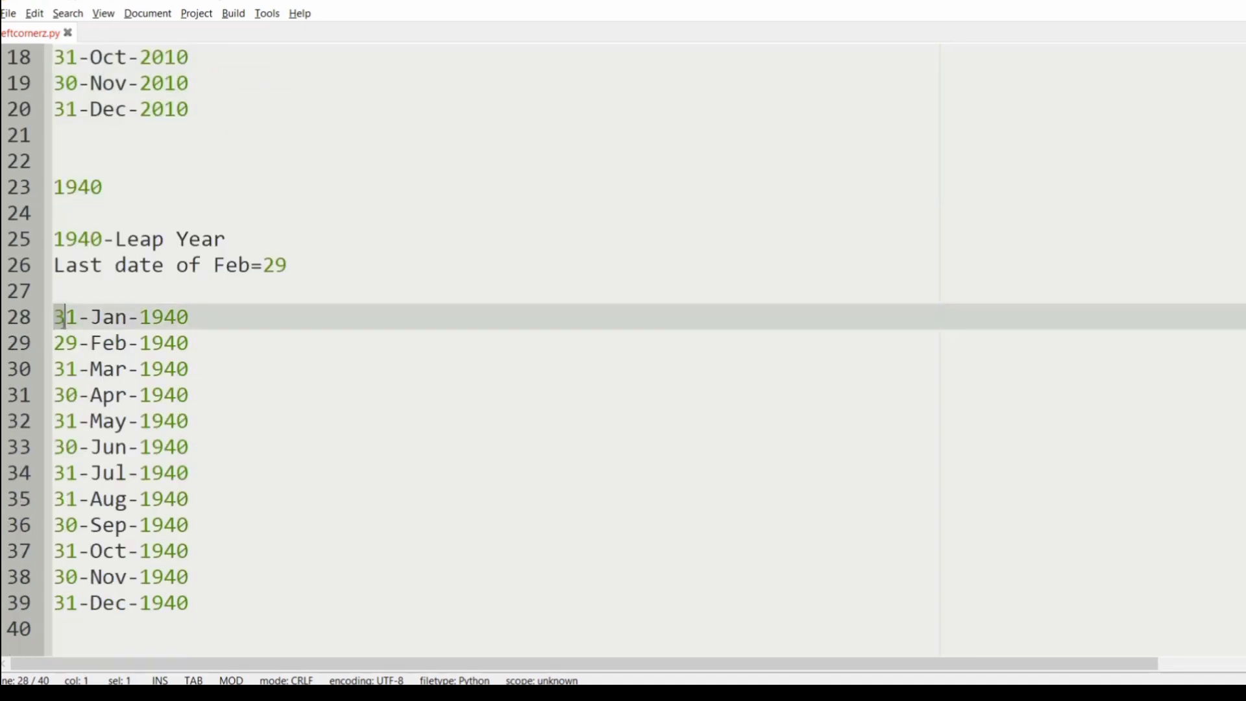
left_click(188, 576)
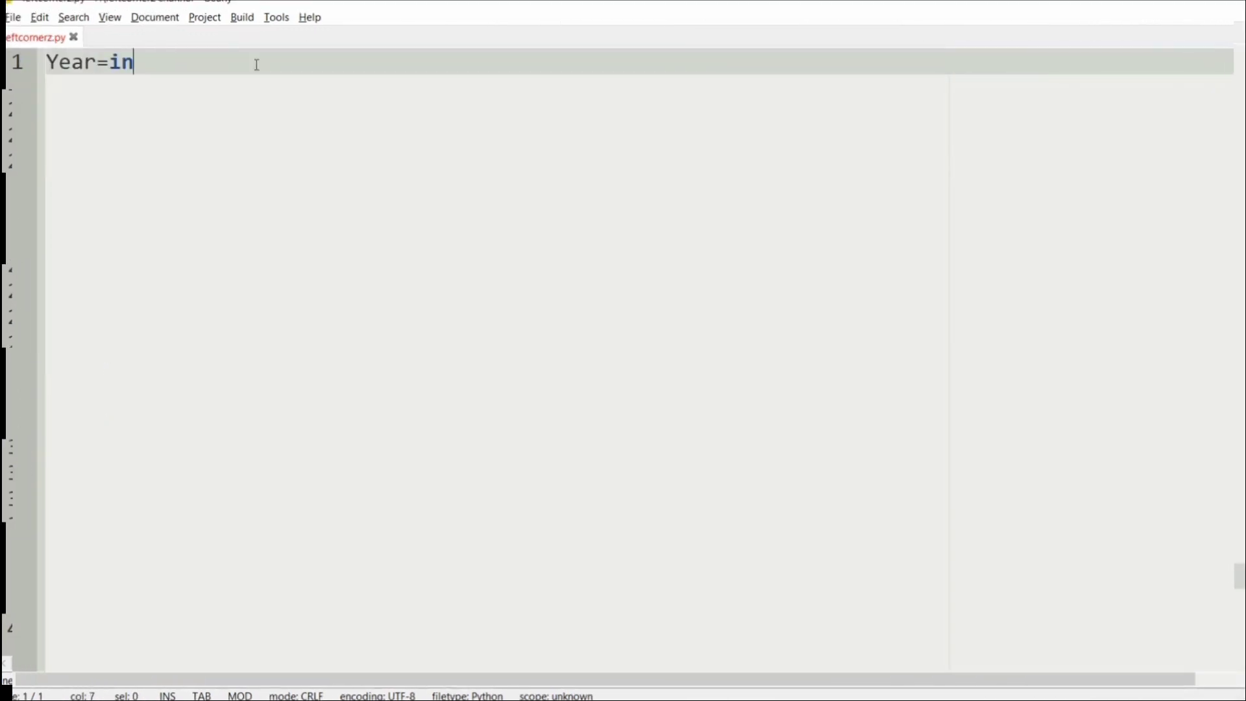
Step: Finish line 1 as Year=int(input()) and start line 2
type("t(i")
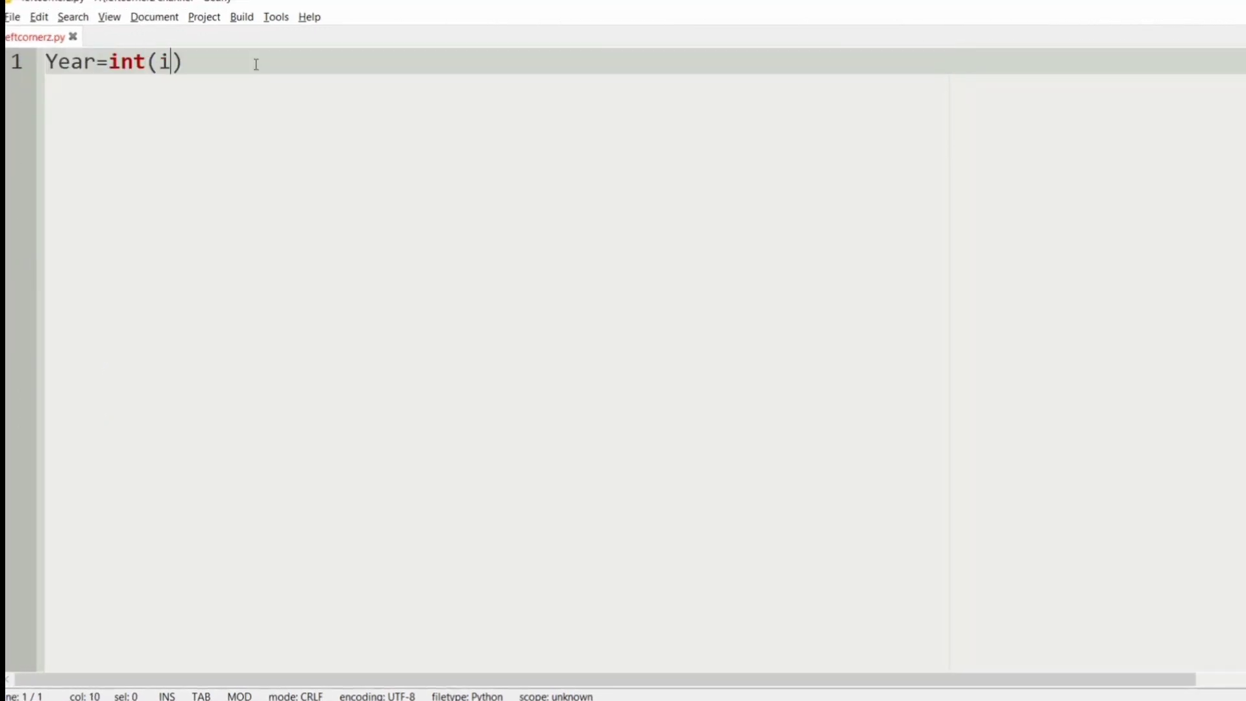
type("nput()")
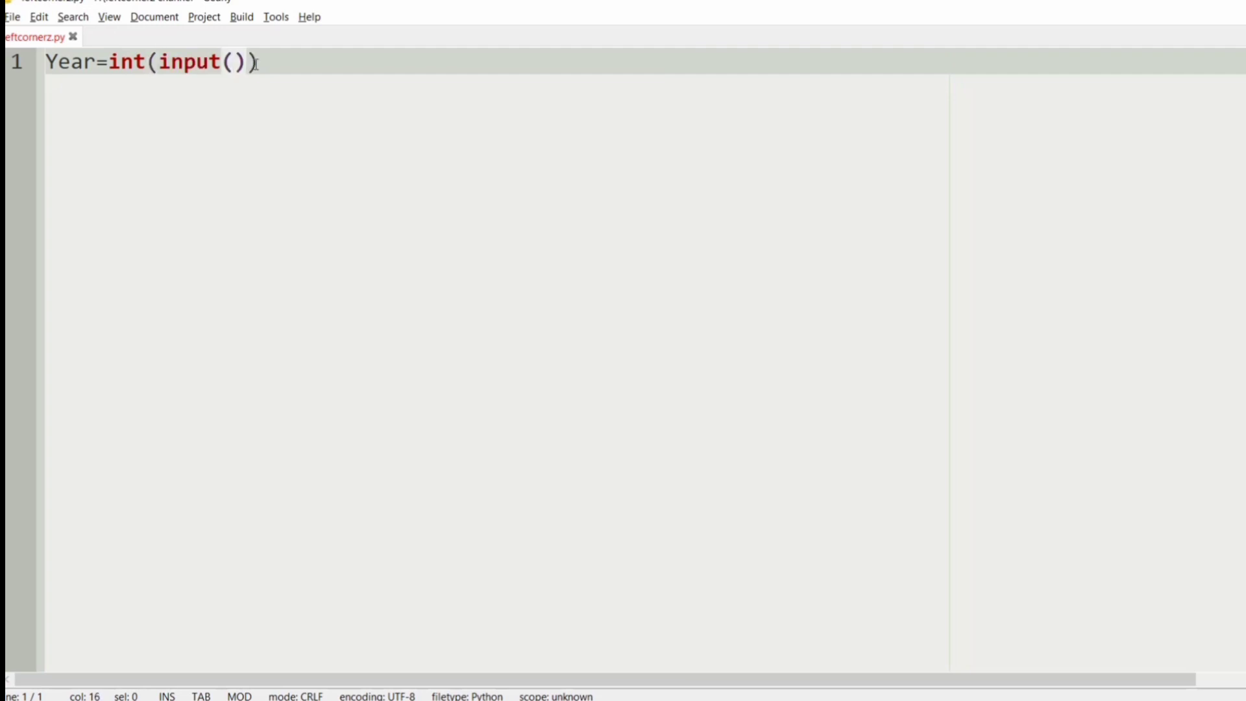
key("Return")
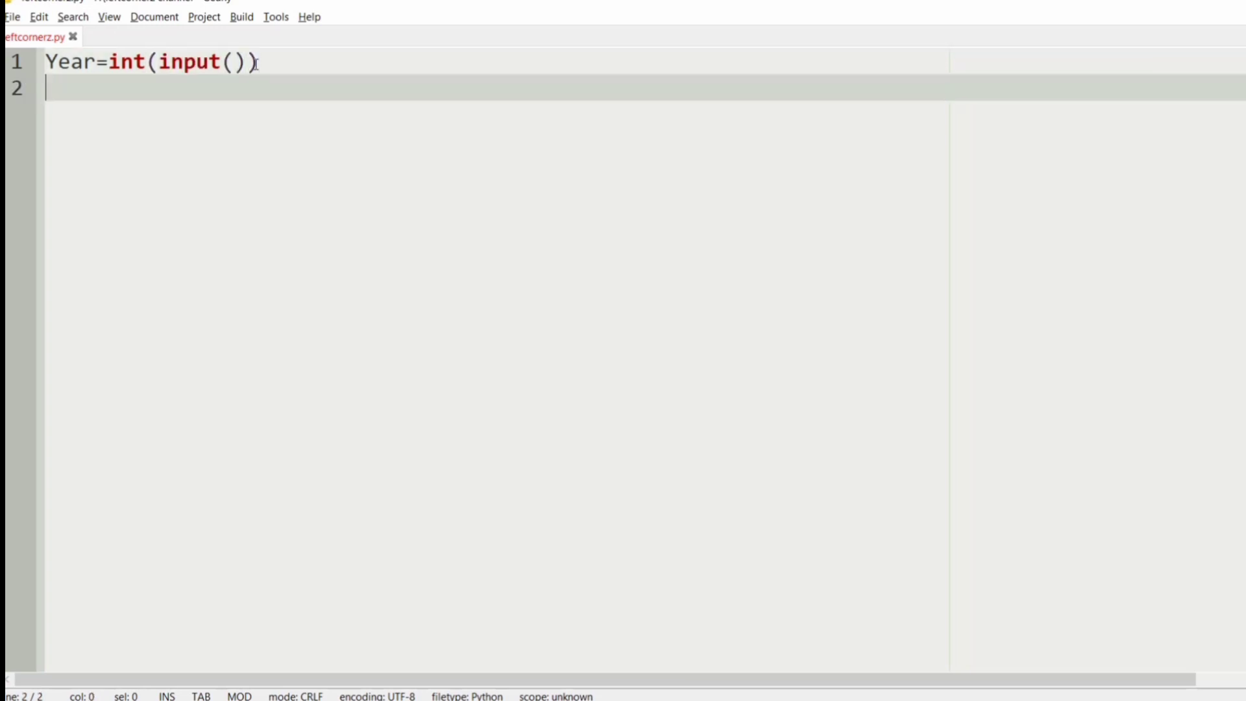
Step: Define Date=[31,28,31,30,31,30,31,31,30,31,30,31], clearing stray trailing characters
type("Date=")
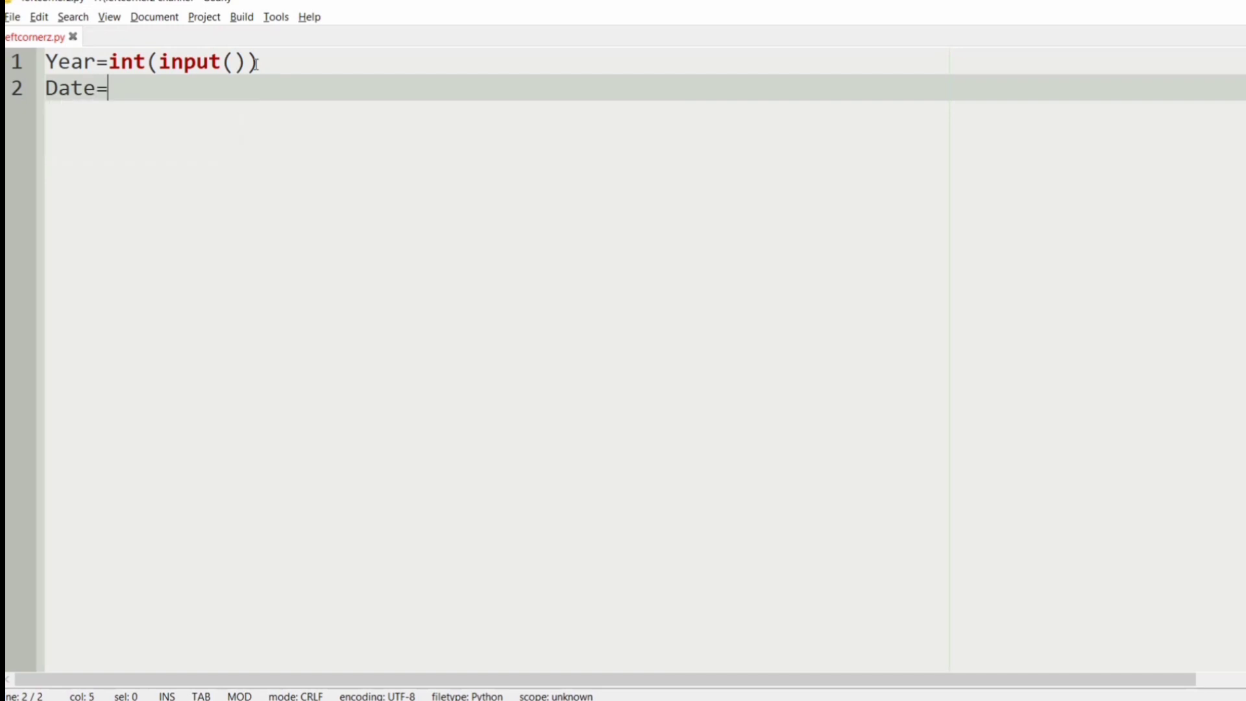
type("[]")
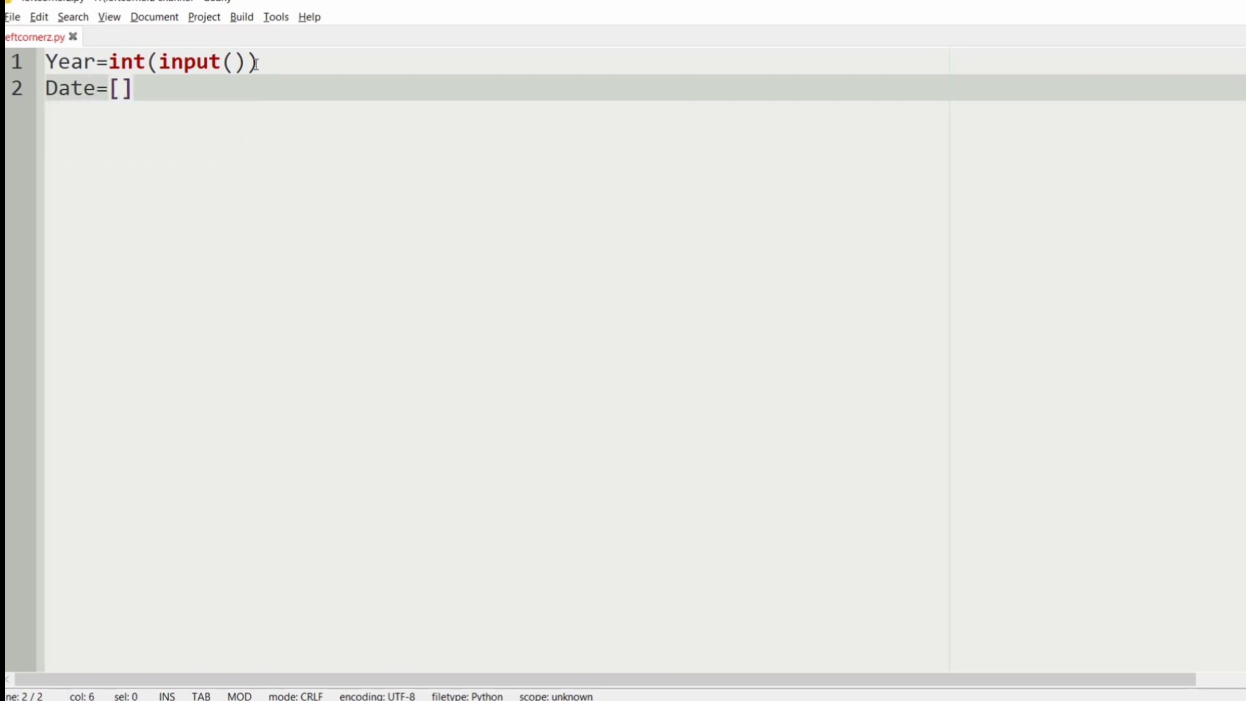
type("31")
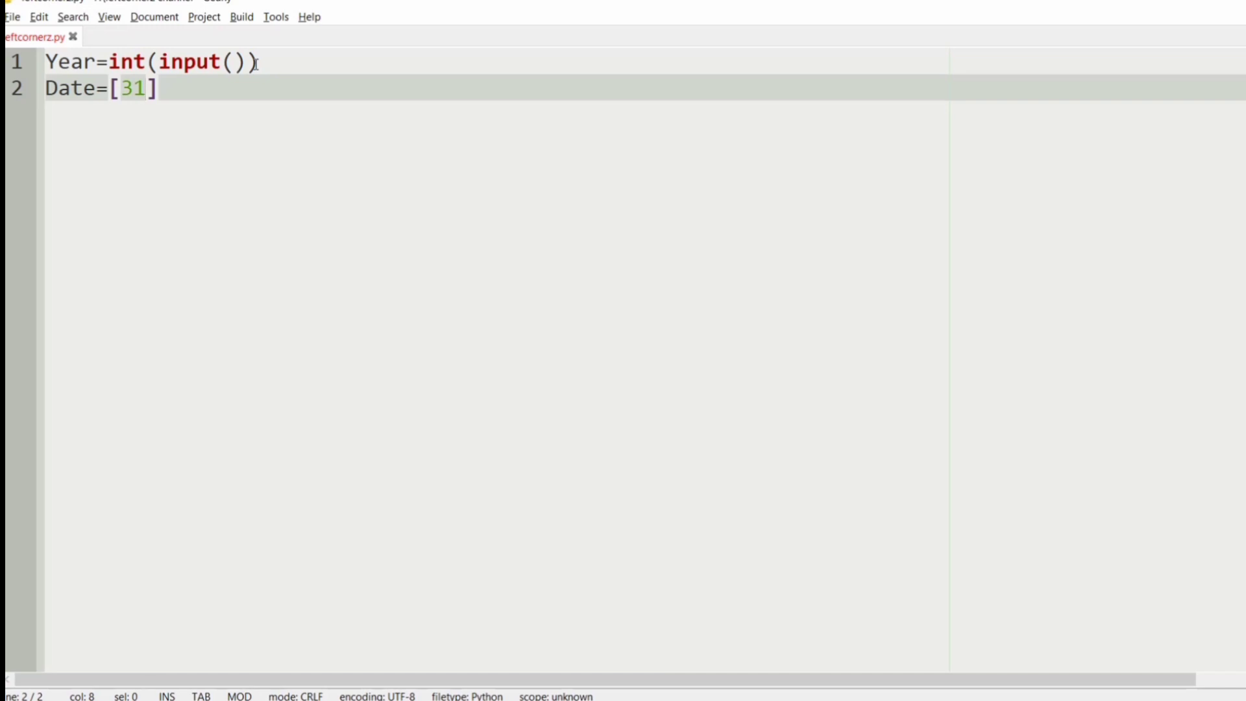
type(",28")
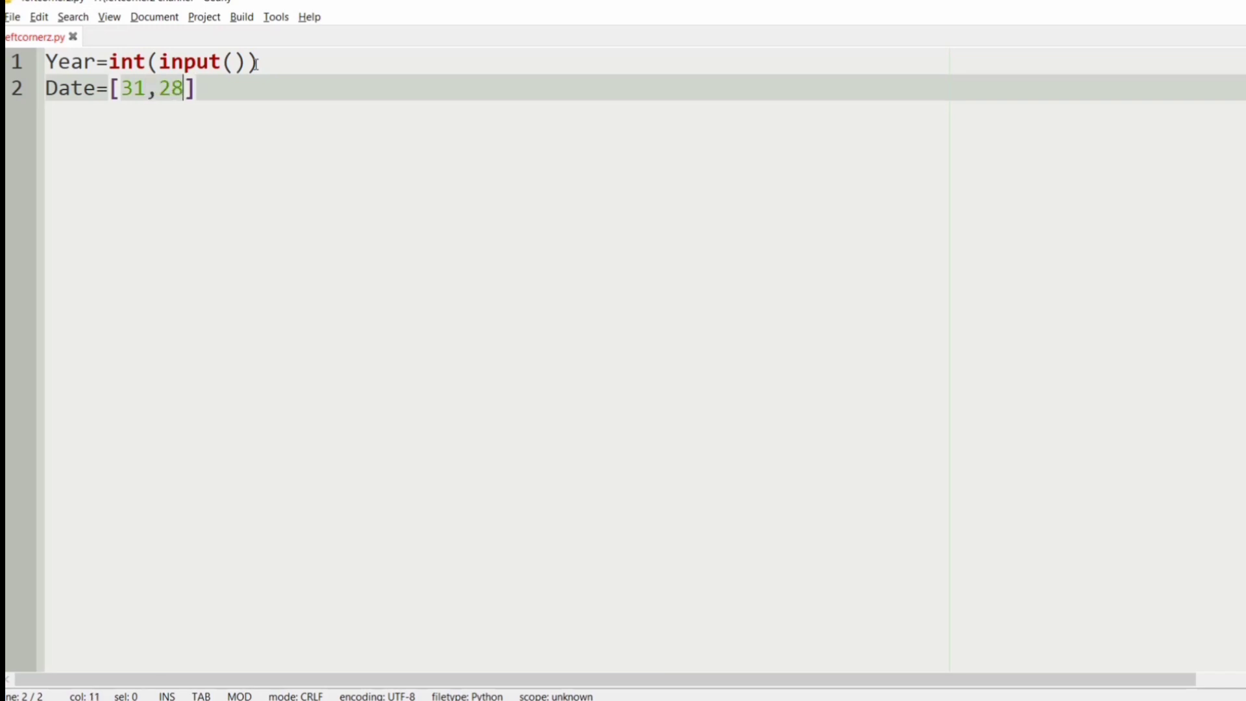
type(",30")
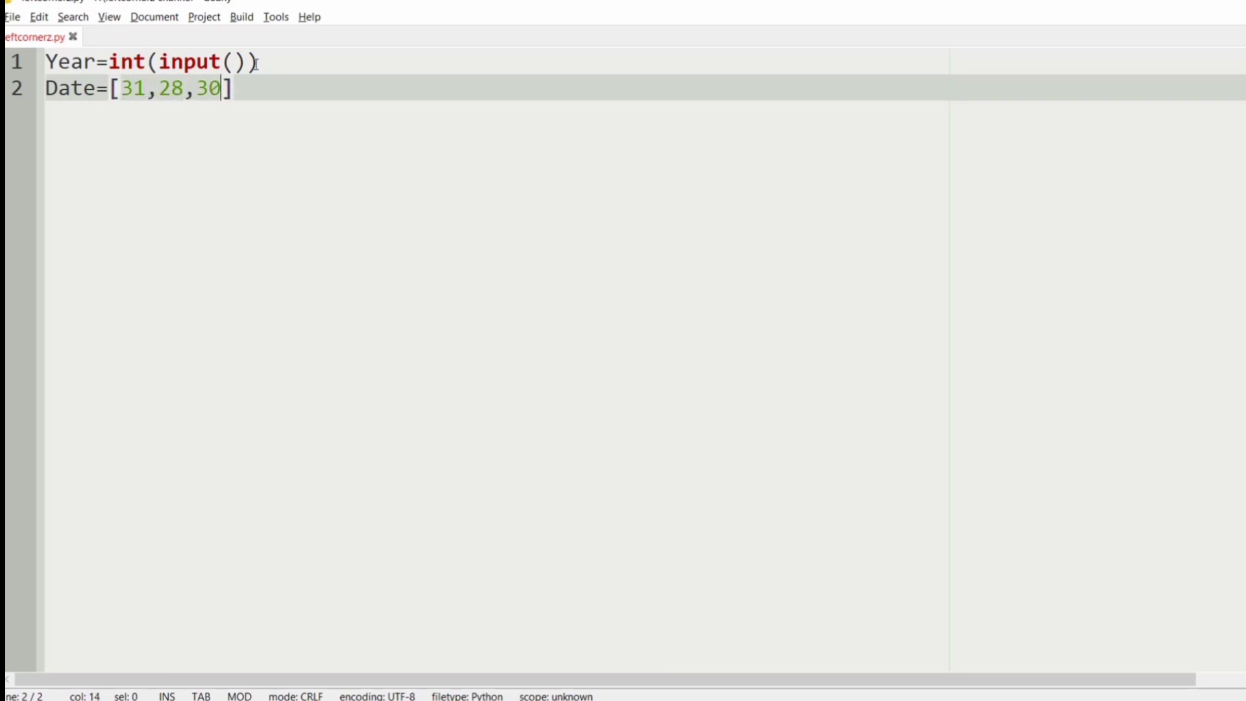
key("Backspace")
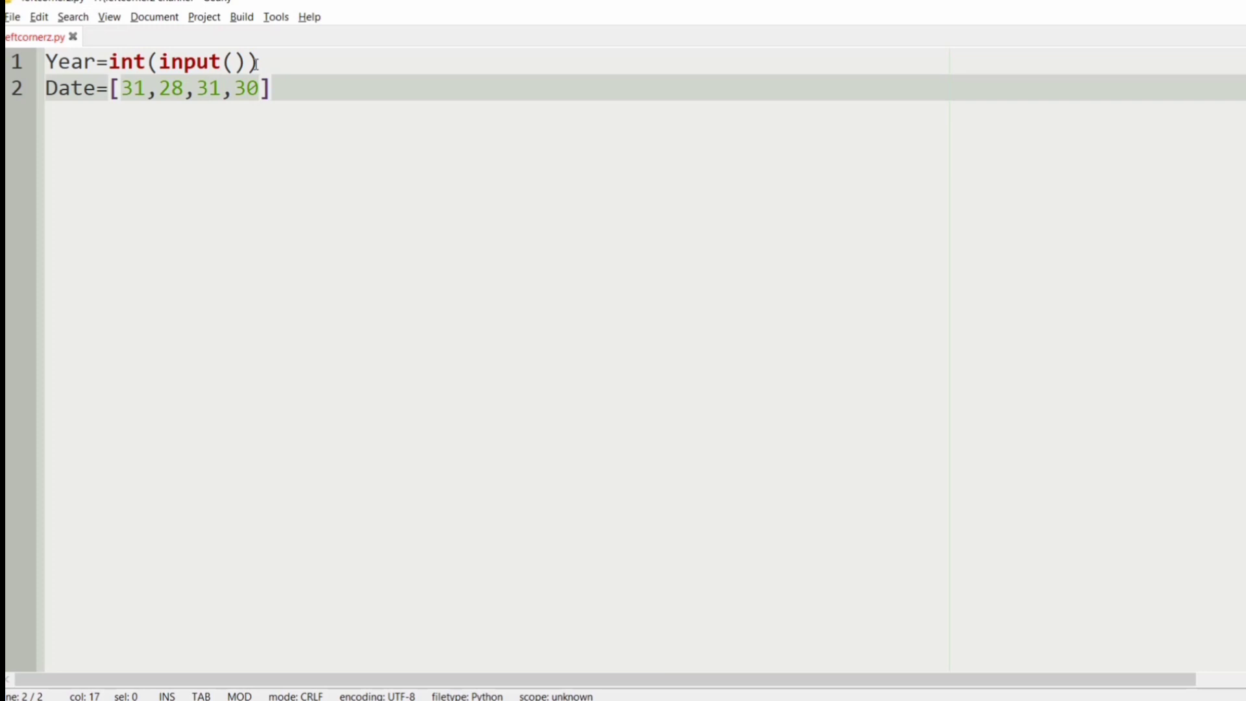
type(",31")
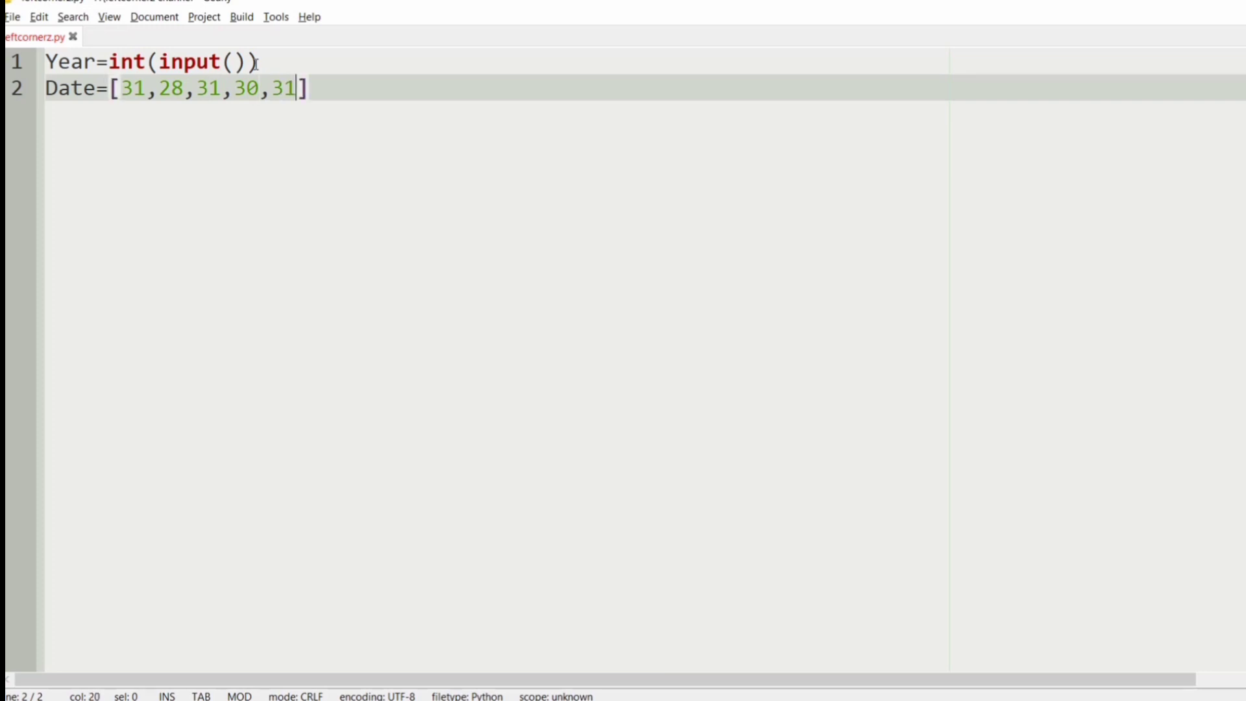
type(",30,31")
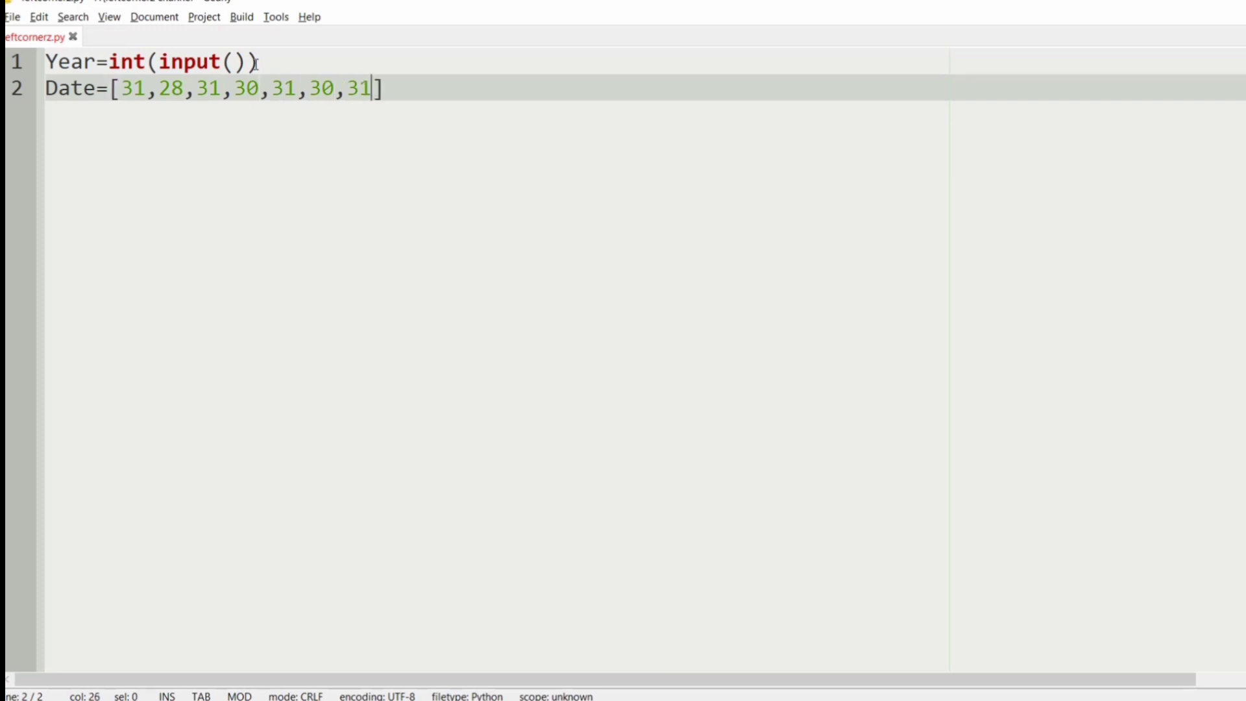
type(",31")
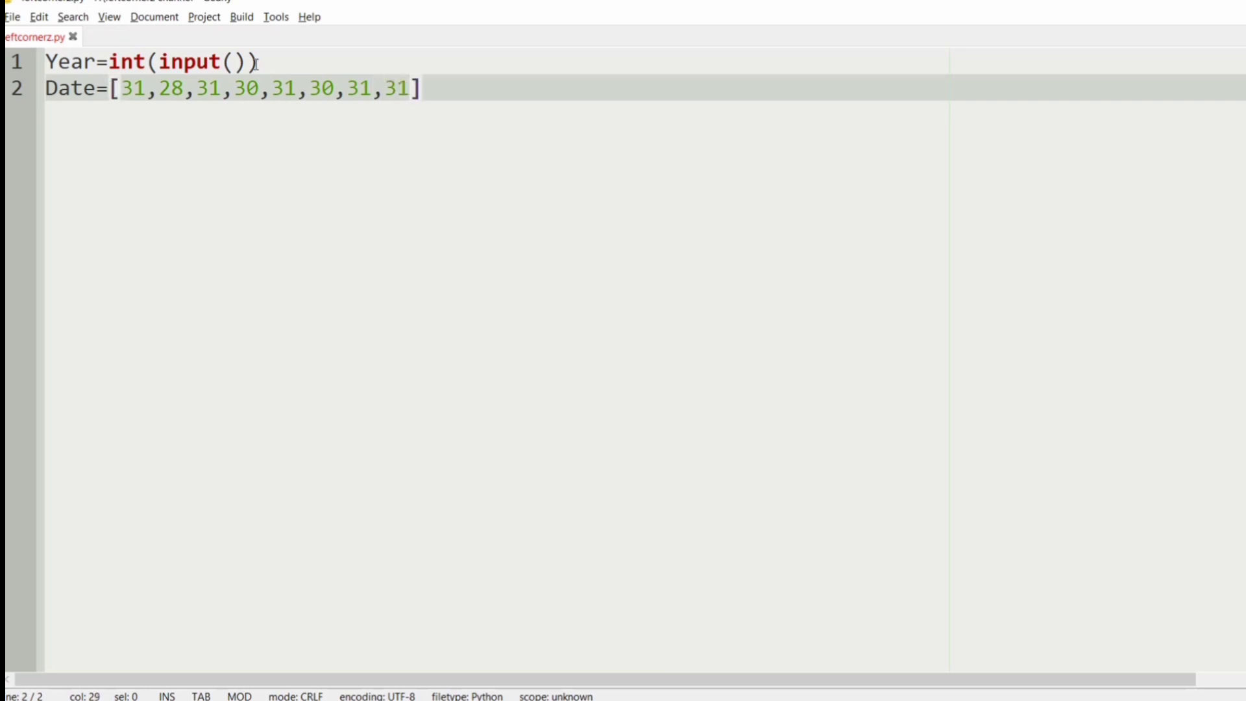
type(",30,31")
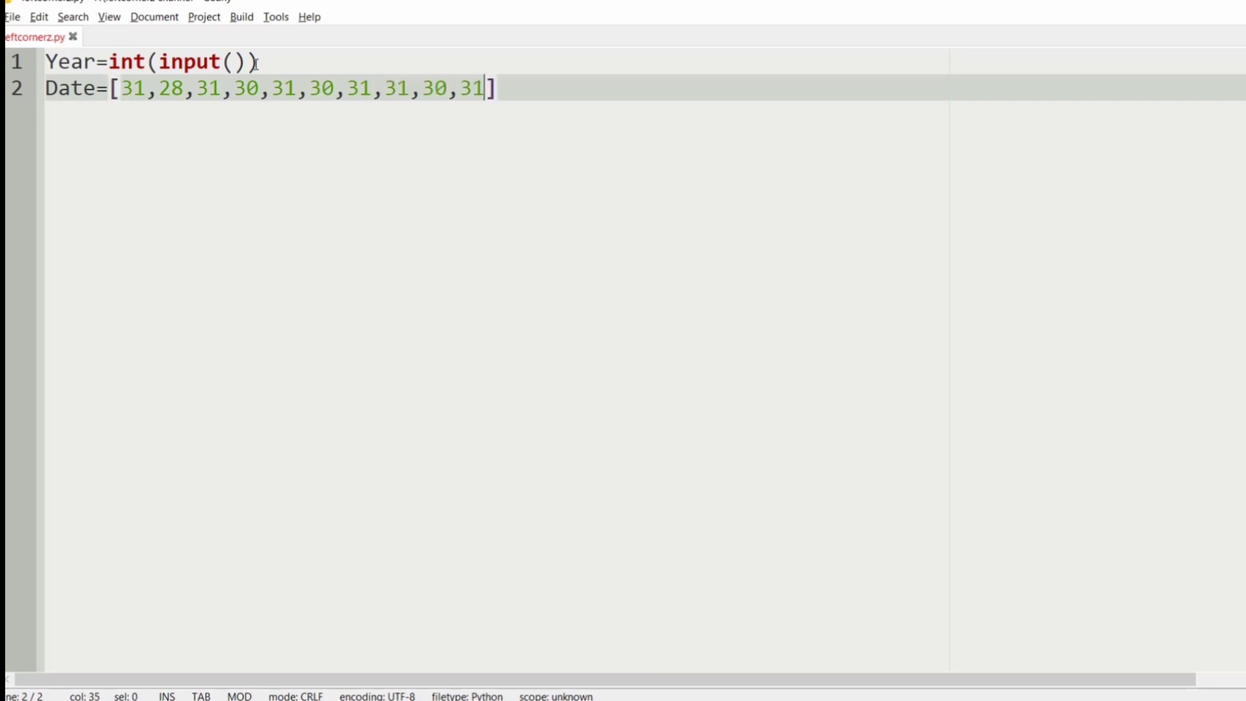
type(",30,31/")
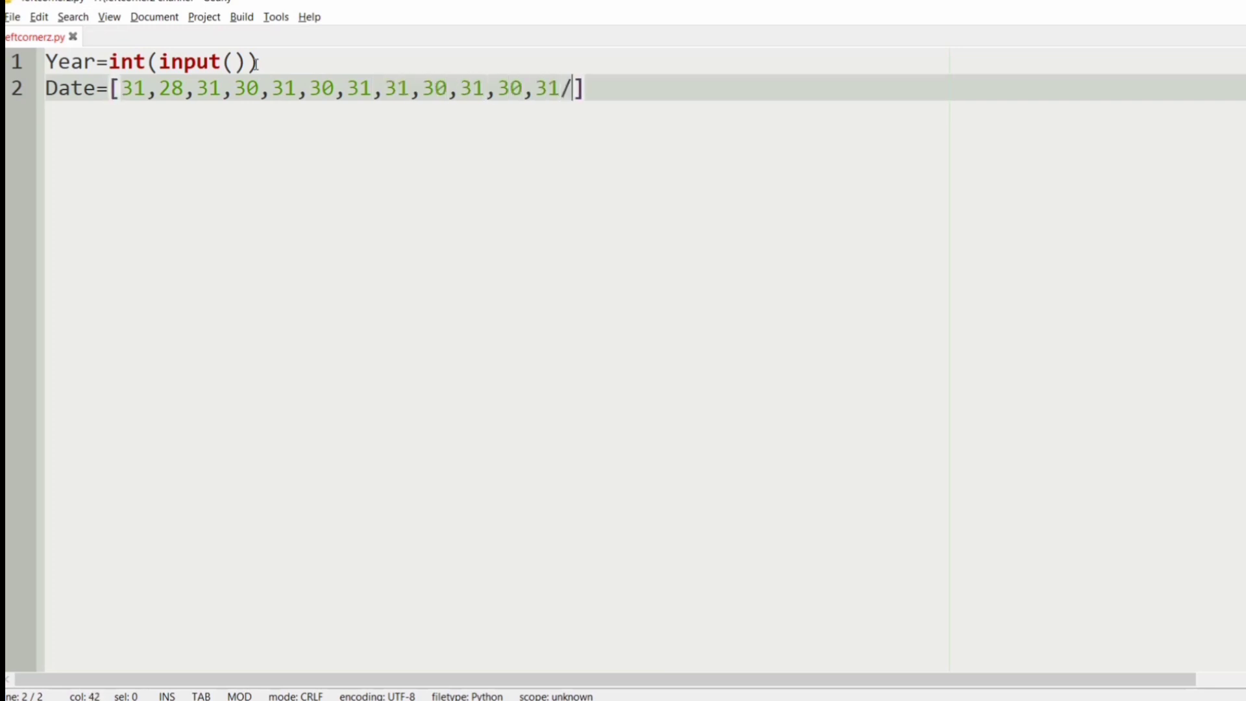
type("'")
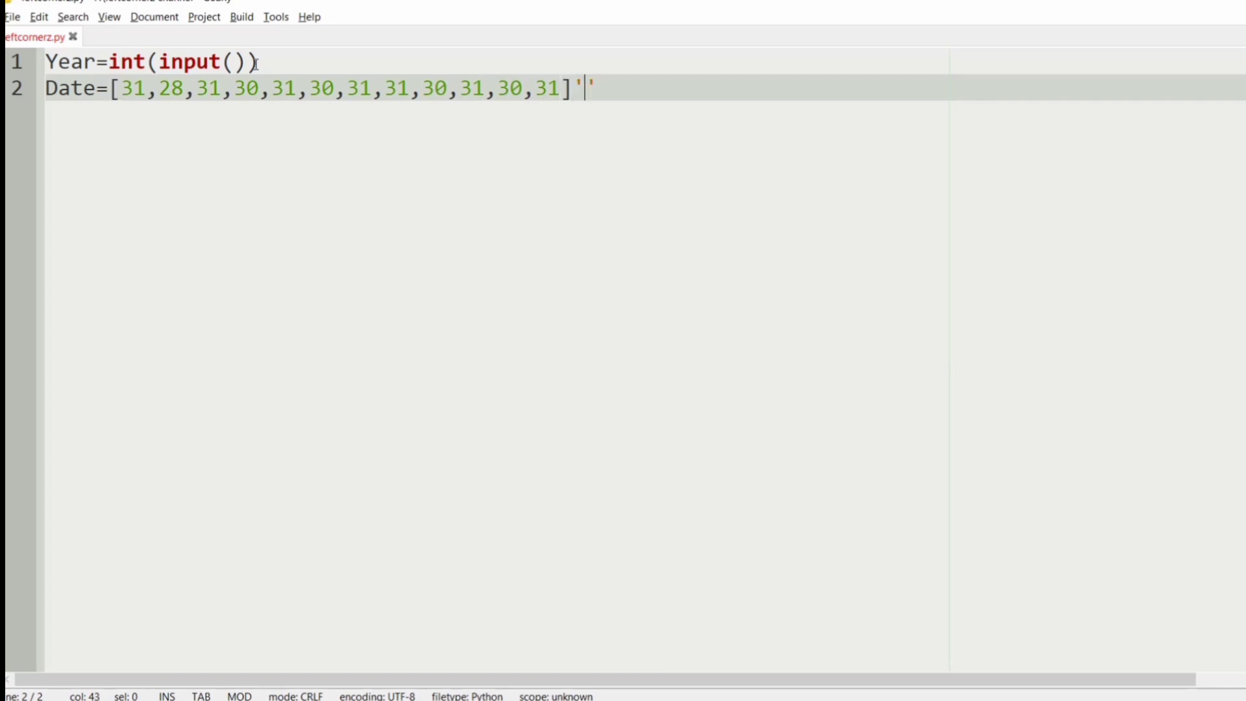
key("BackSpace")
type("mo")
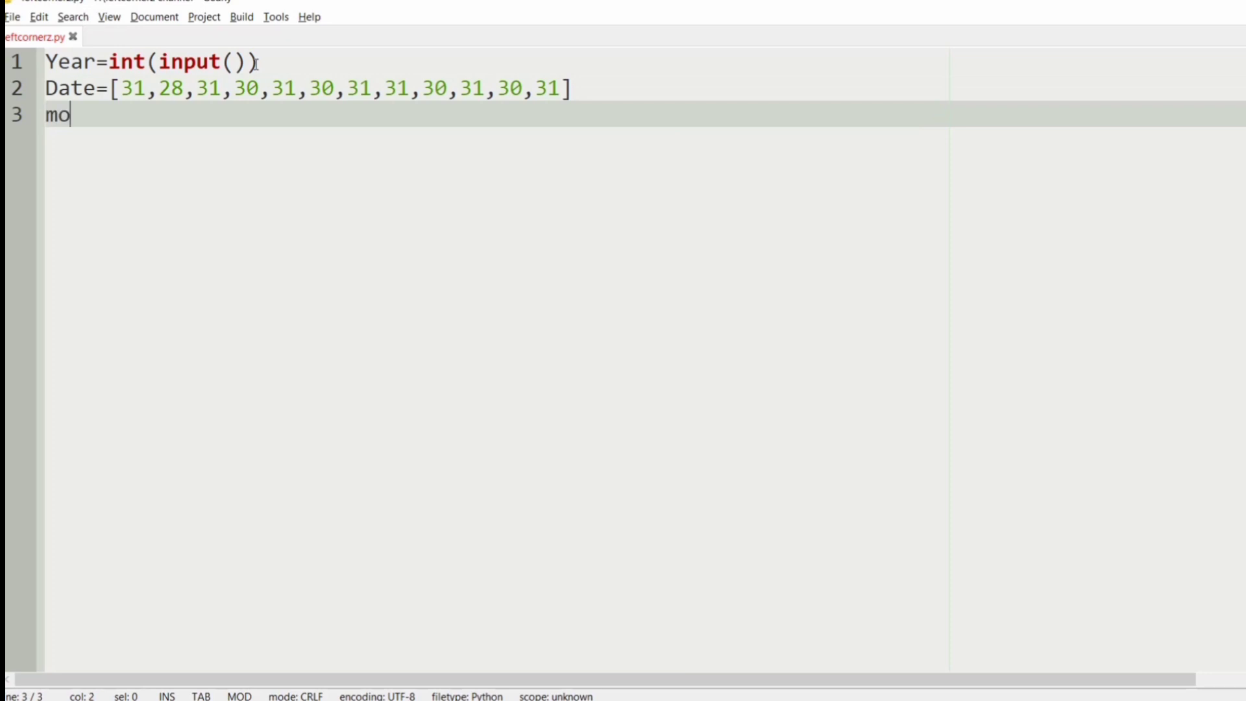
Step: Start Month=['Jan','Feb','Mar', with quotes ready for the next name
type("nth")
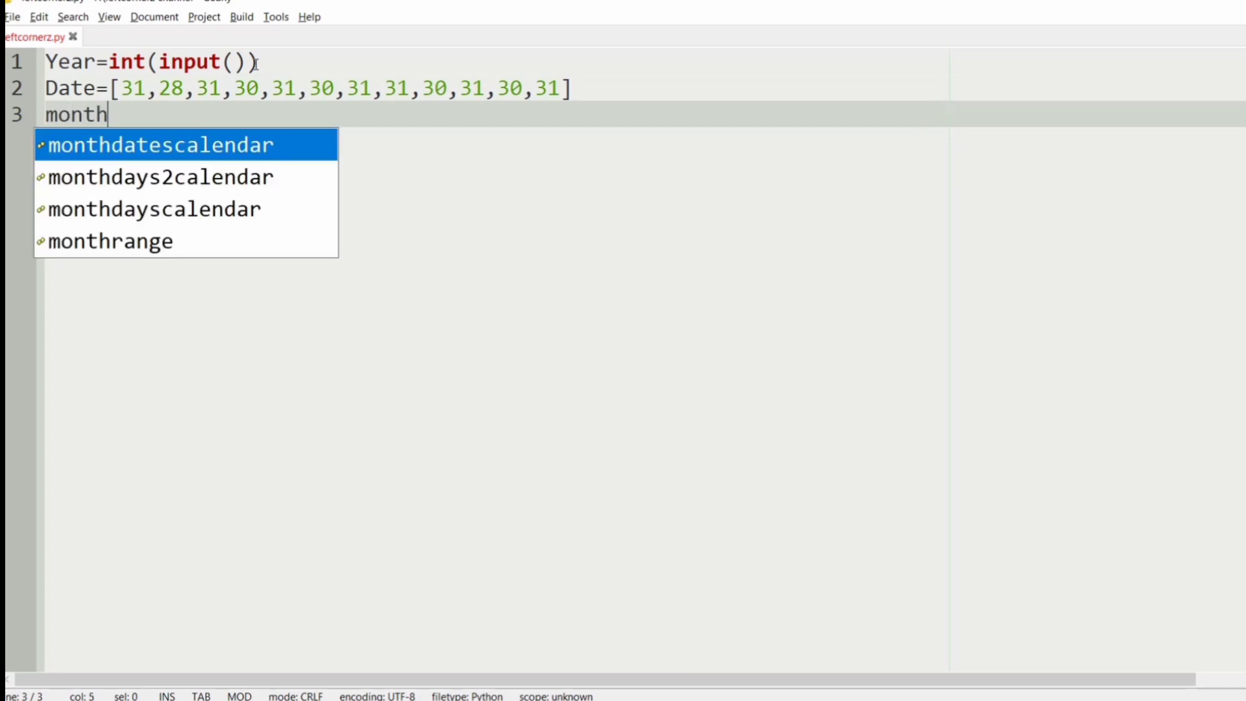
type("=[")
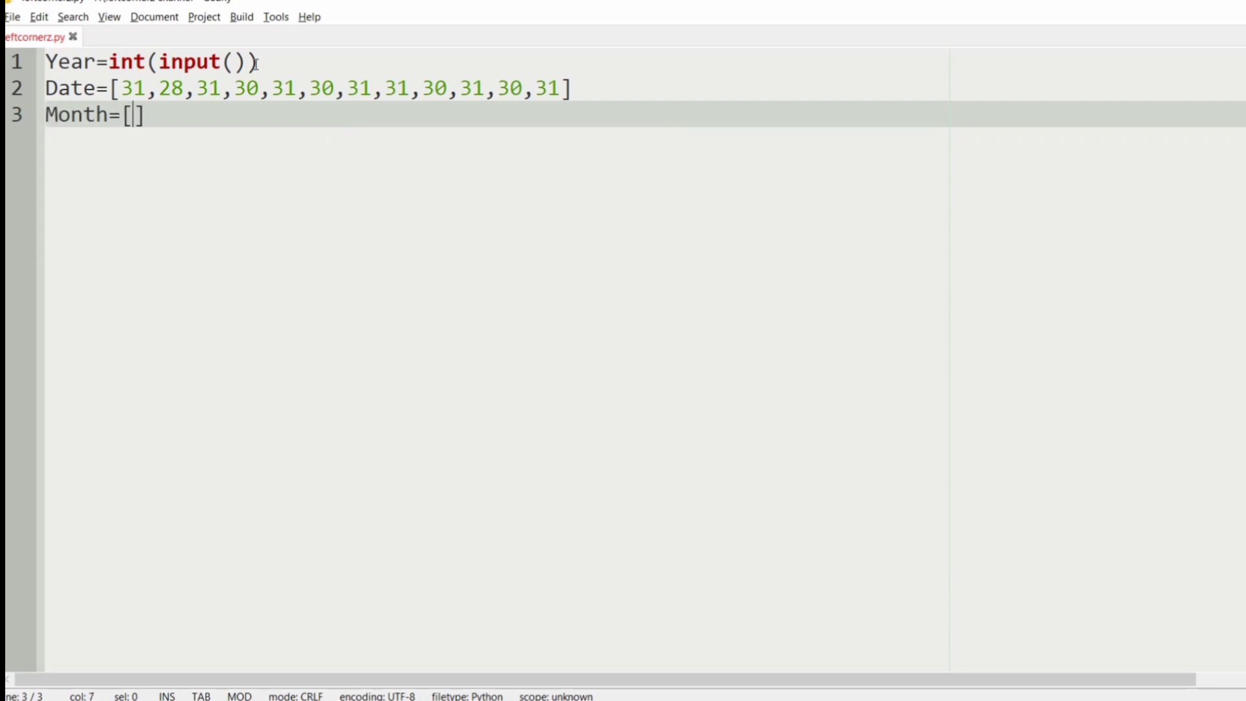
type("'J'")
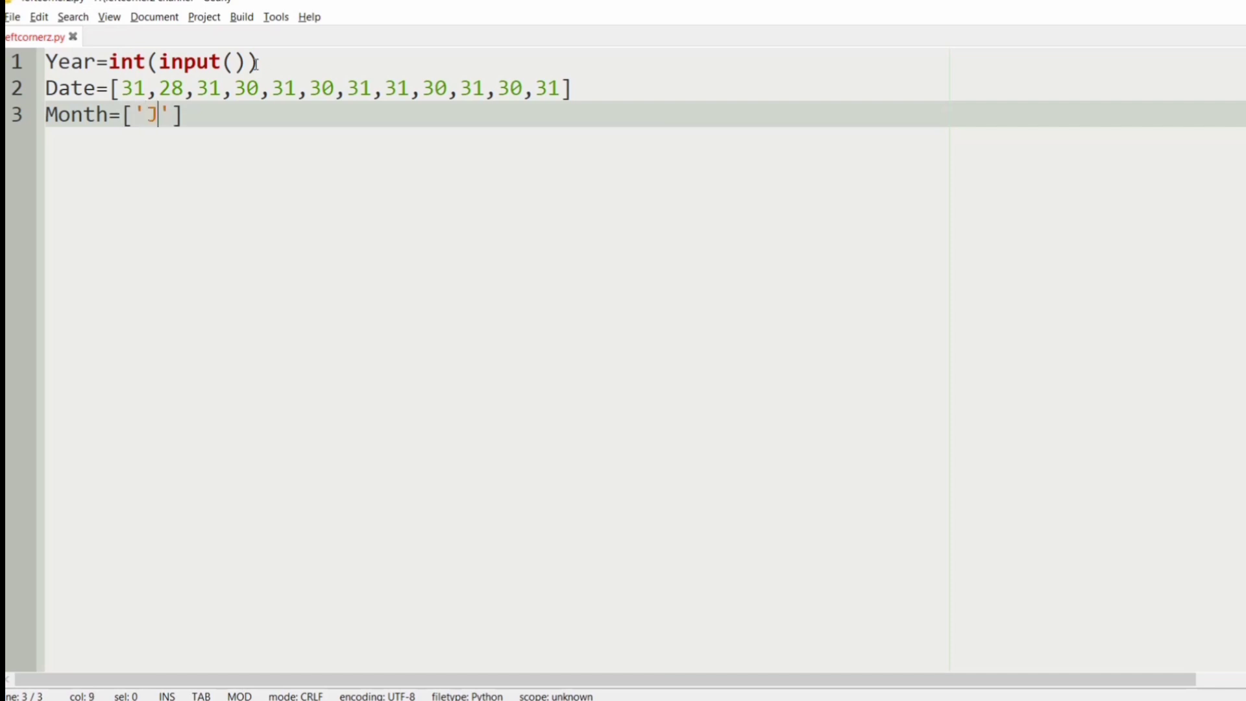
type("an")
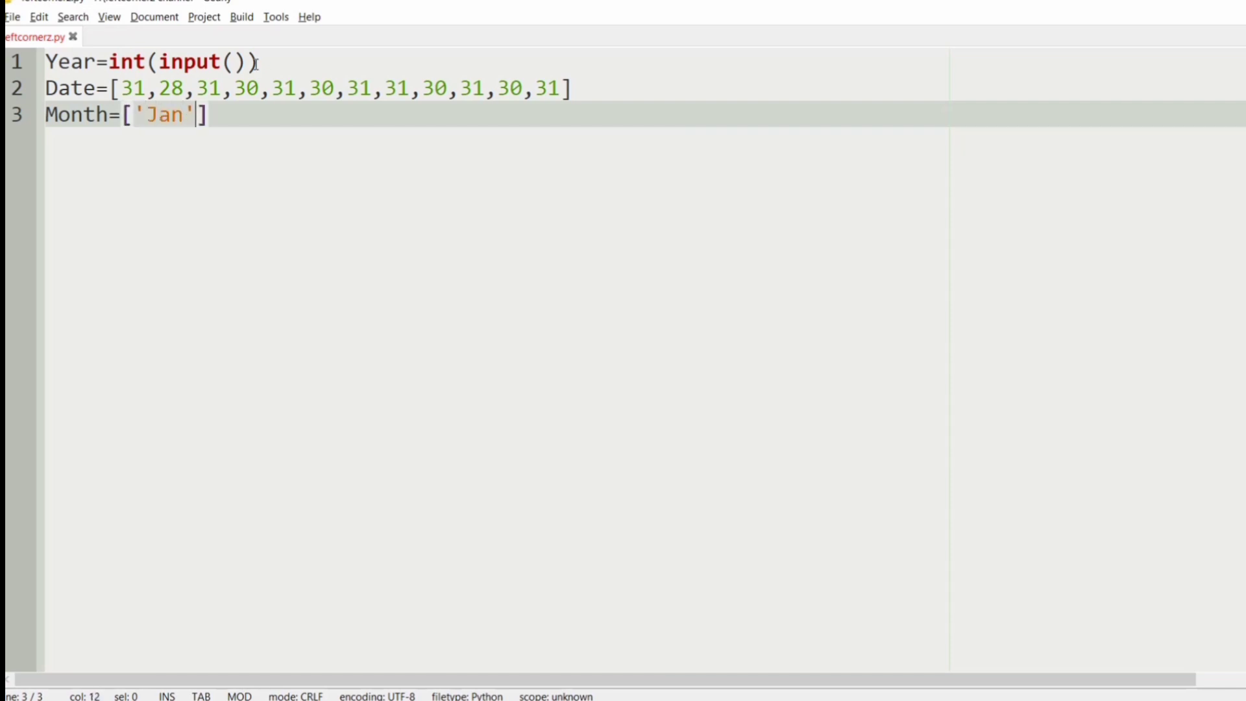
type(",'")
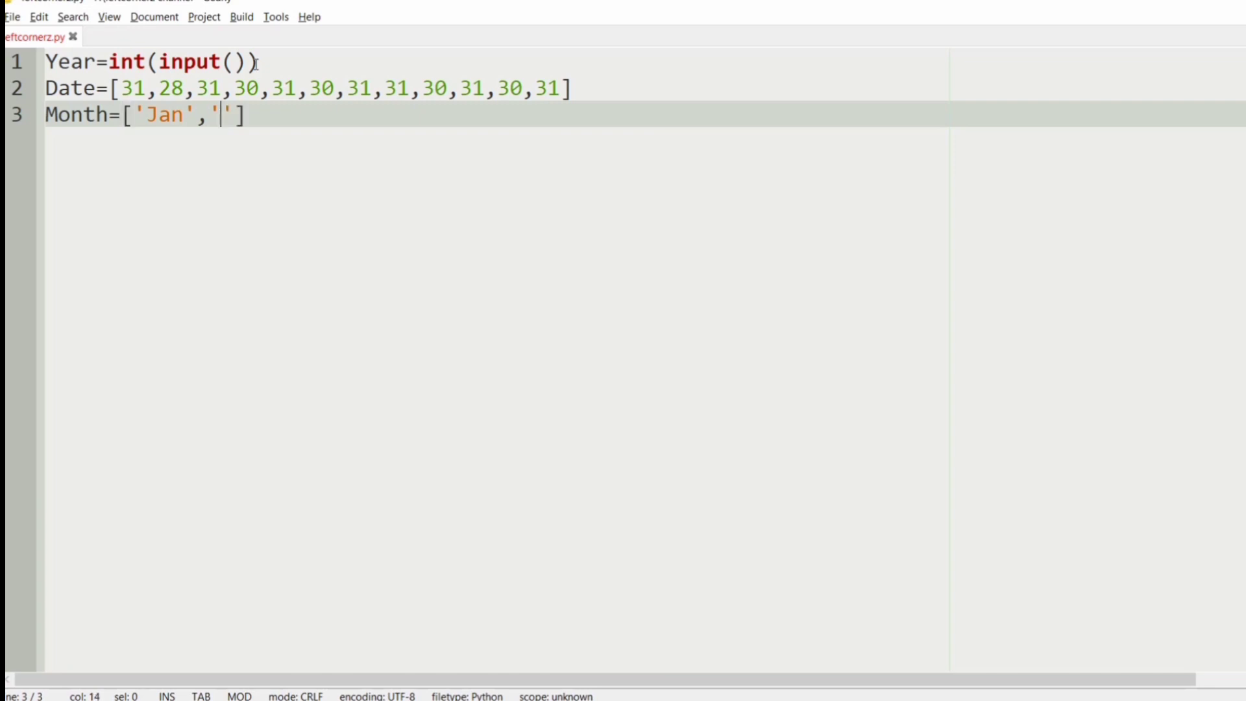
type("F")
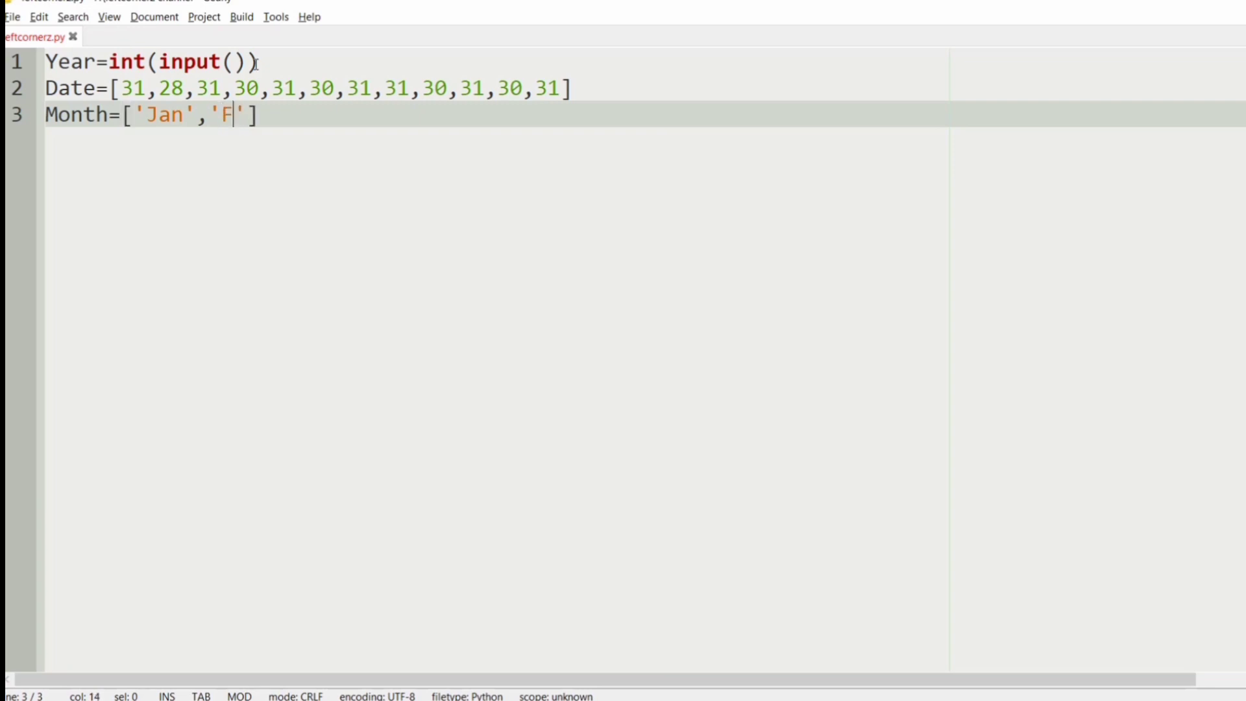
type("eb")
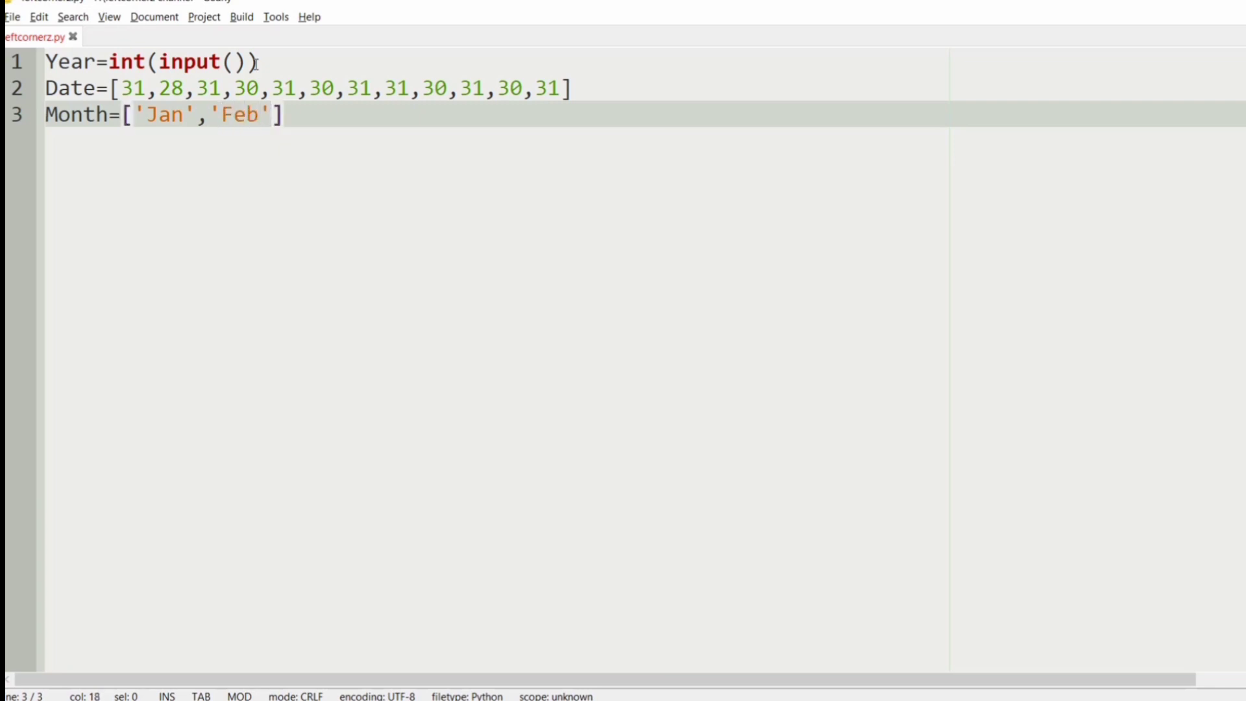
type("M")
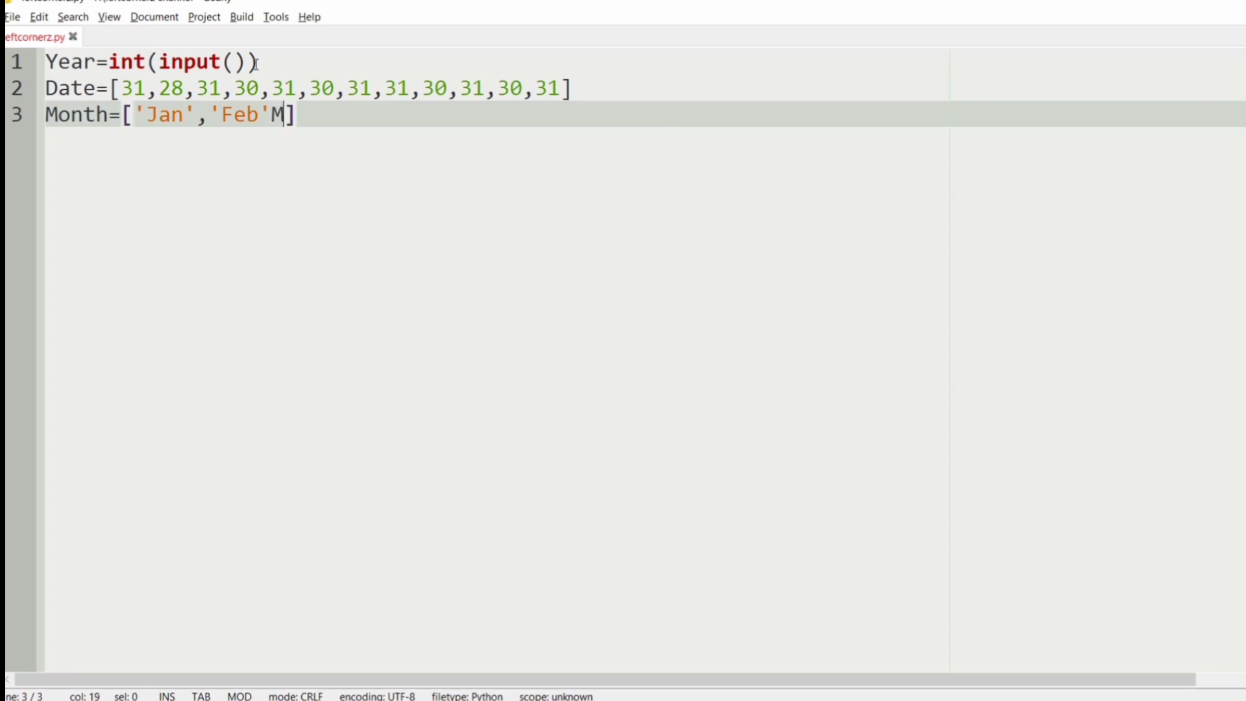
type("ar")
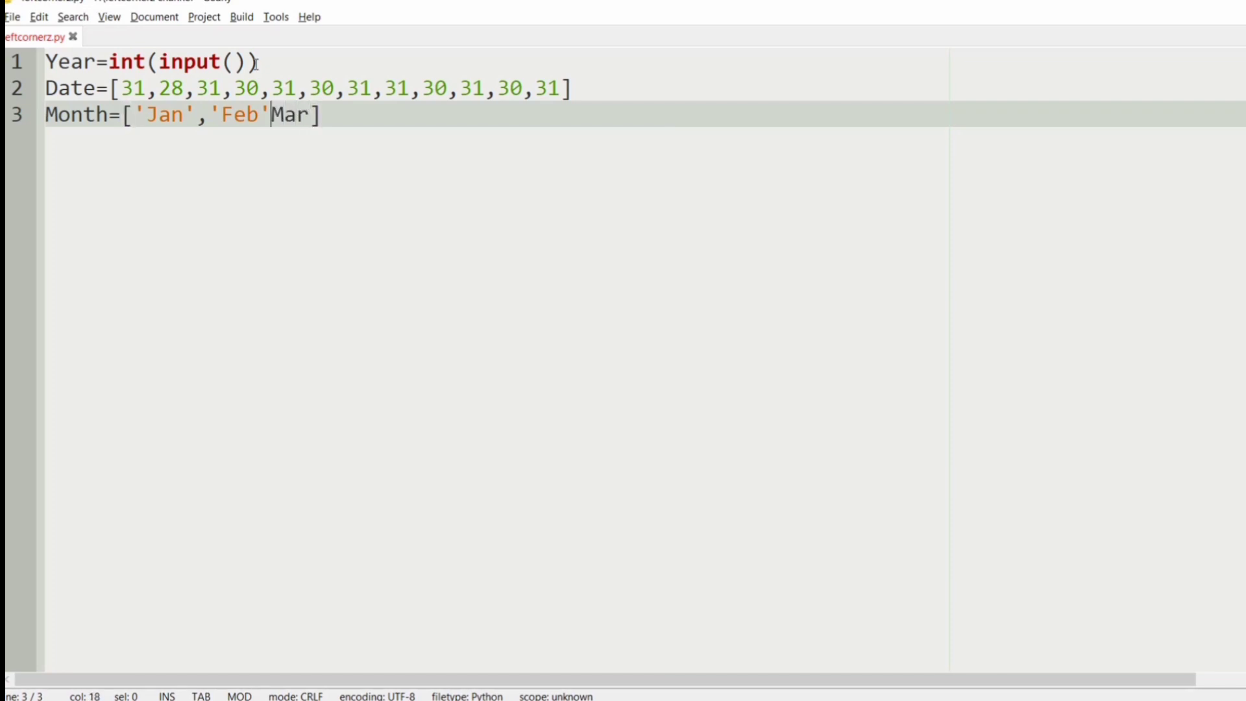
type(",")
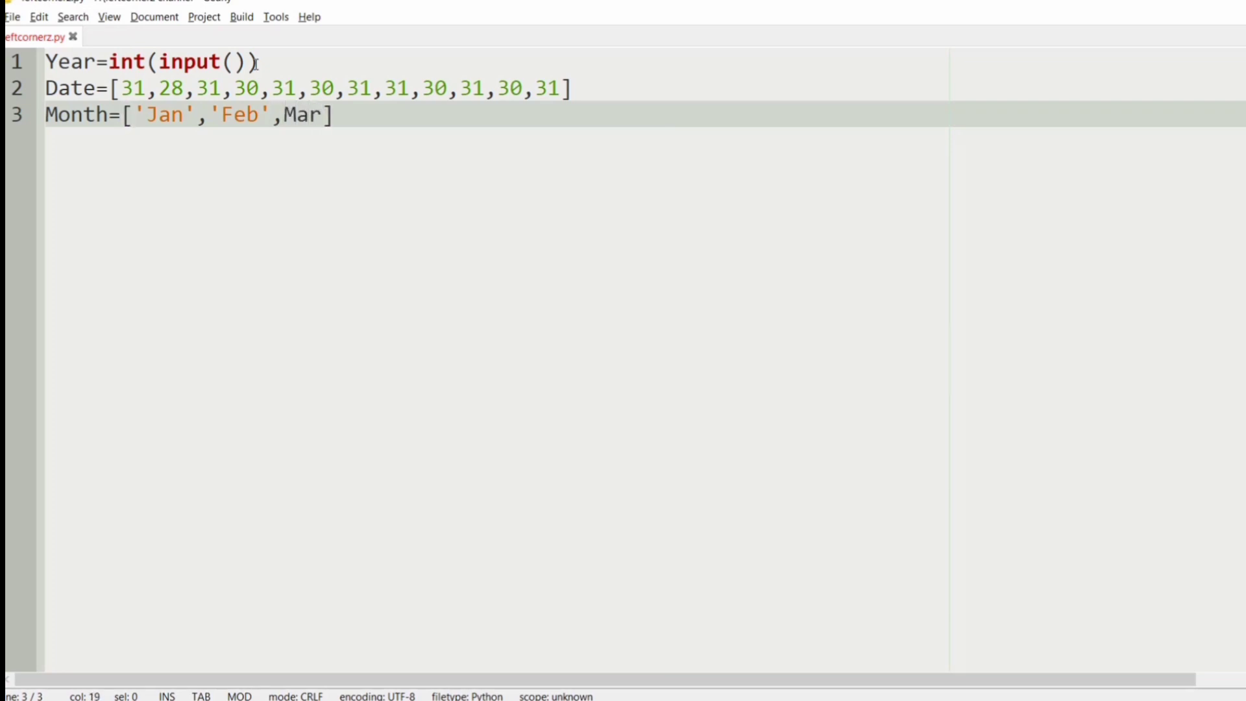
type("'")
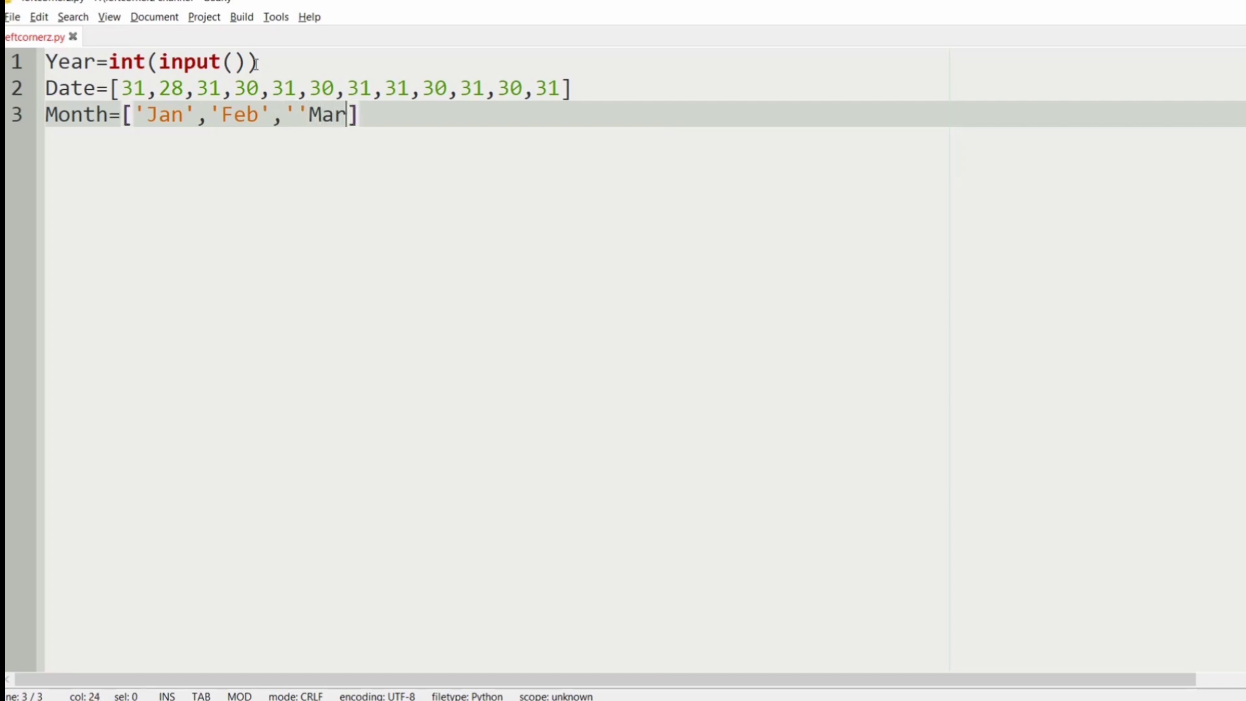
type("''")
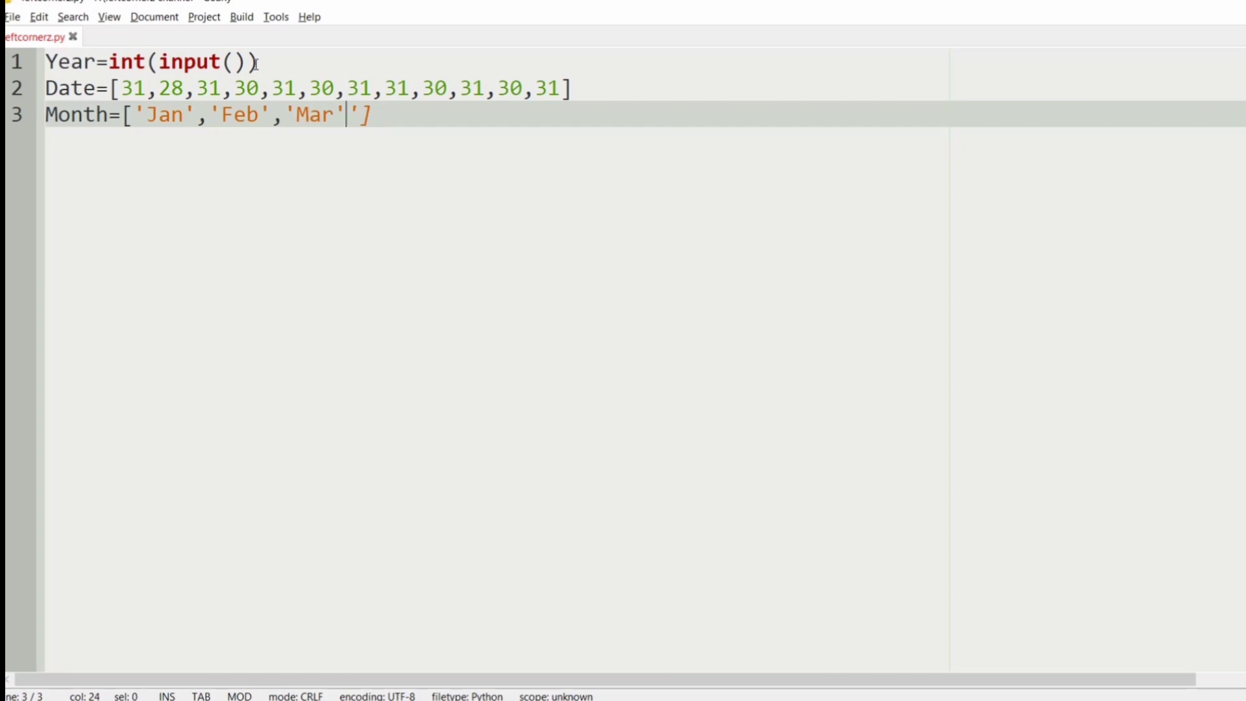
Step: Add 'Apr', 'May' and 'Jun' to the Month list, removing an extra quote after May
type(",")
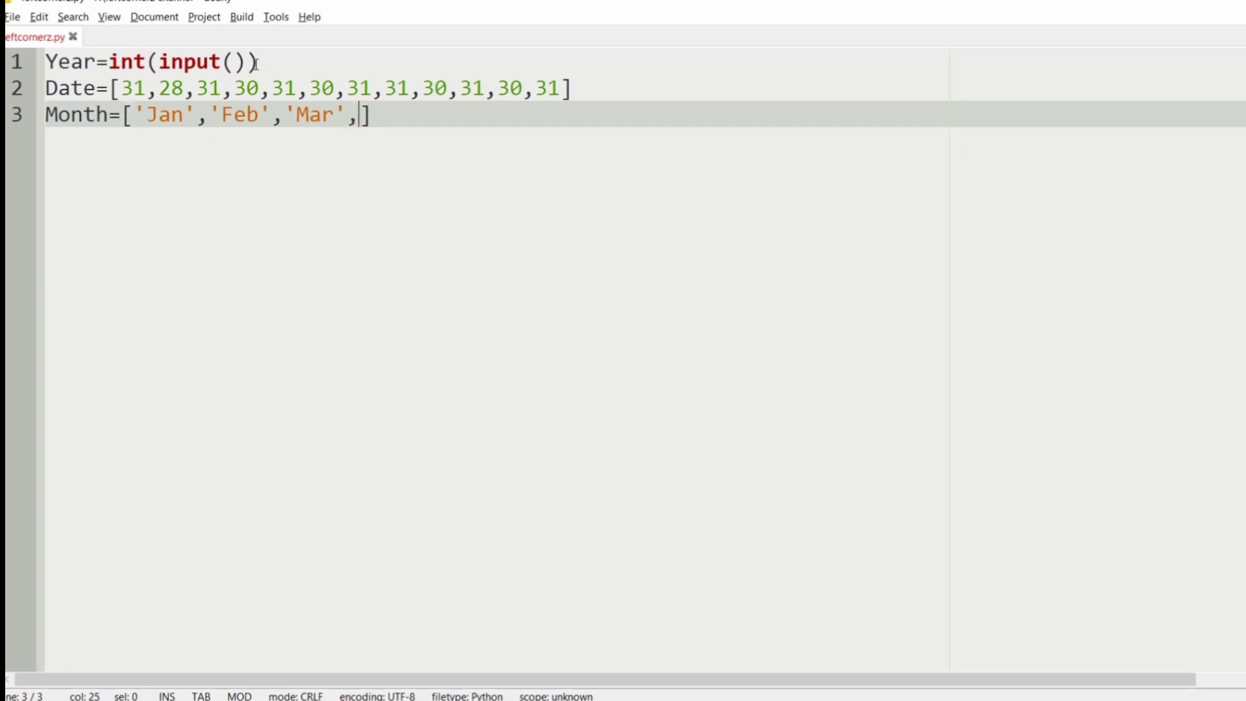
type("'A")
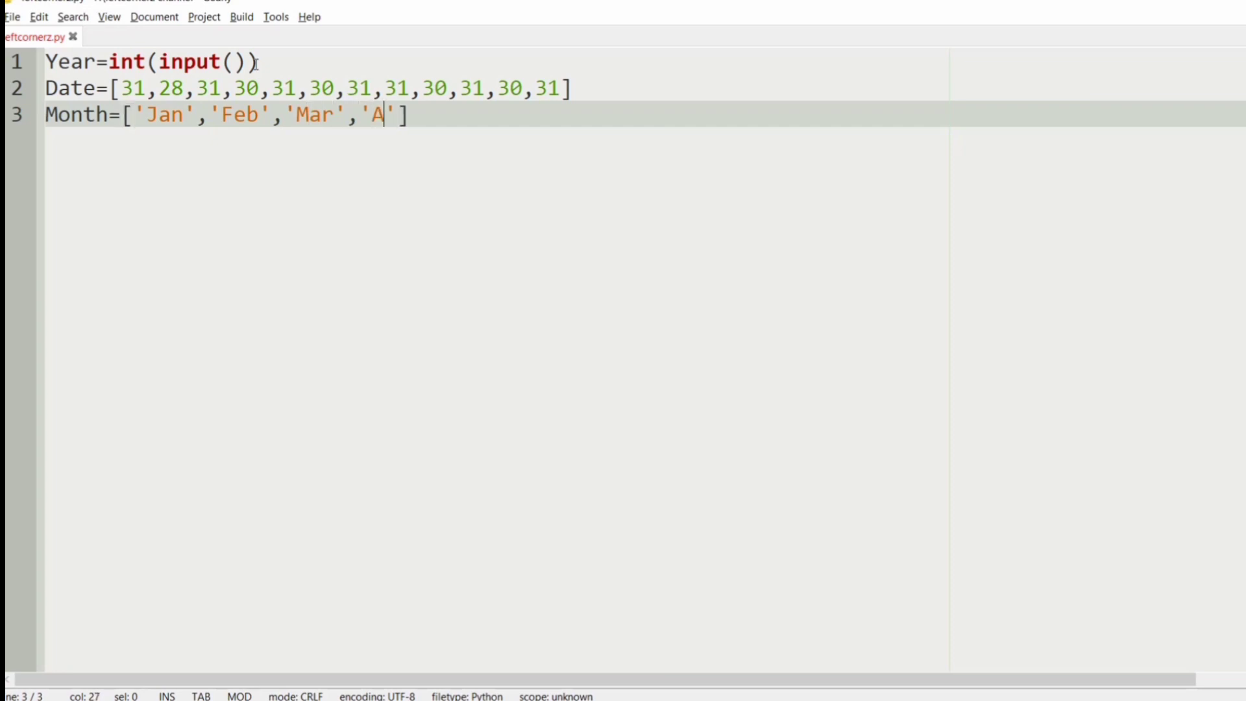
type("pr")
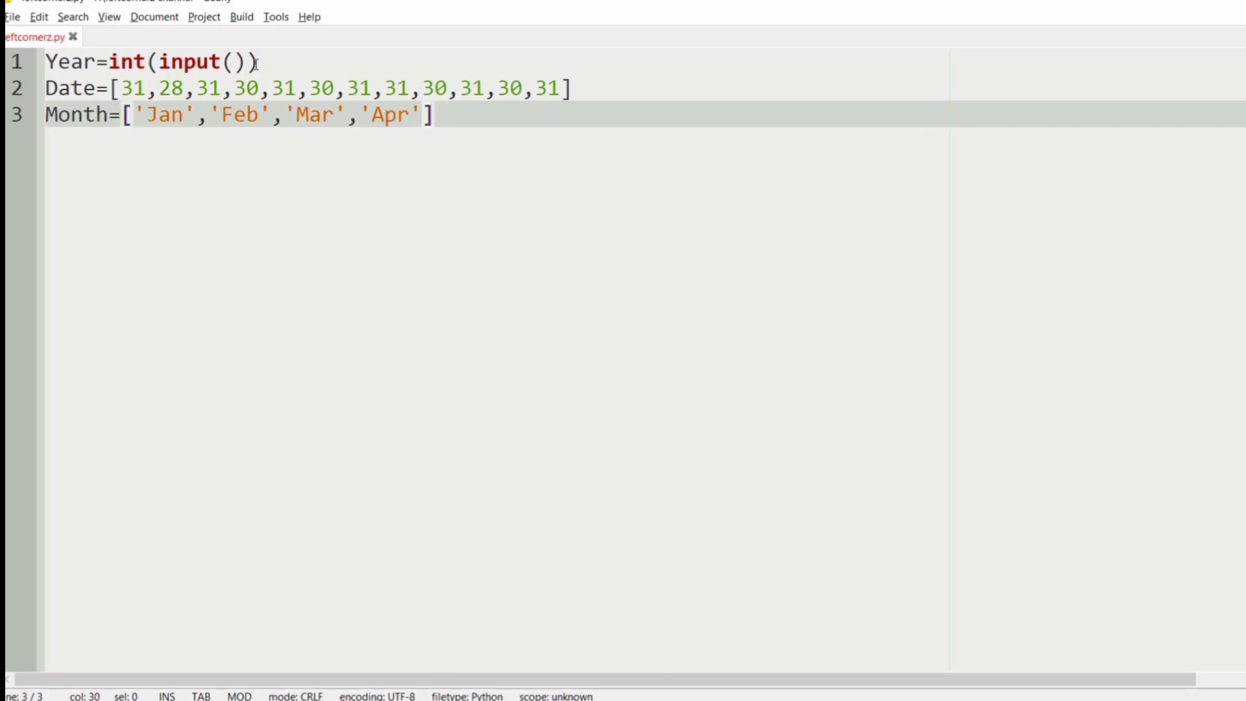
type(",''")
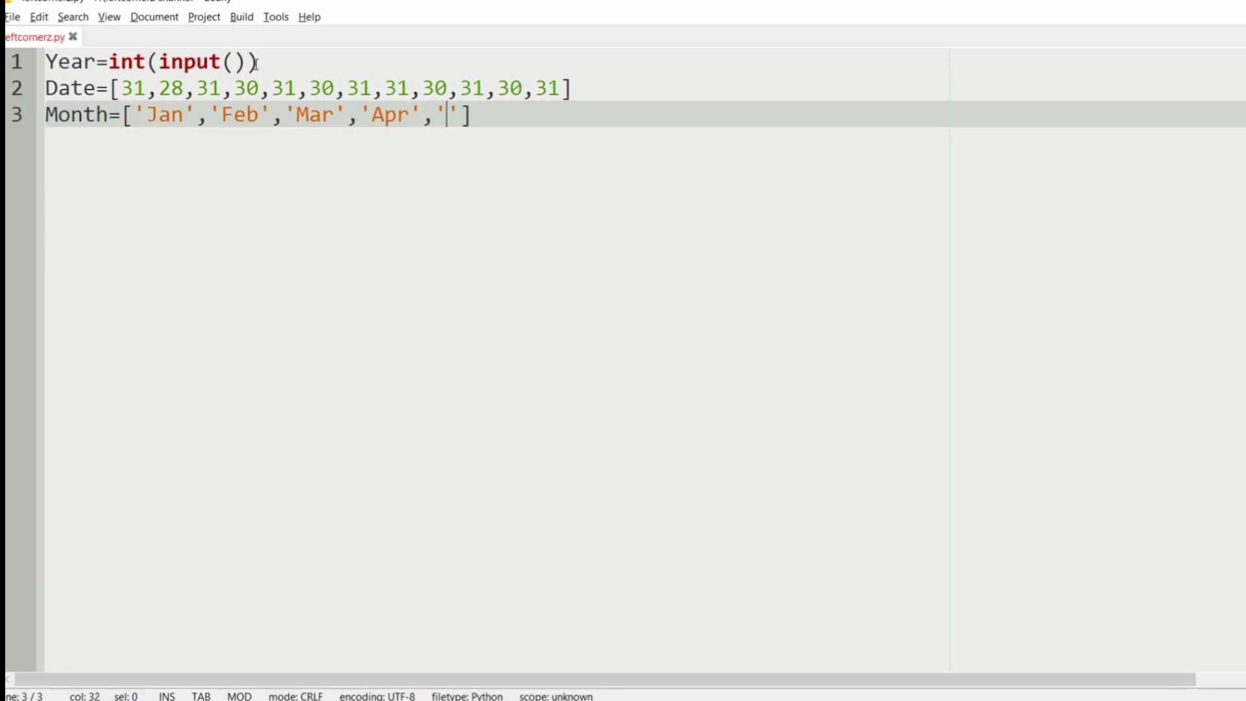
type("May")
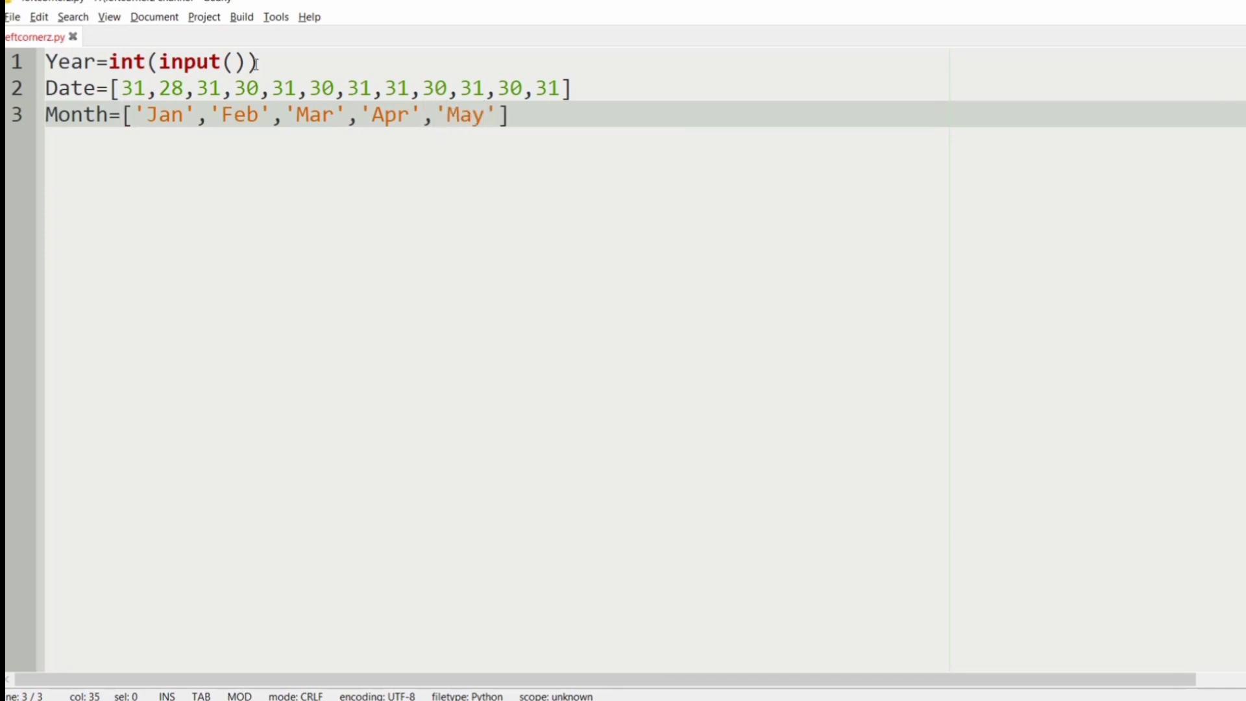
type("''")
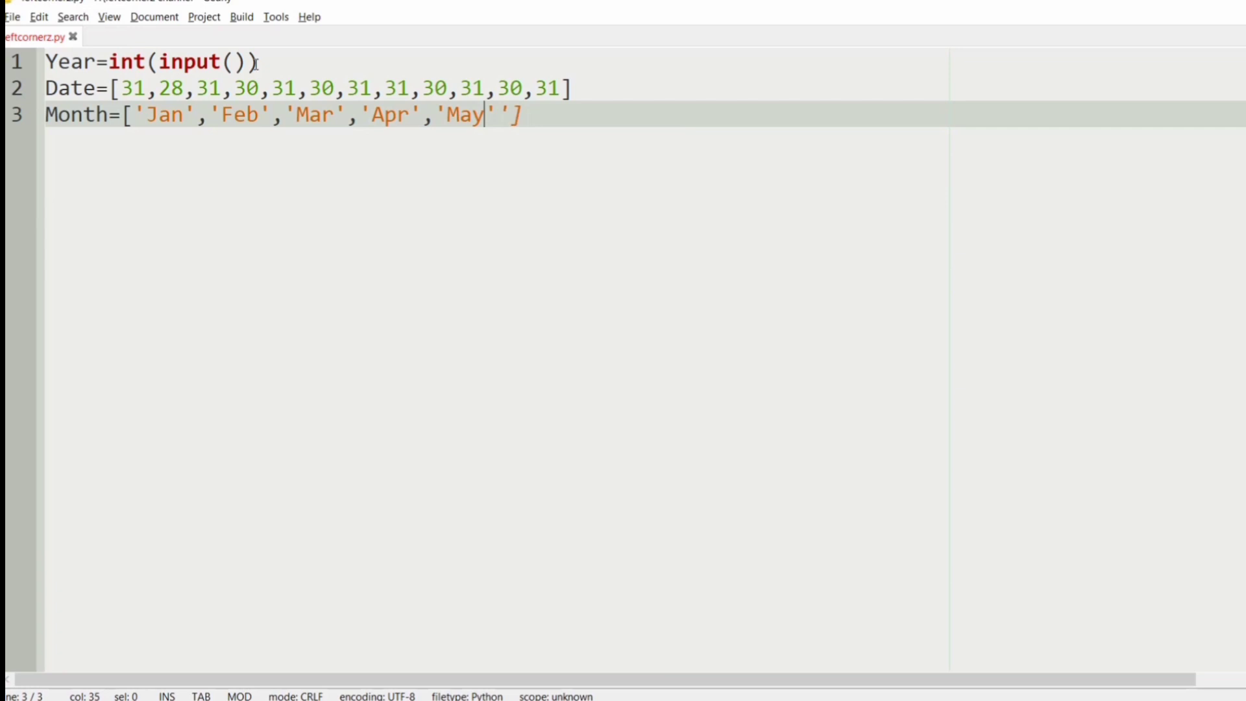
key("BackSpace")
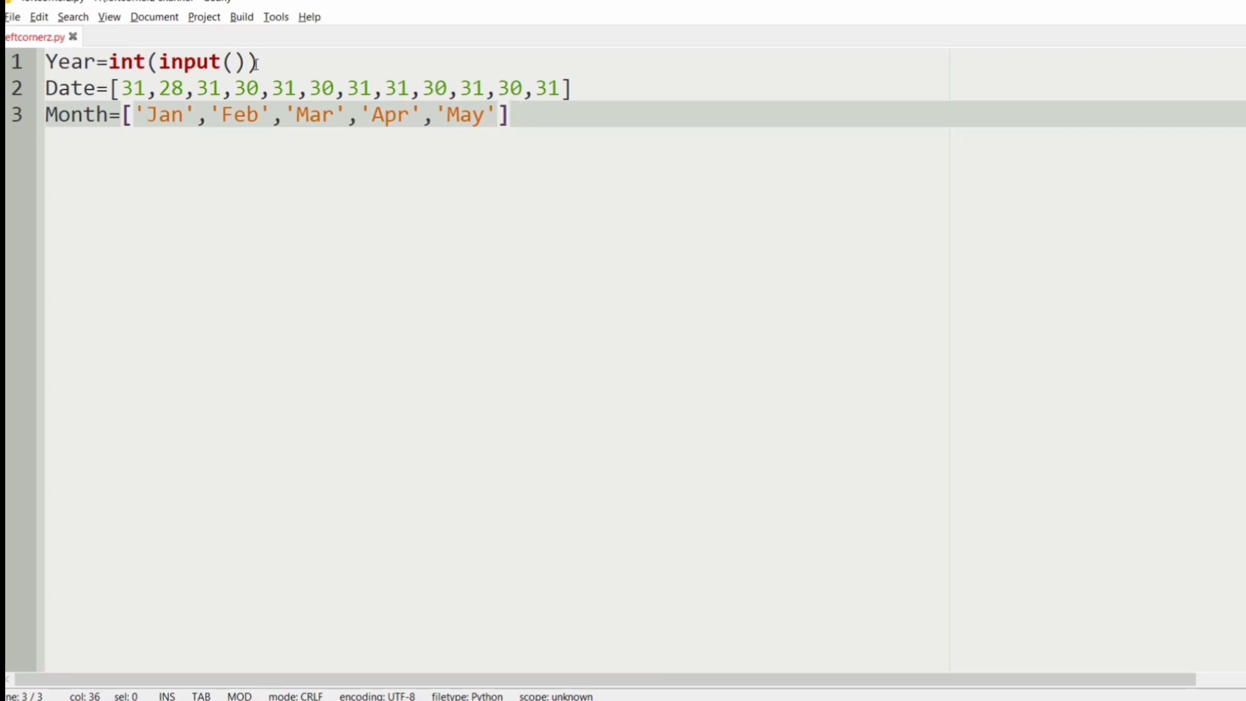
type("'J'")
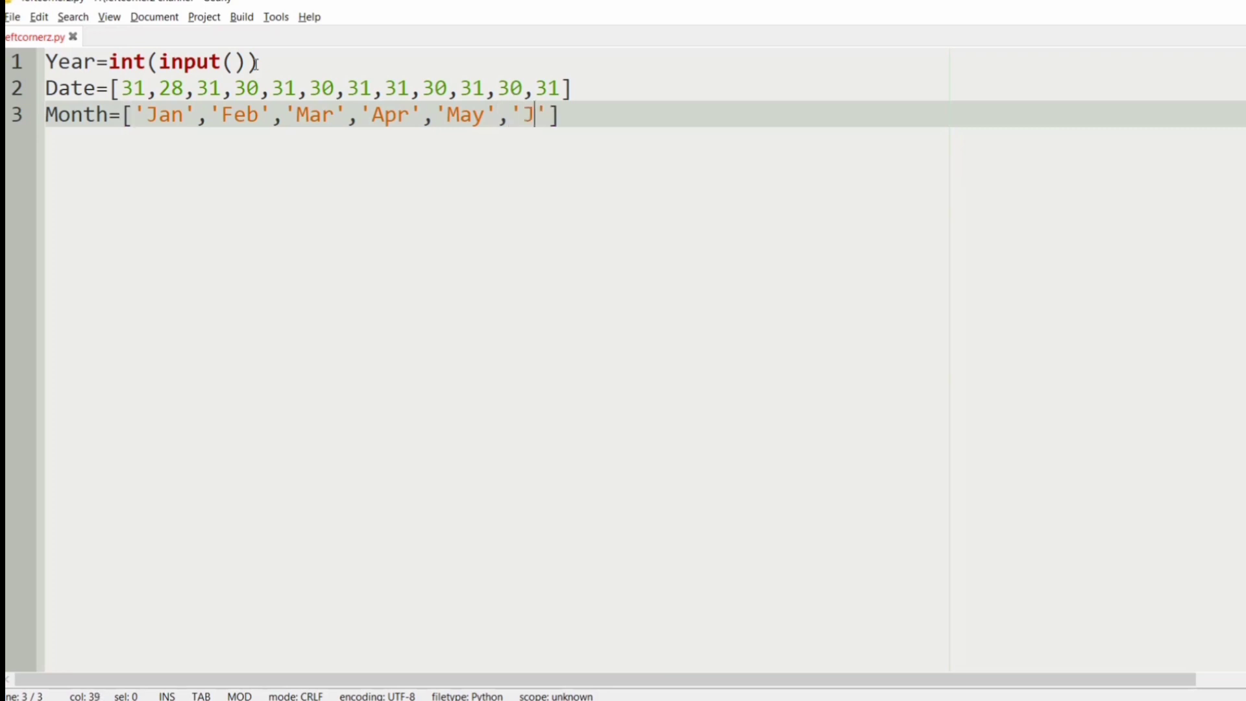
type("un',")
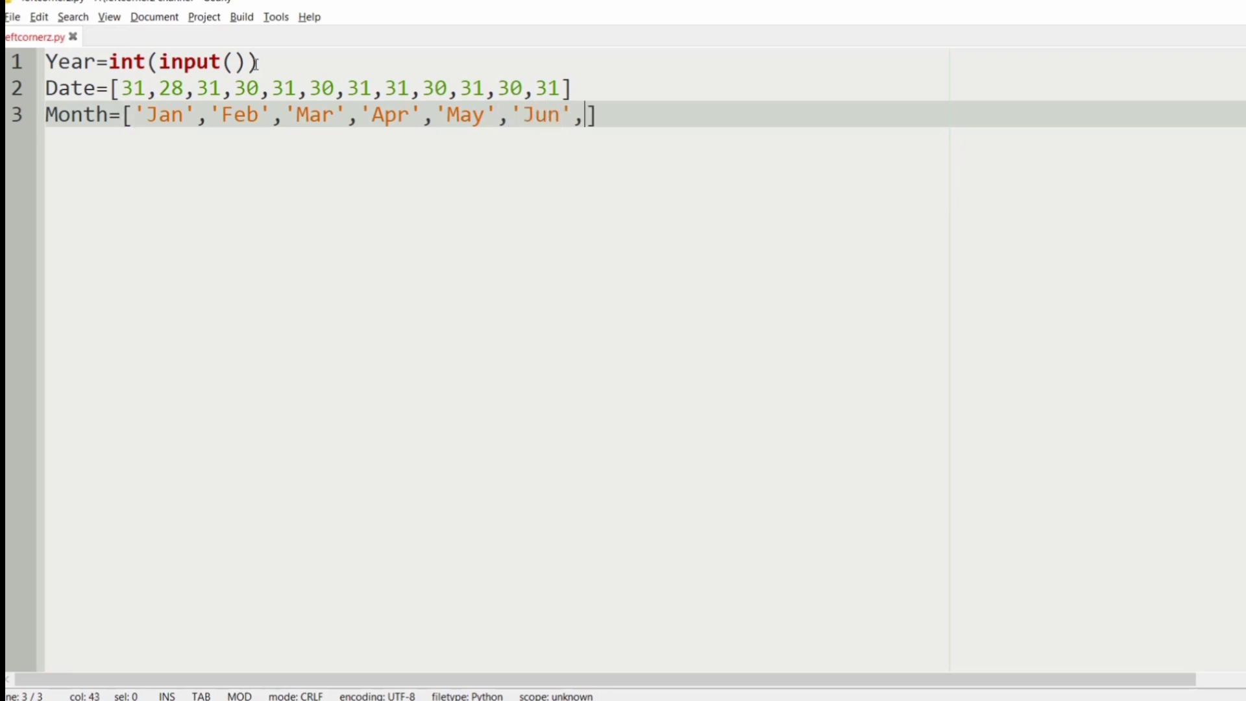
Step: Add 'Jul', 'Aug', 'Sep', 'Oct' and 'Nov' to the Month list
type("''")
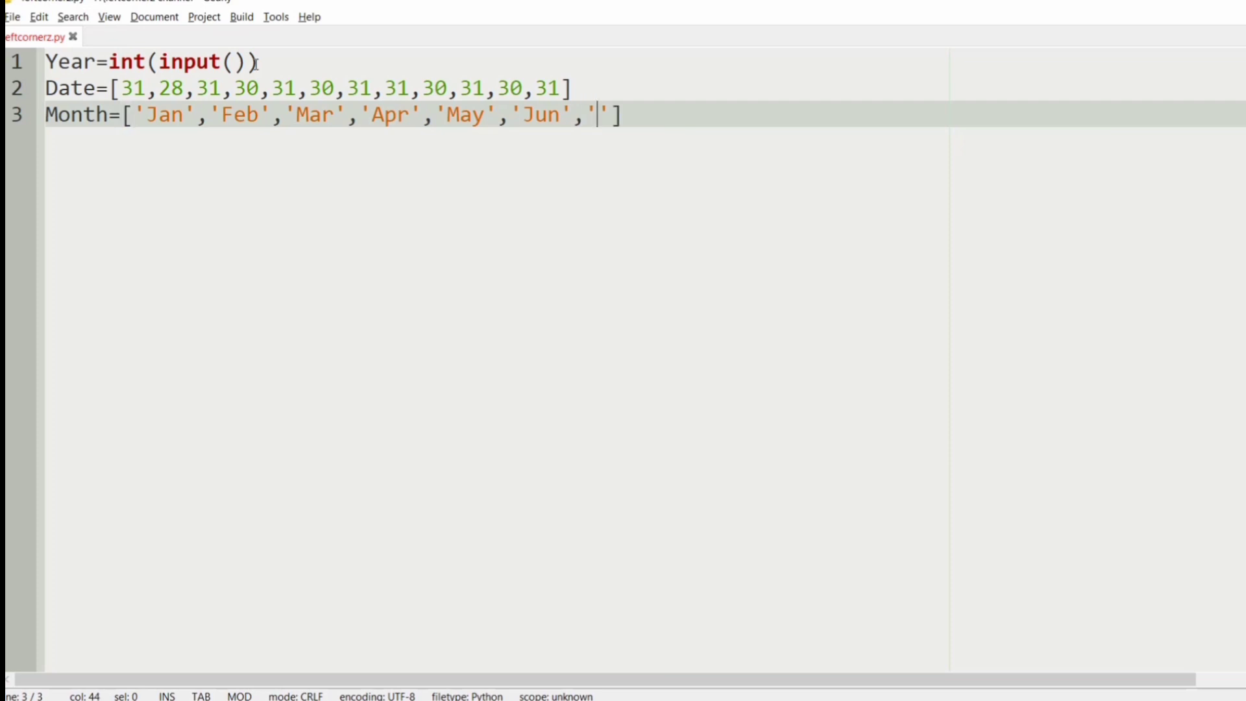
type("Jul")
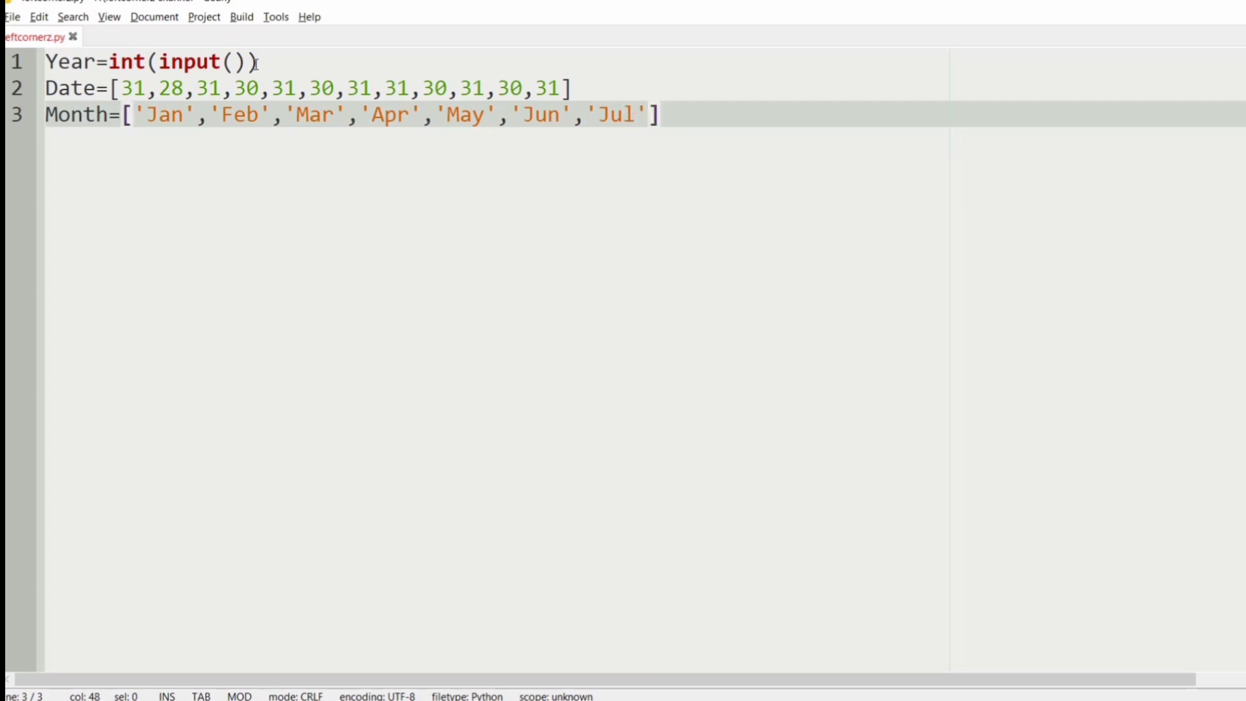
type(",'Au'")
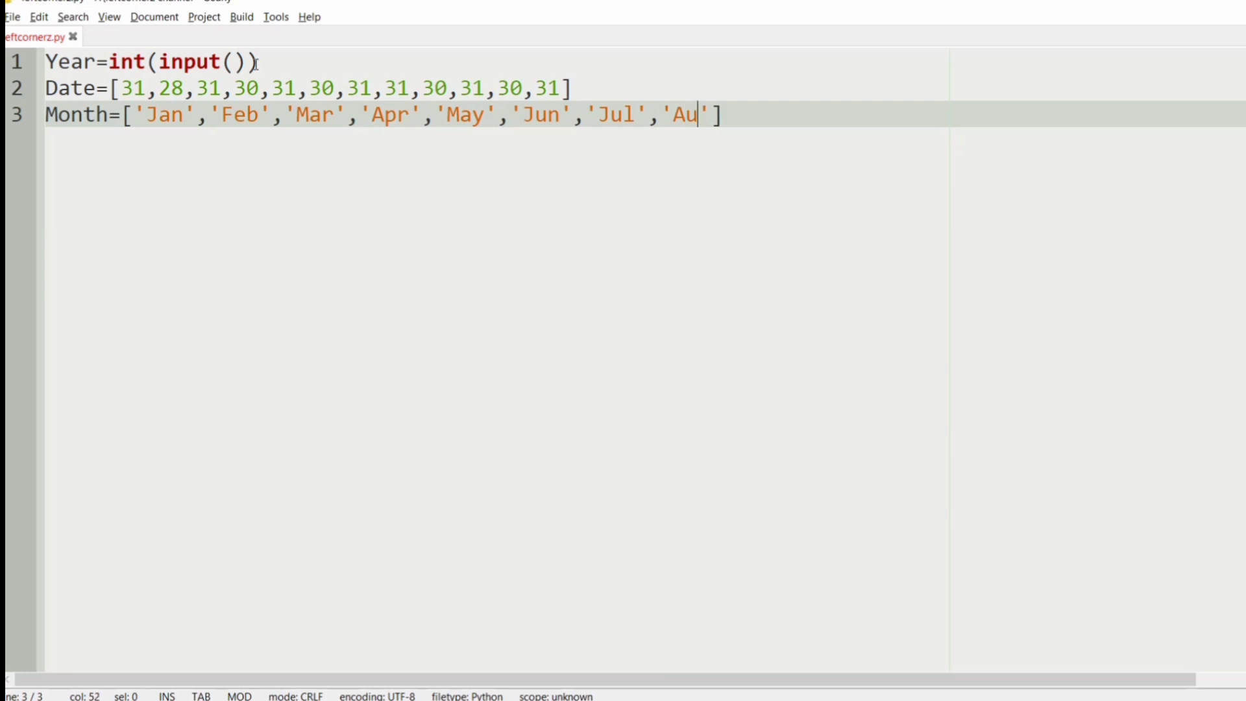
type("g")
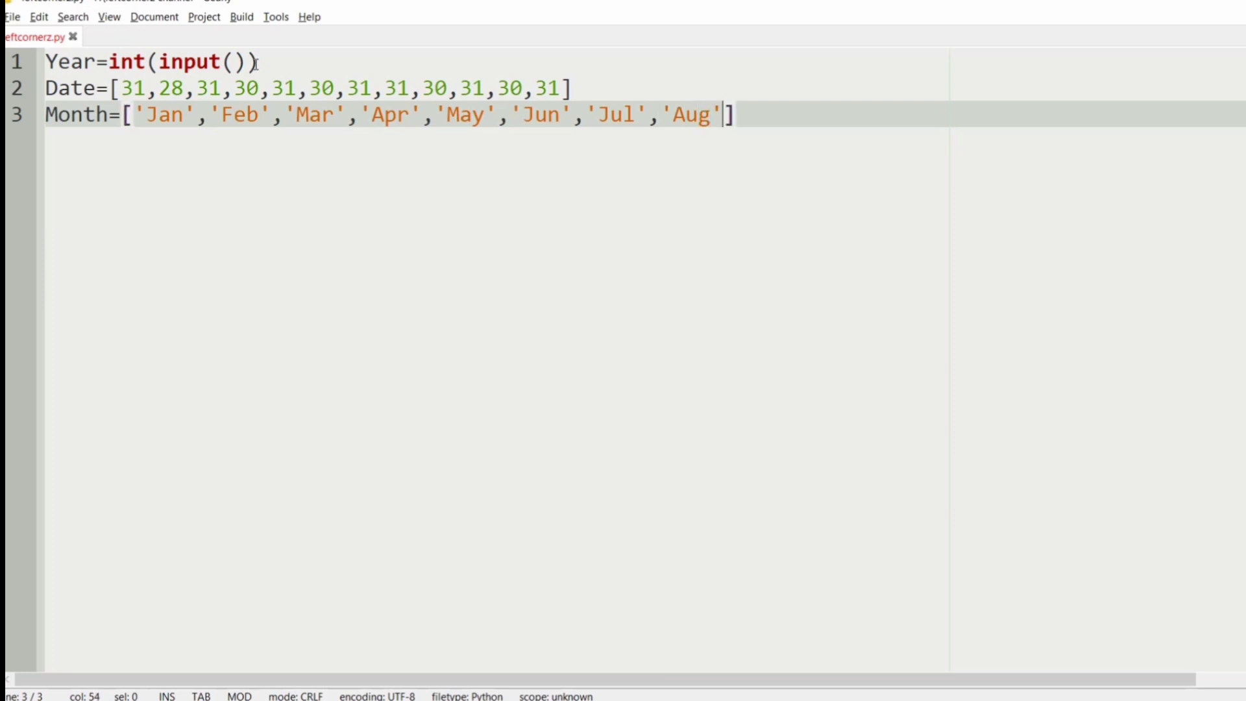
type(",'Sep'")
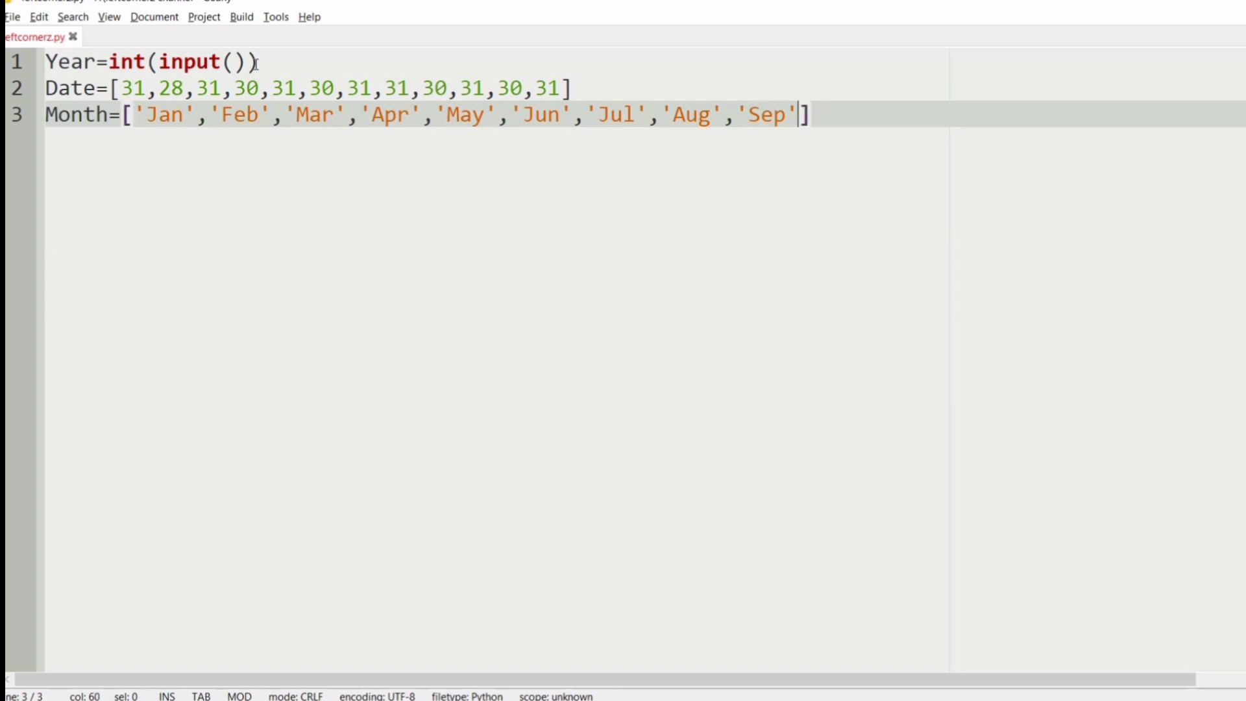
type(",o")
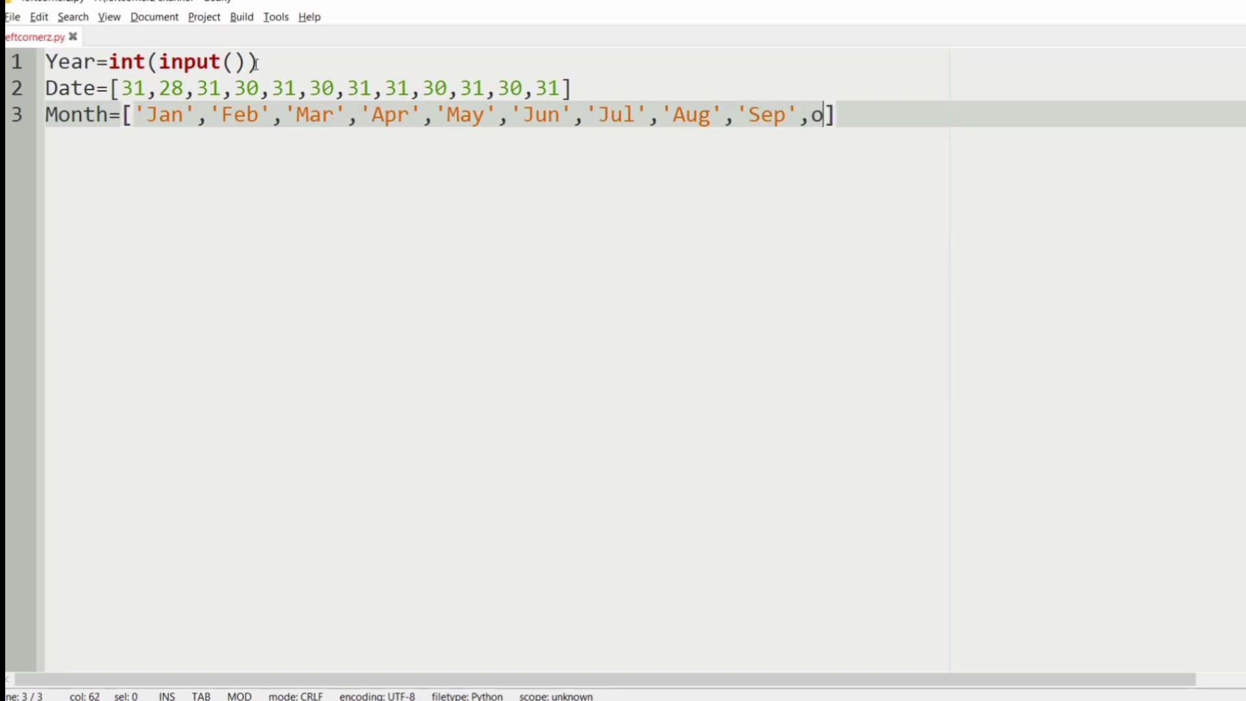
type("'")
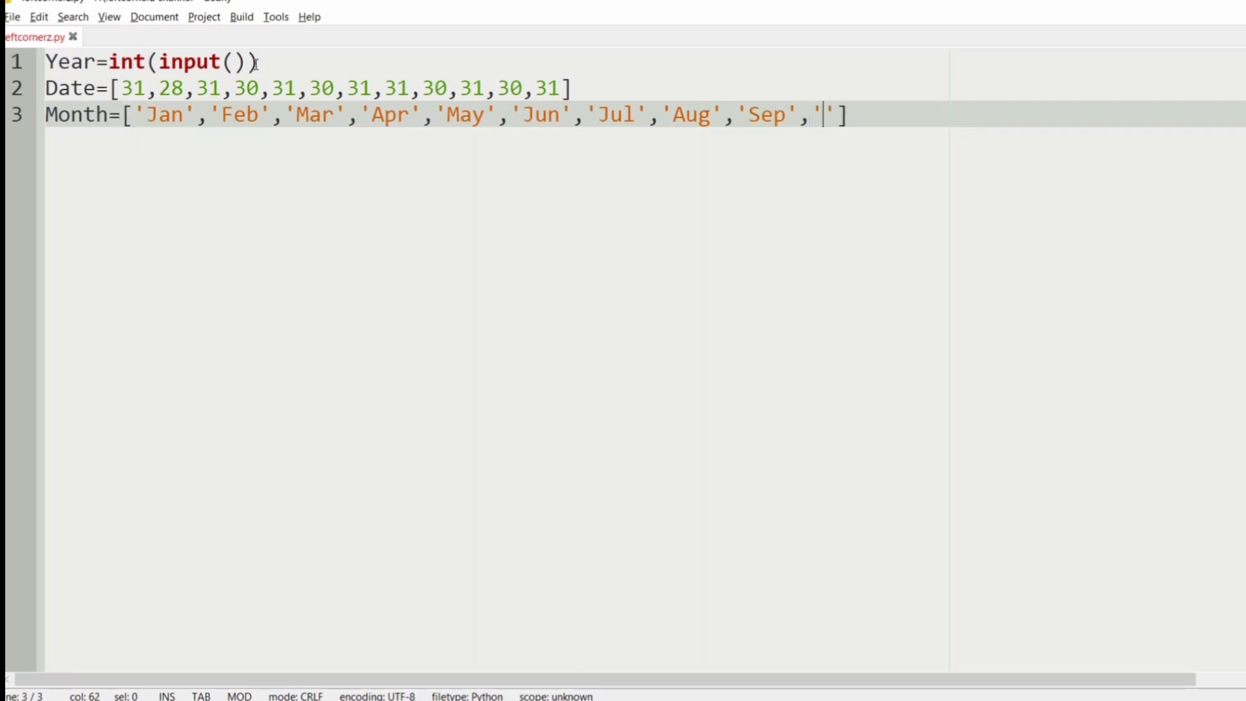
type("Oct")
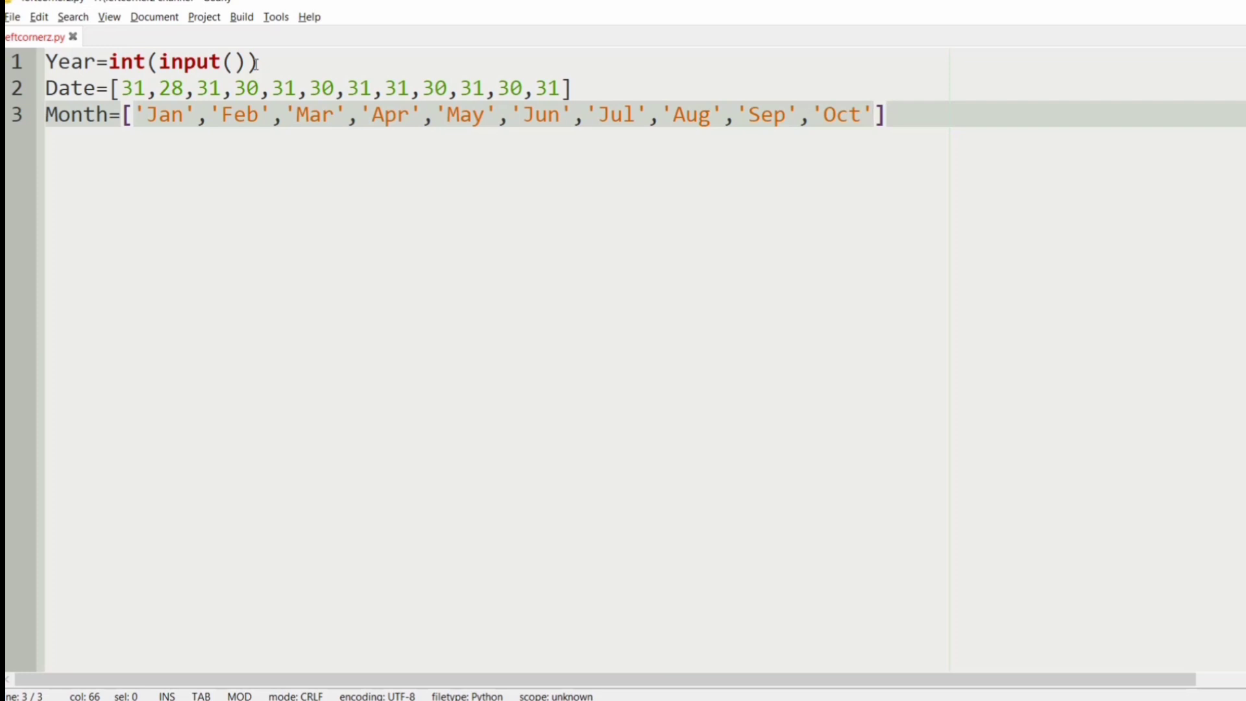
type(",''")
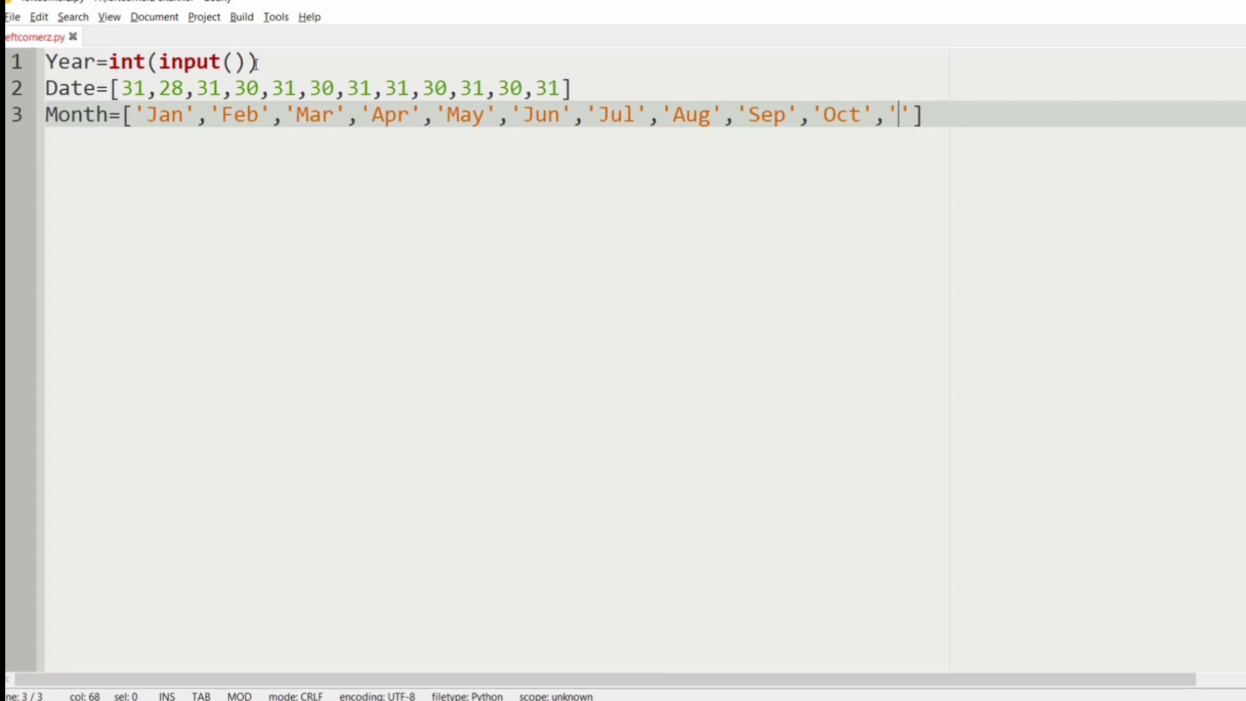
type("Nov','Dec")
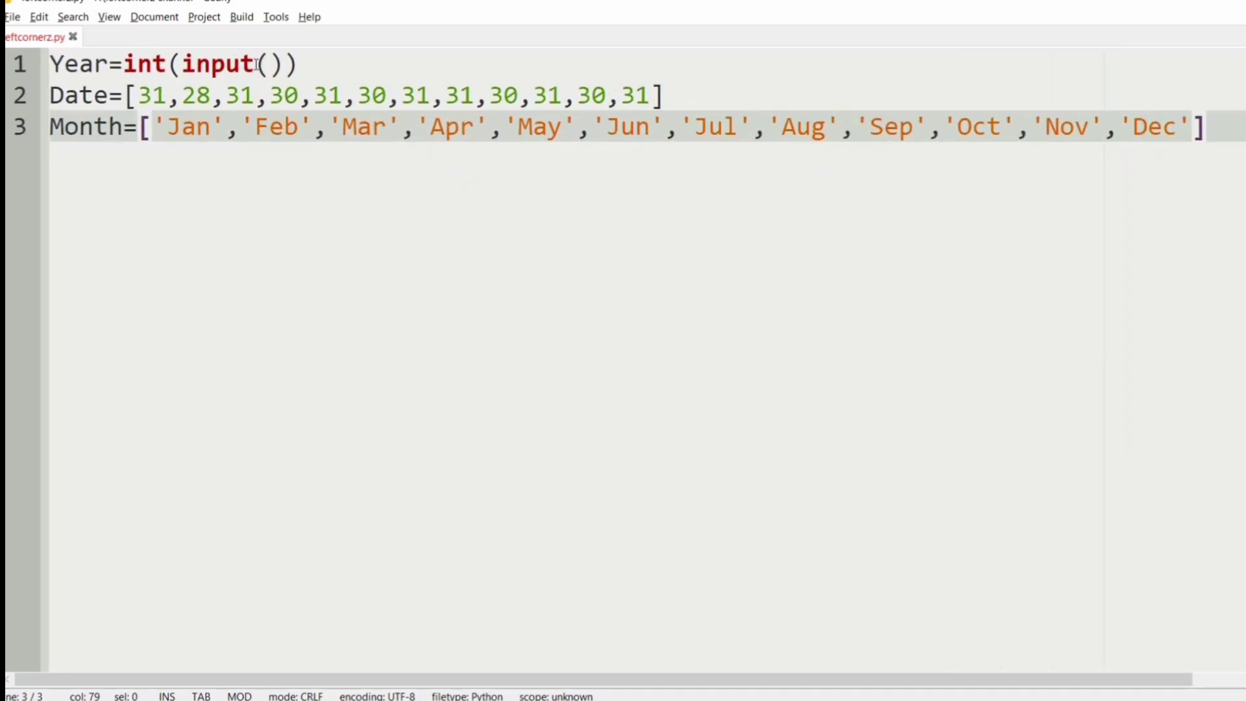
Step: Begin line 4 with if(Year%400==0 or as the first leap-year condition
key("Return")
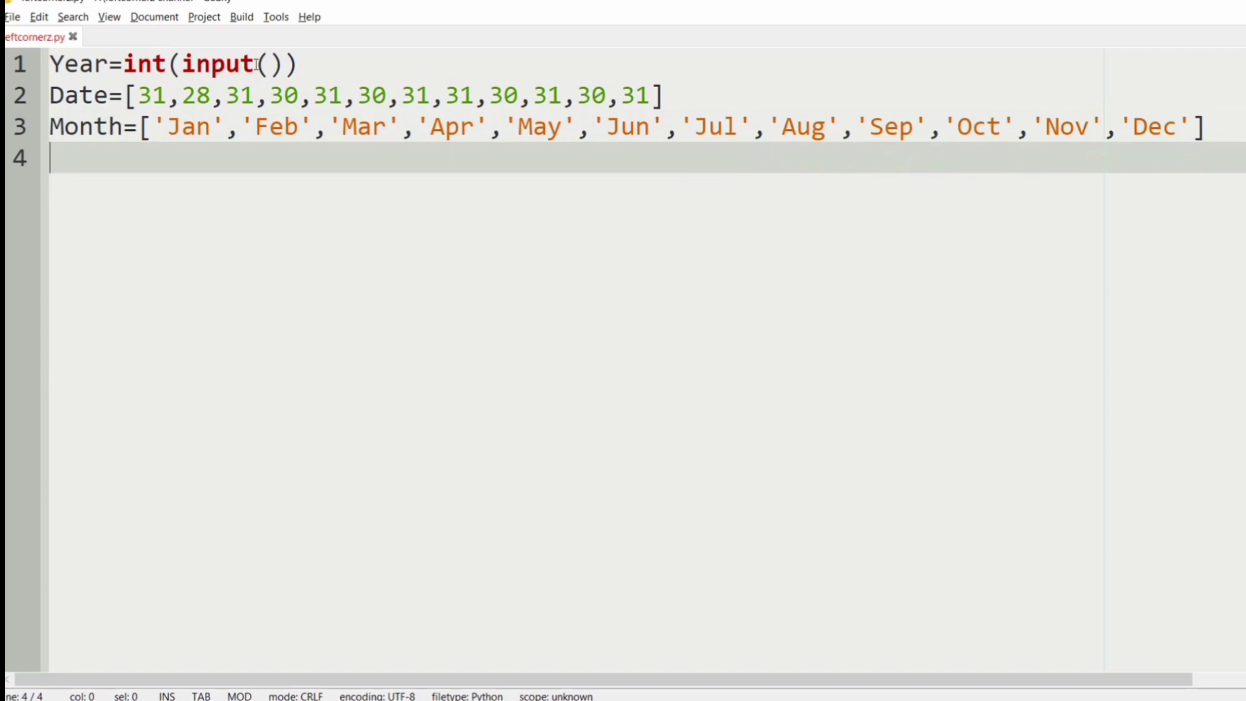
type("if")
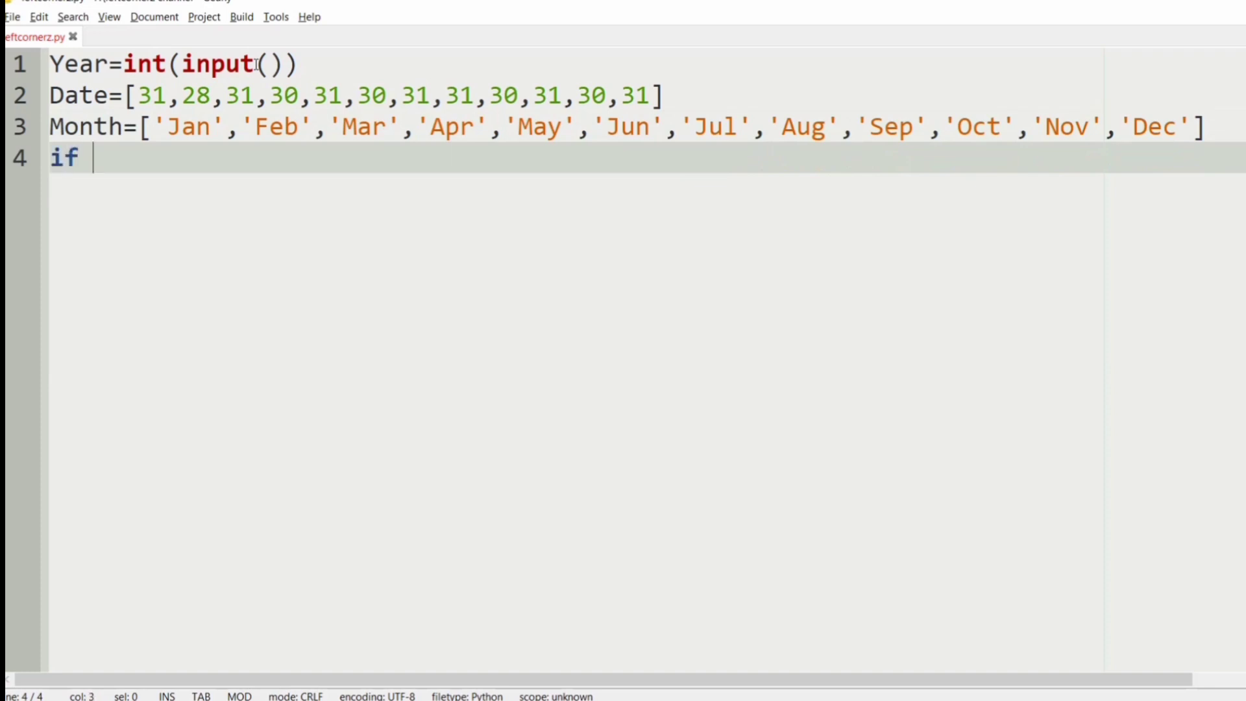
type("()")
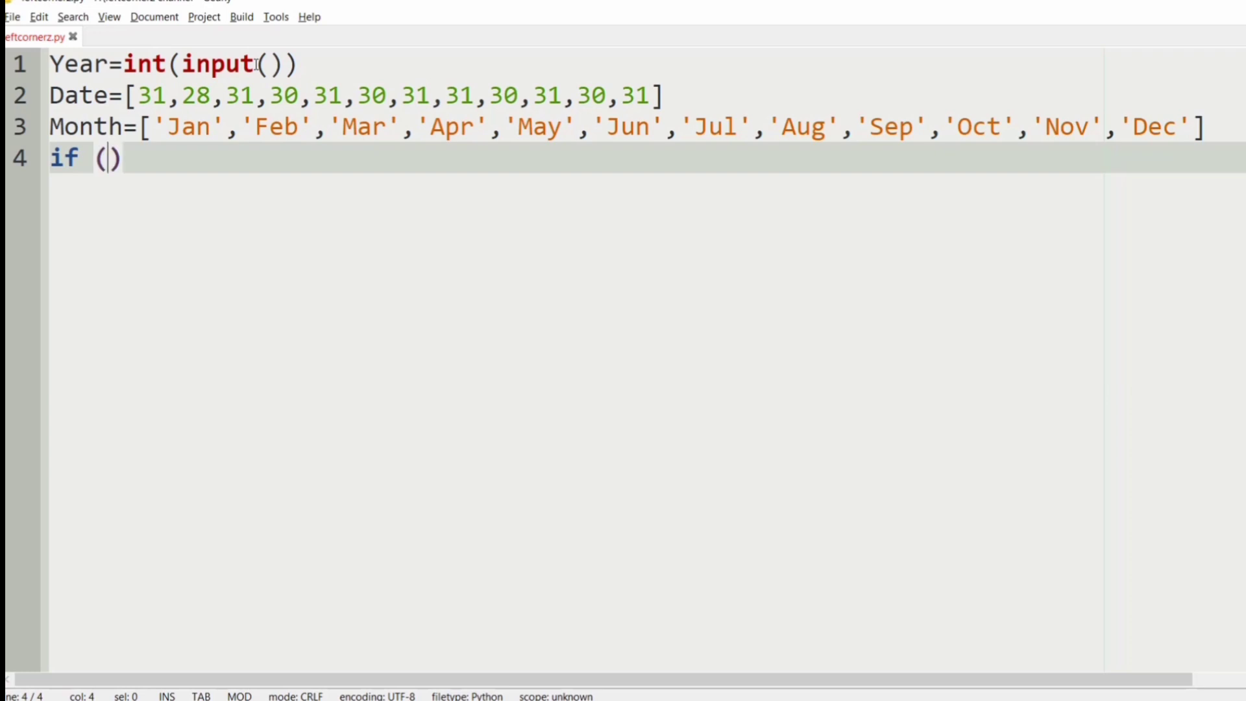
type("Yea")
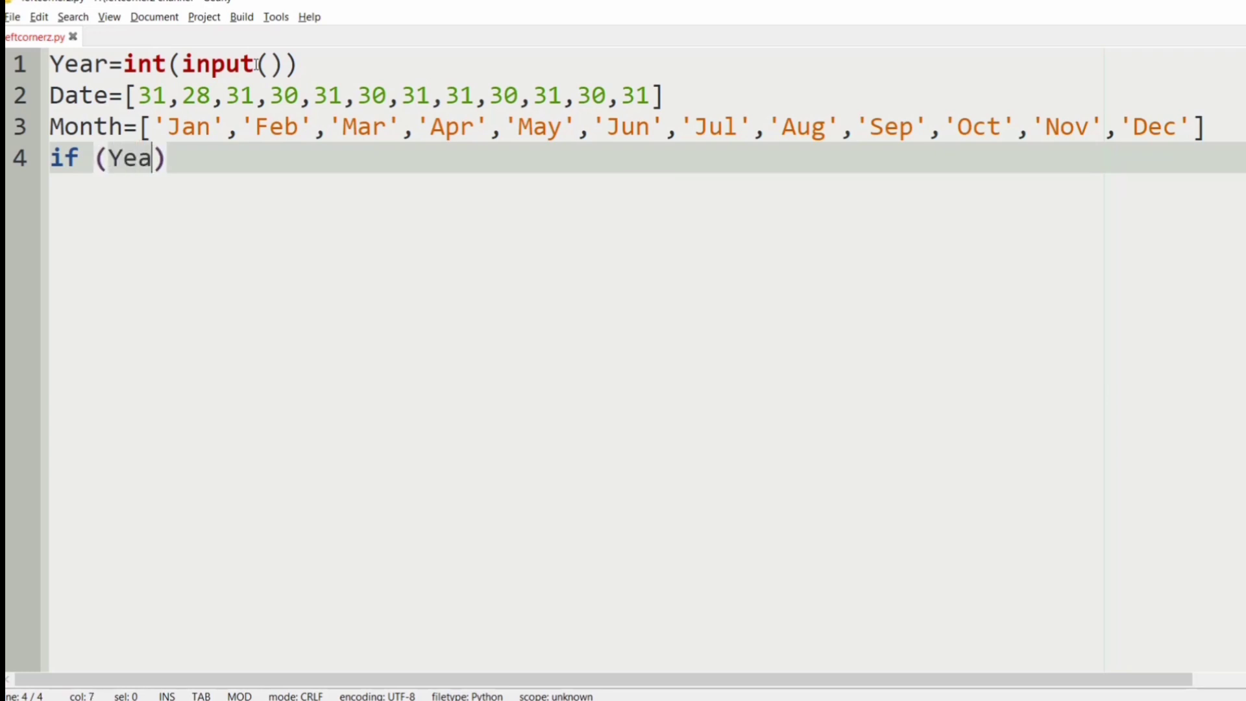
type("r")
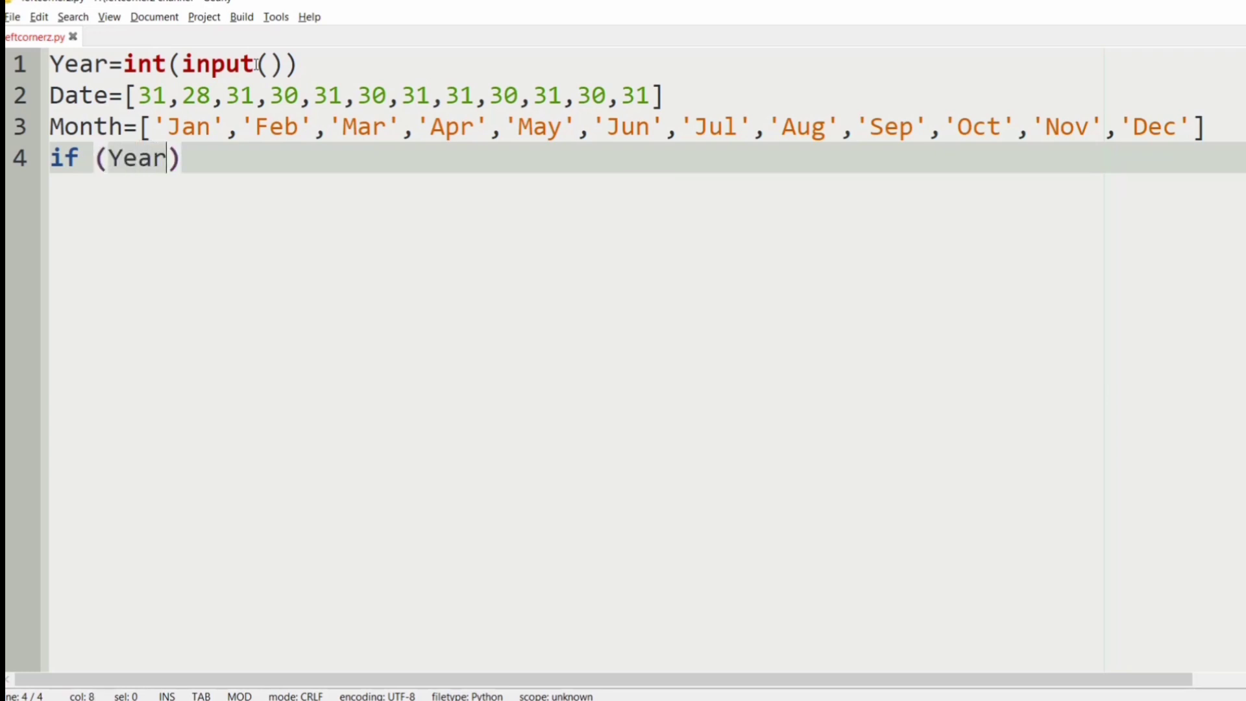
type("%4")
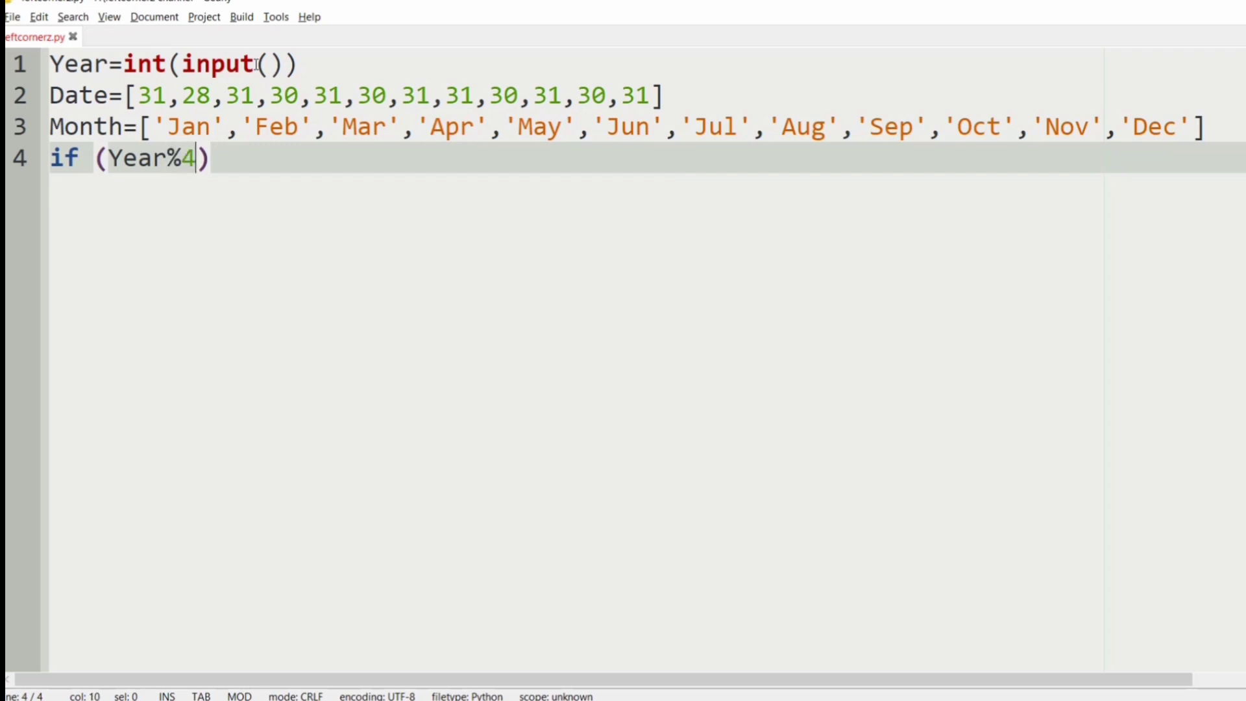
type("00==0")
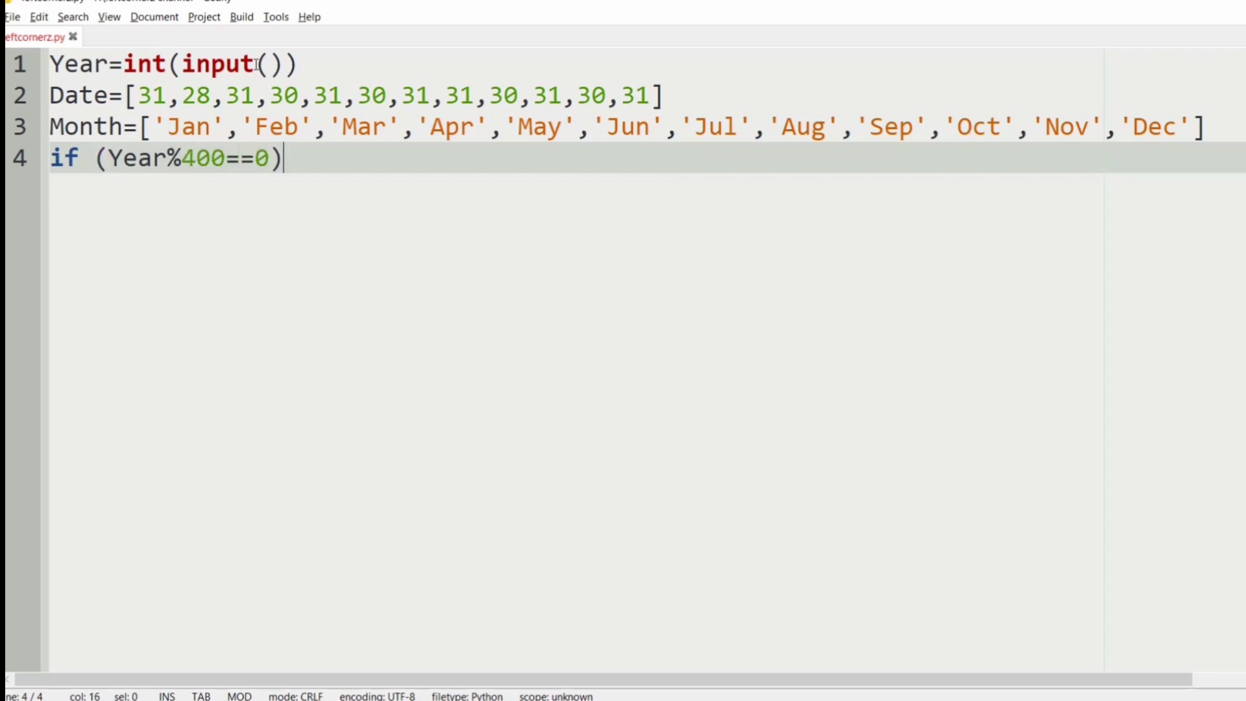
type("or")
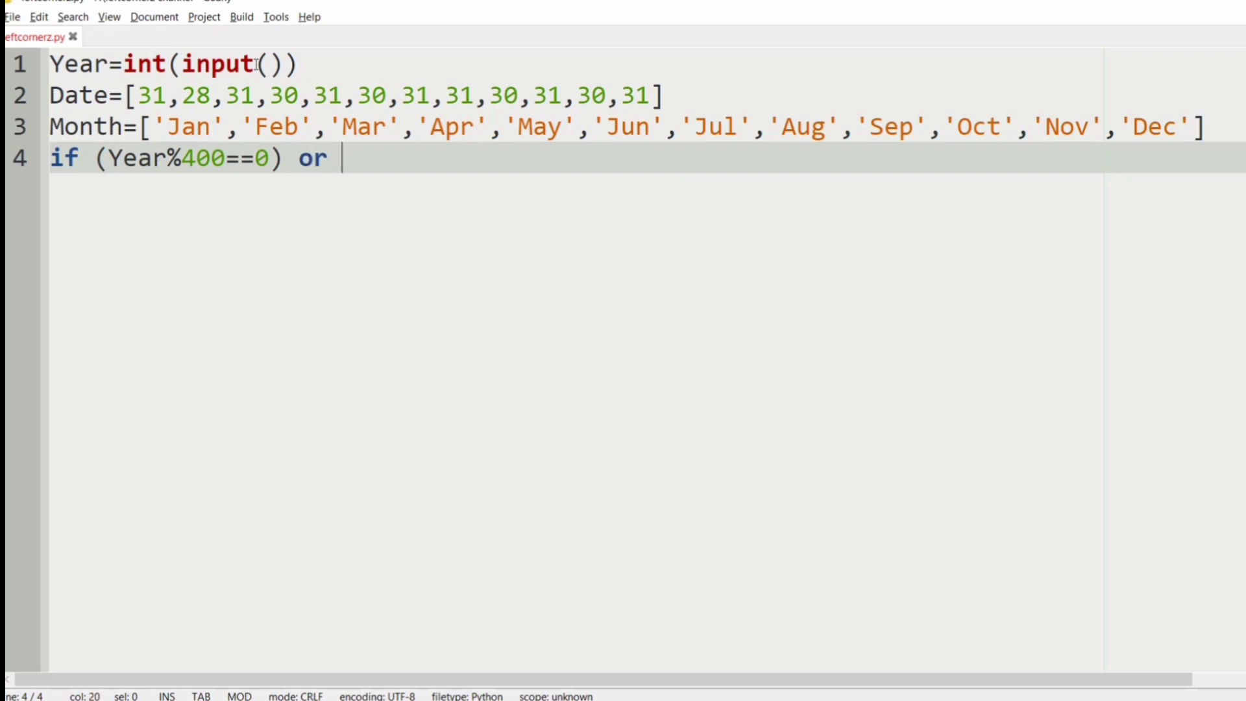
Step: Complete the condition with (Year%4==0 and Year %100!=0) and a closing colon
type("(Y")
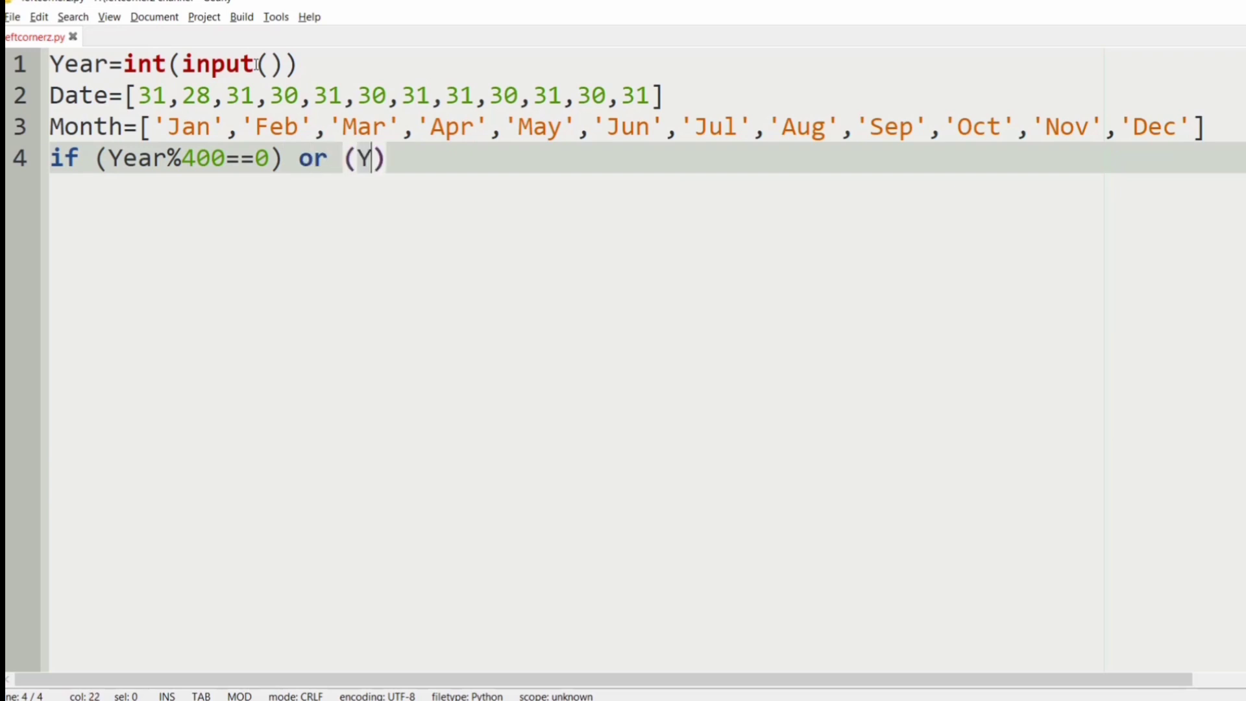
type("ear%")
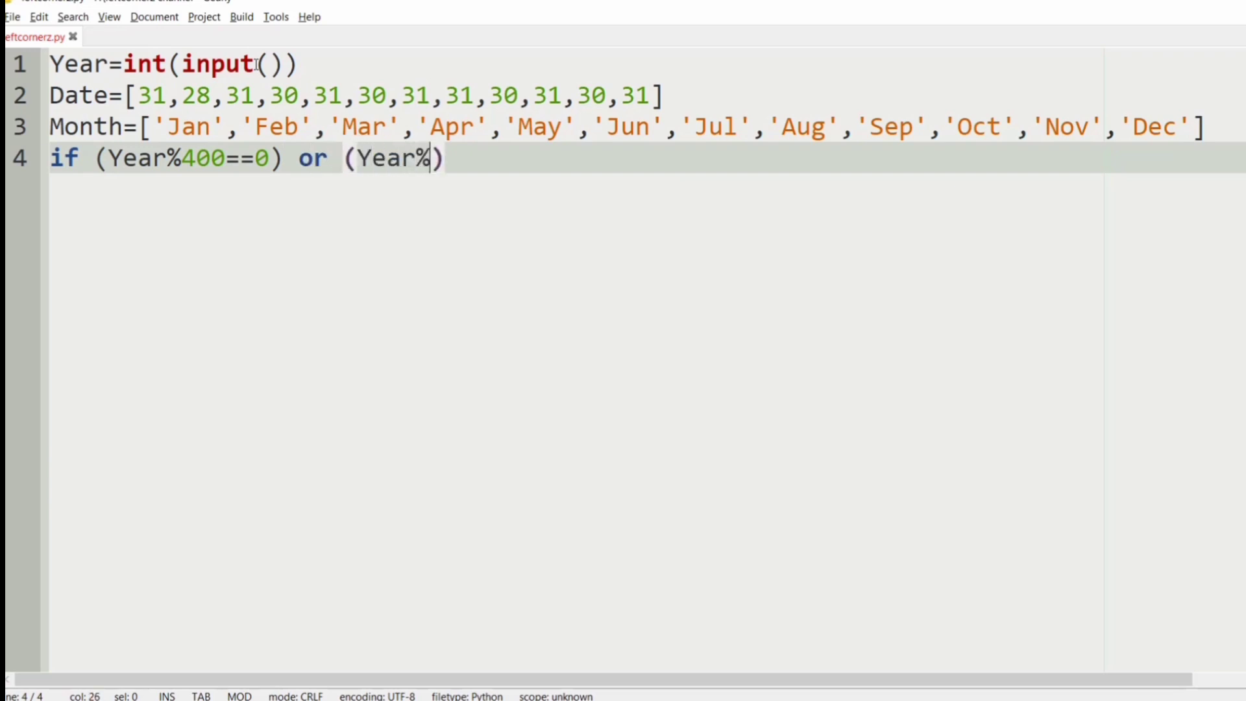
type("4==0 and Ye")
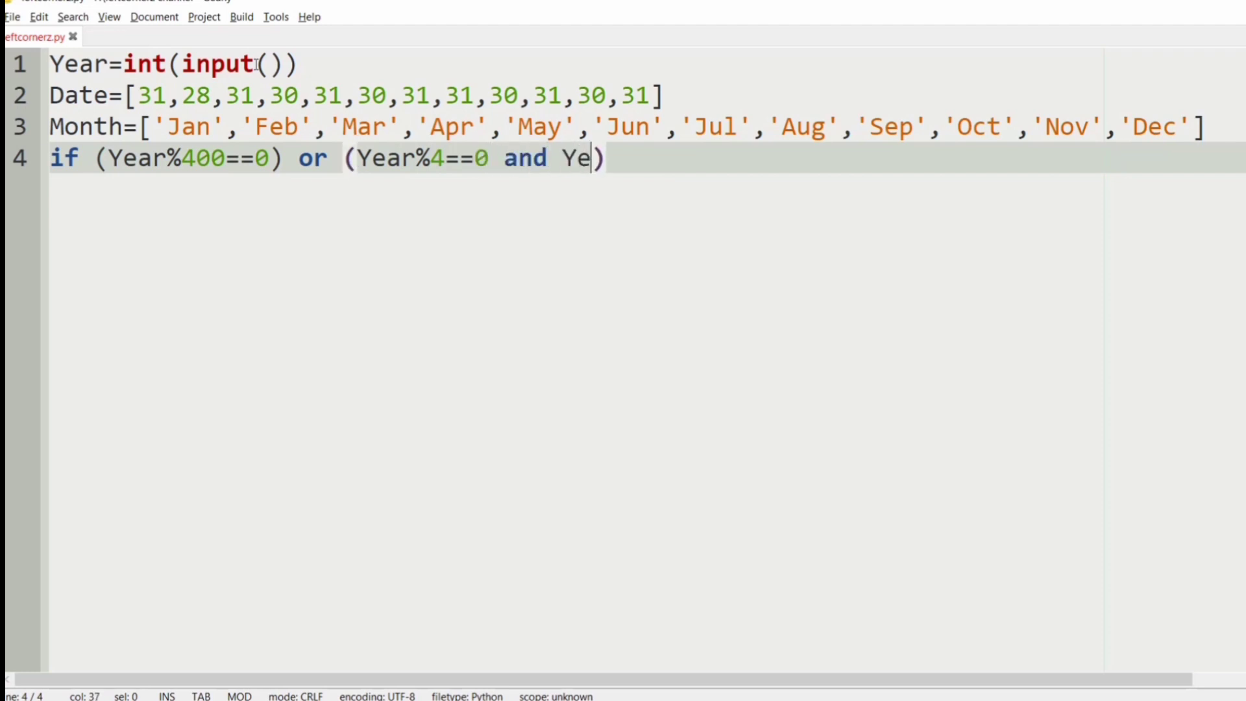
type("ar %")
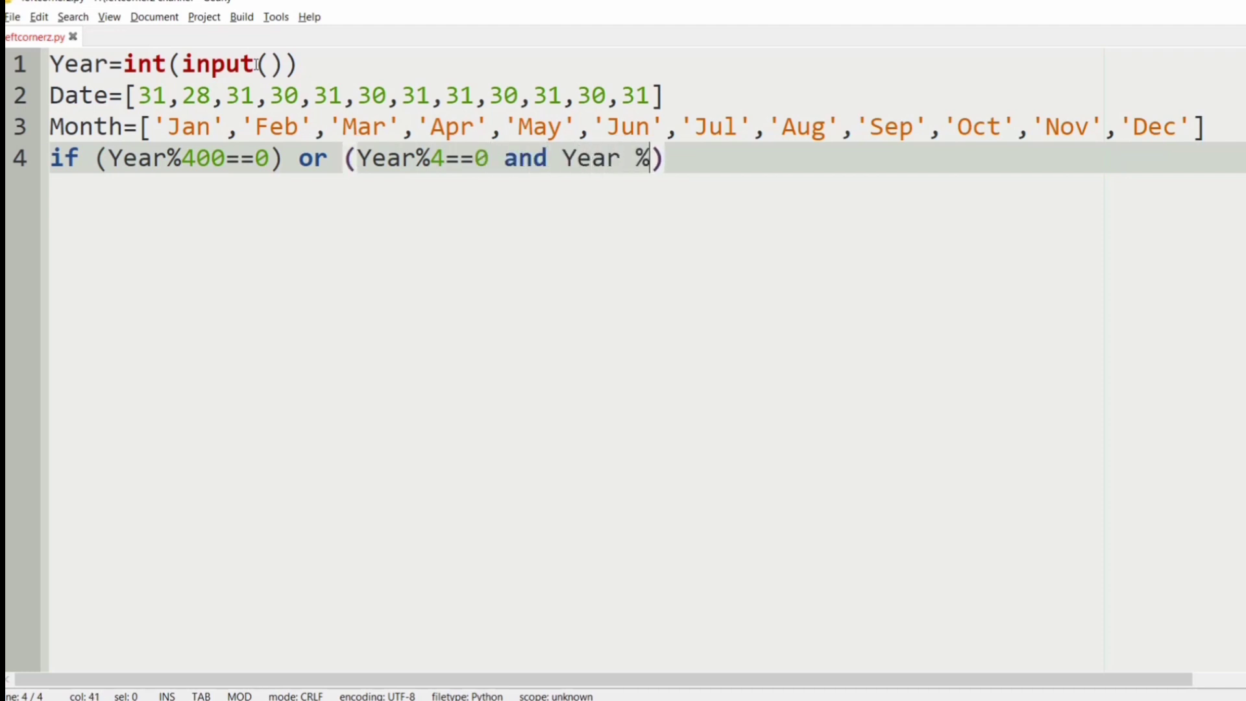
type("100!=")
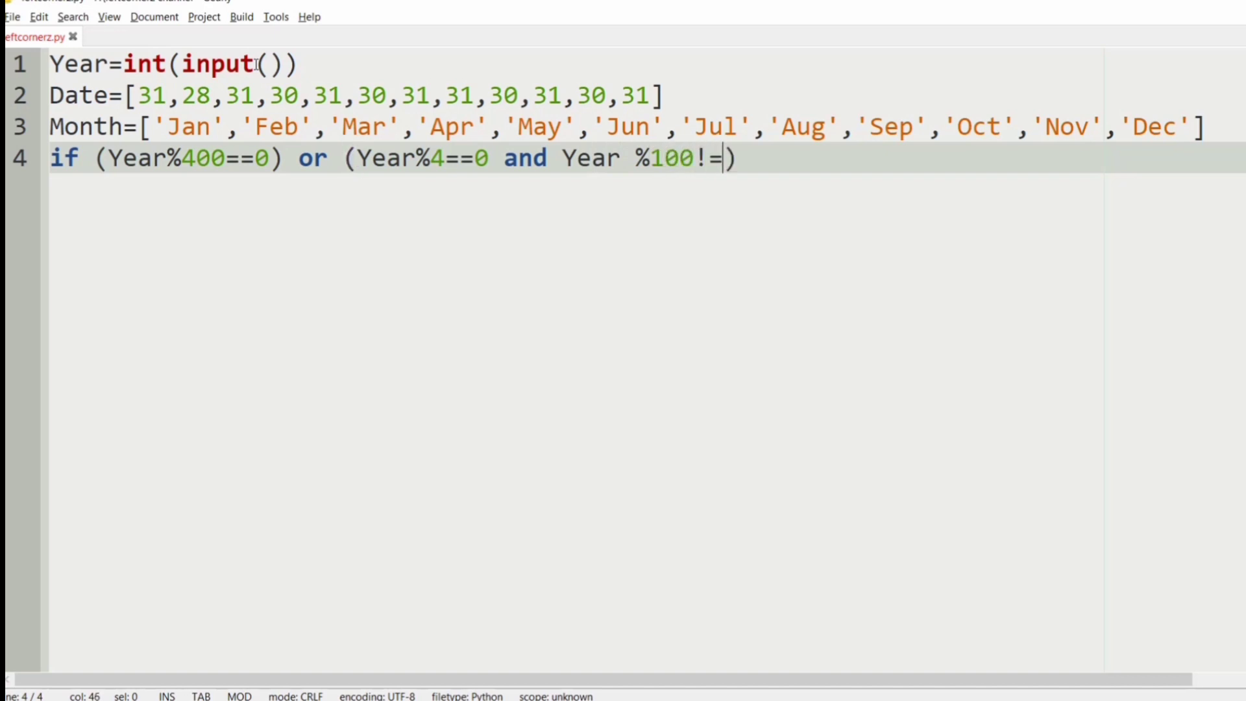
type("0")
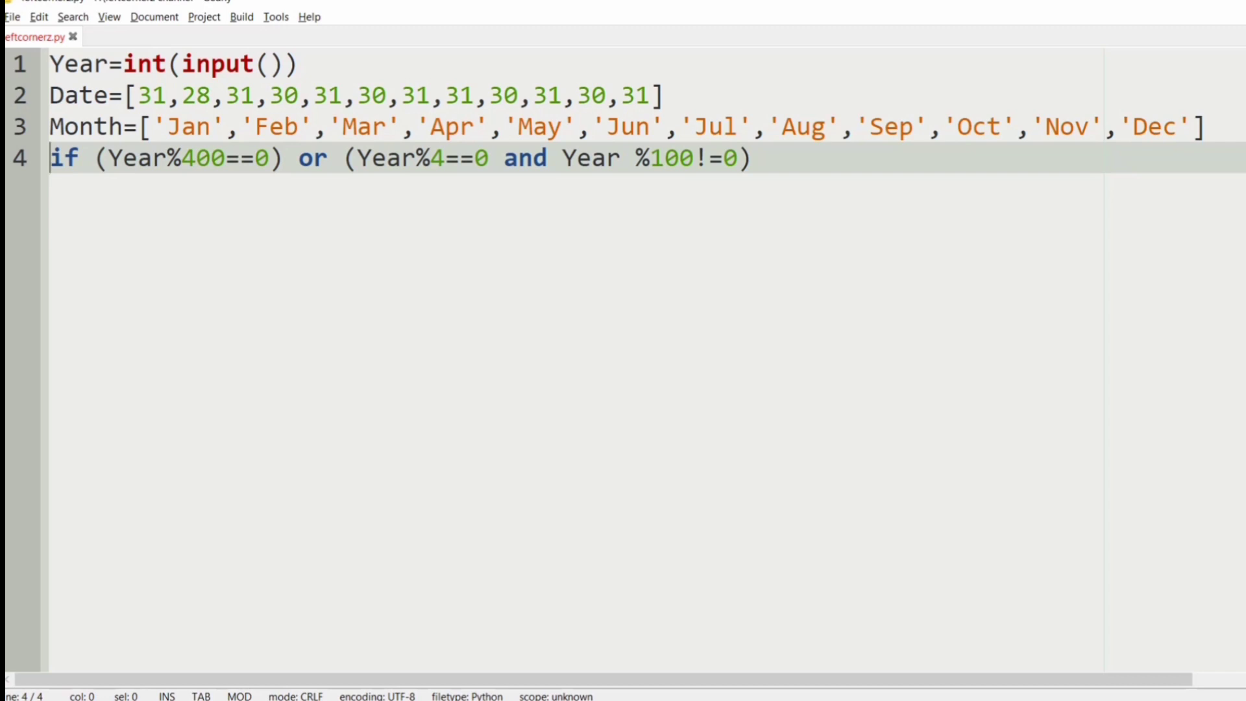
left_click(762, 158)
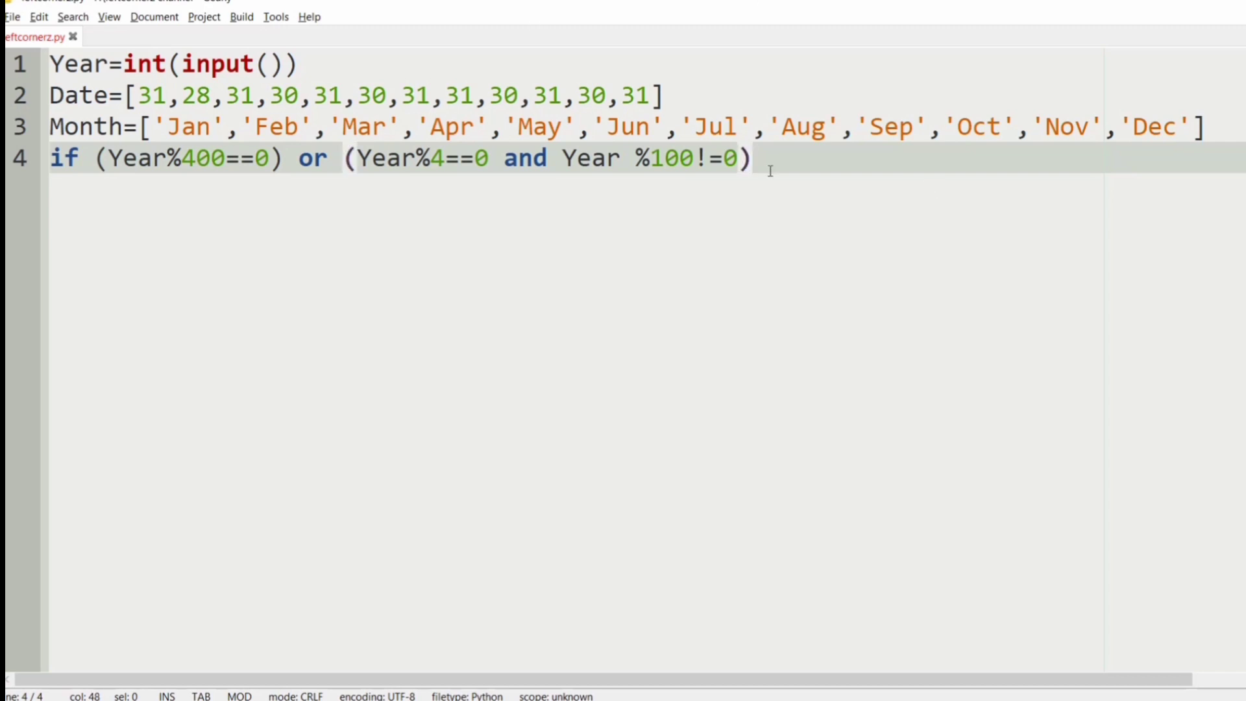
type(":")
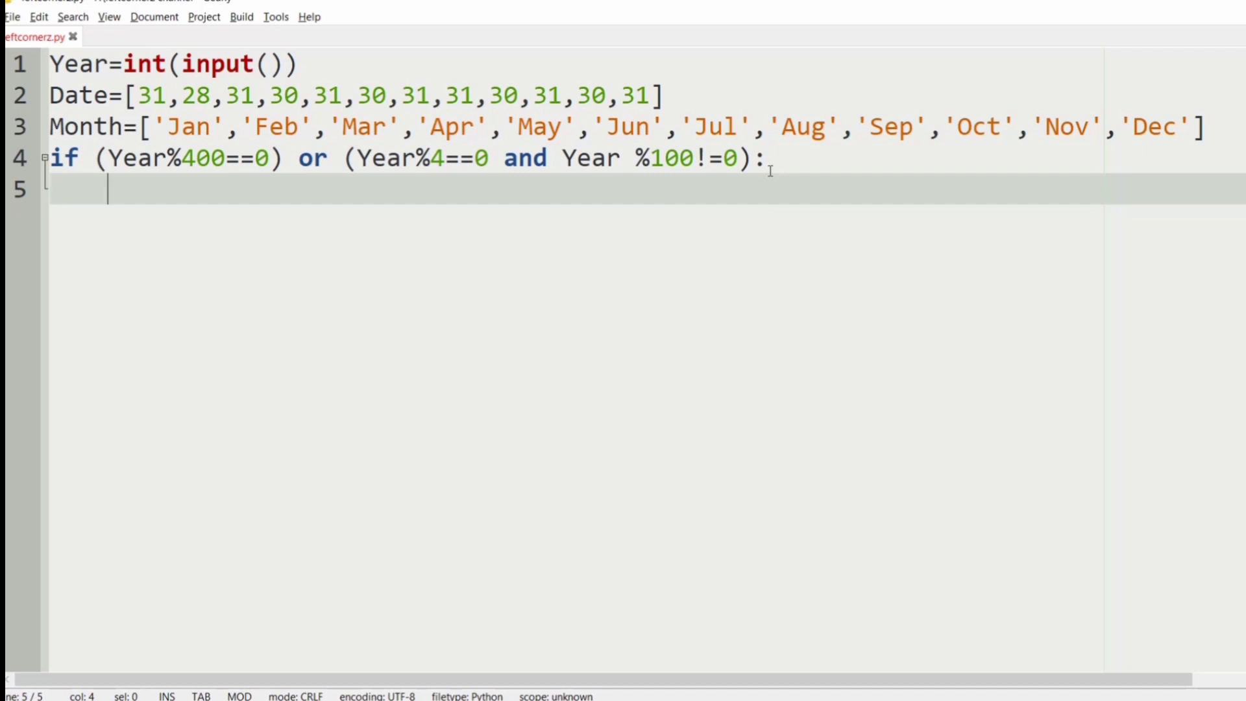
Step: Indent Date[1]+=1 as the leap-year body and start an unindented line 6
type("Date")
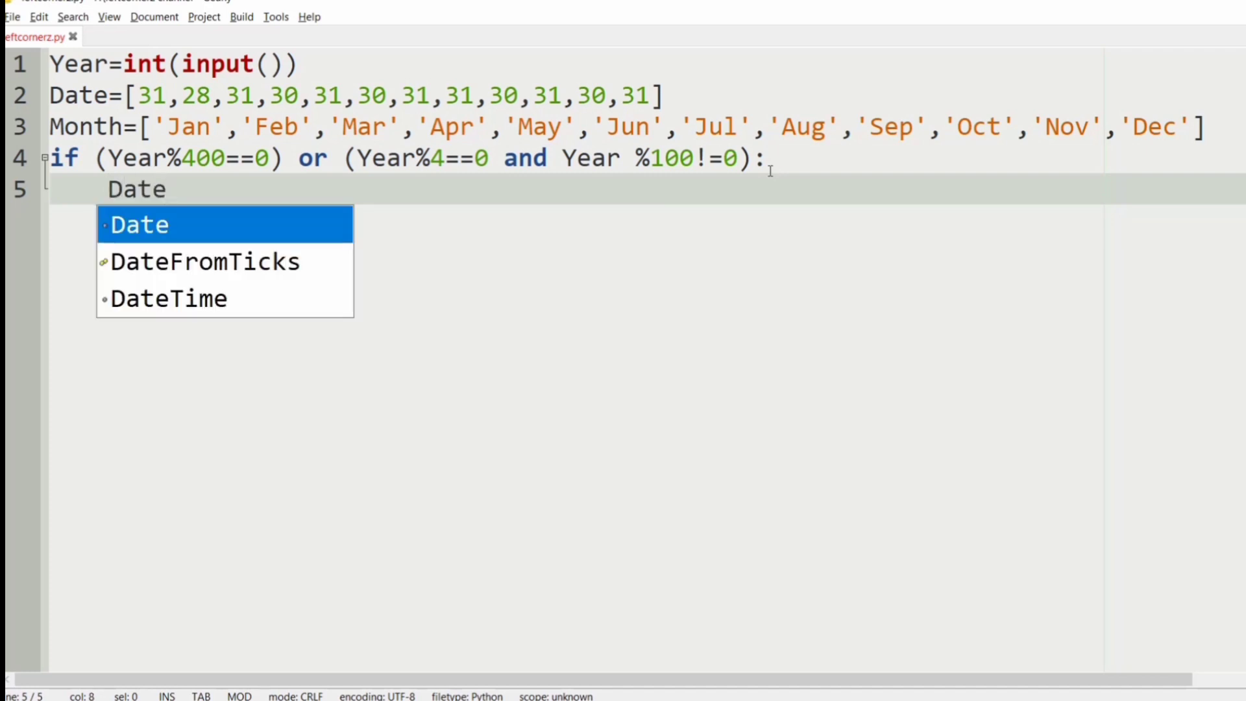
type("[1]]")
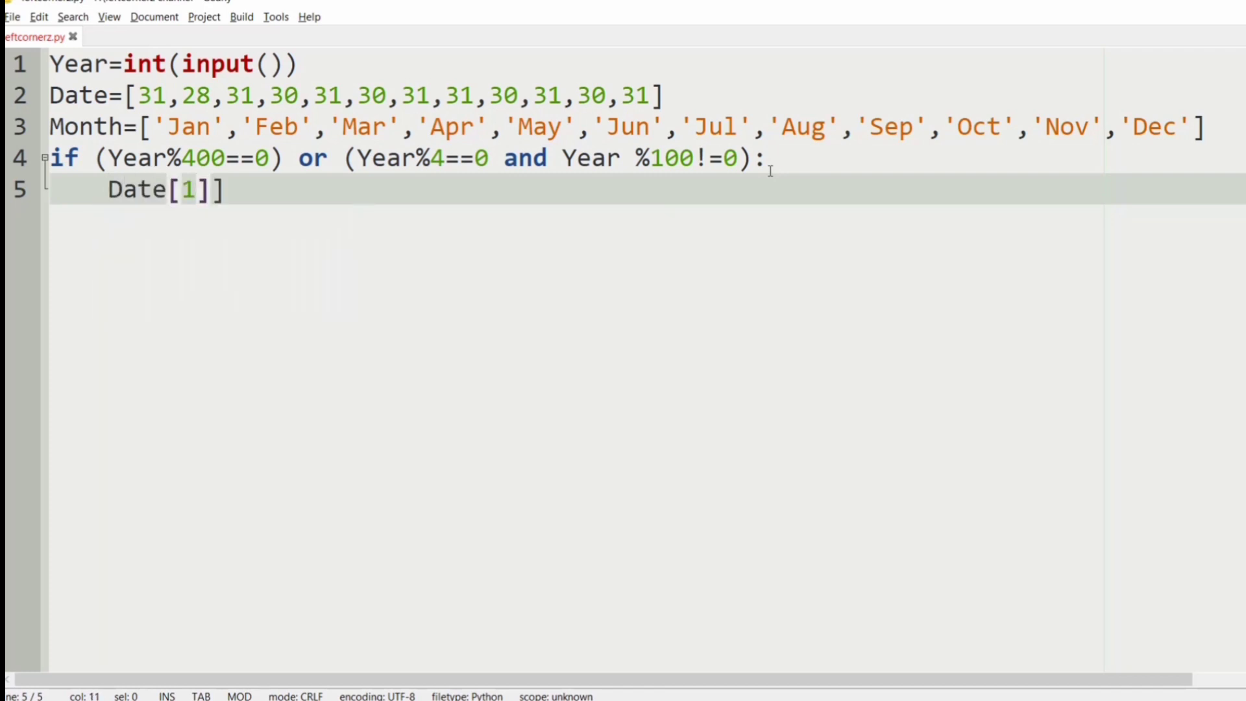
type("+")
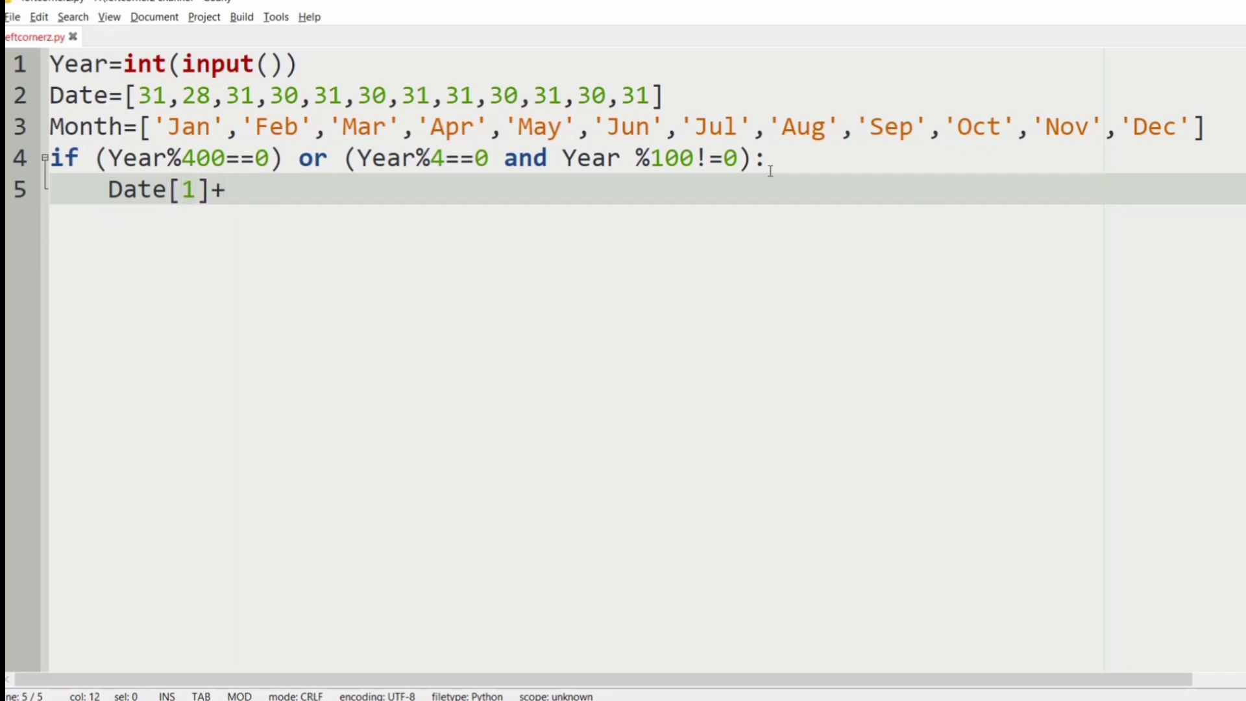
type("=1")
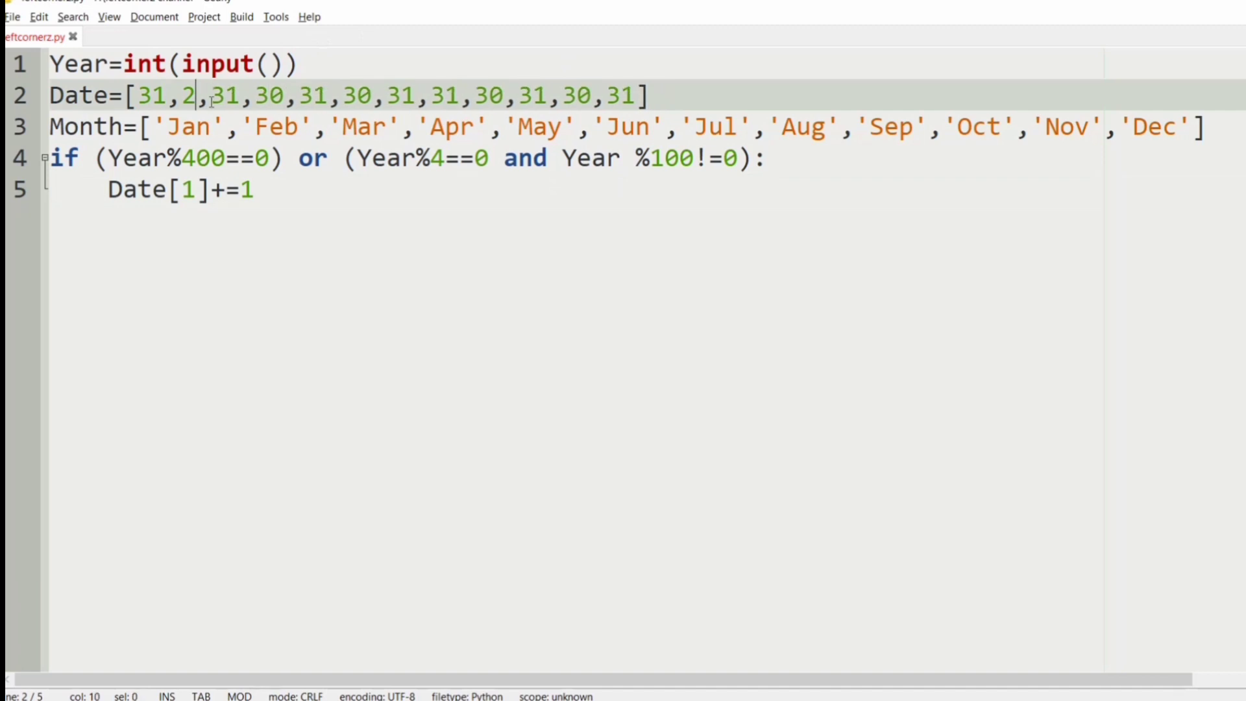
type("8")
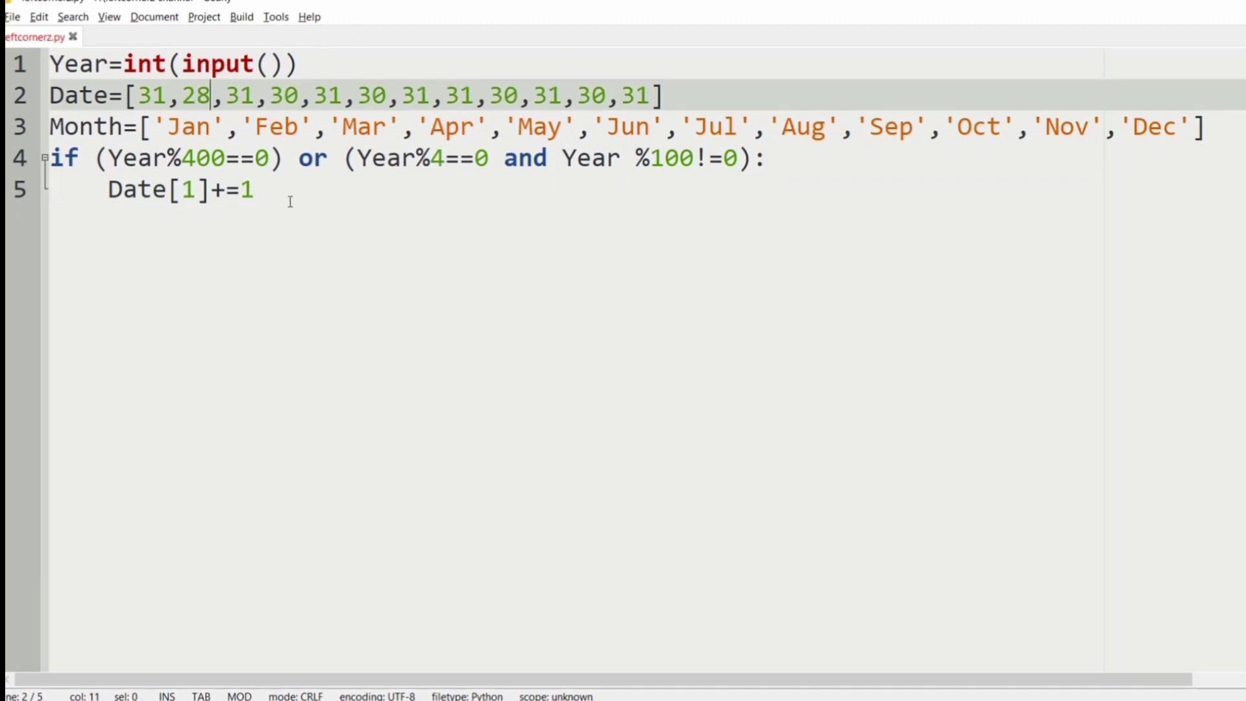
key("Return")
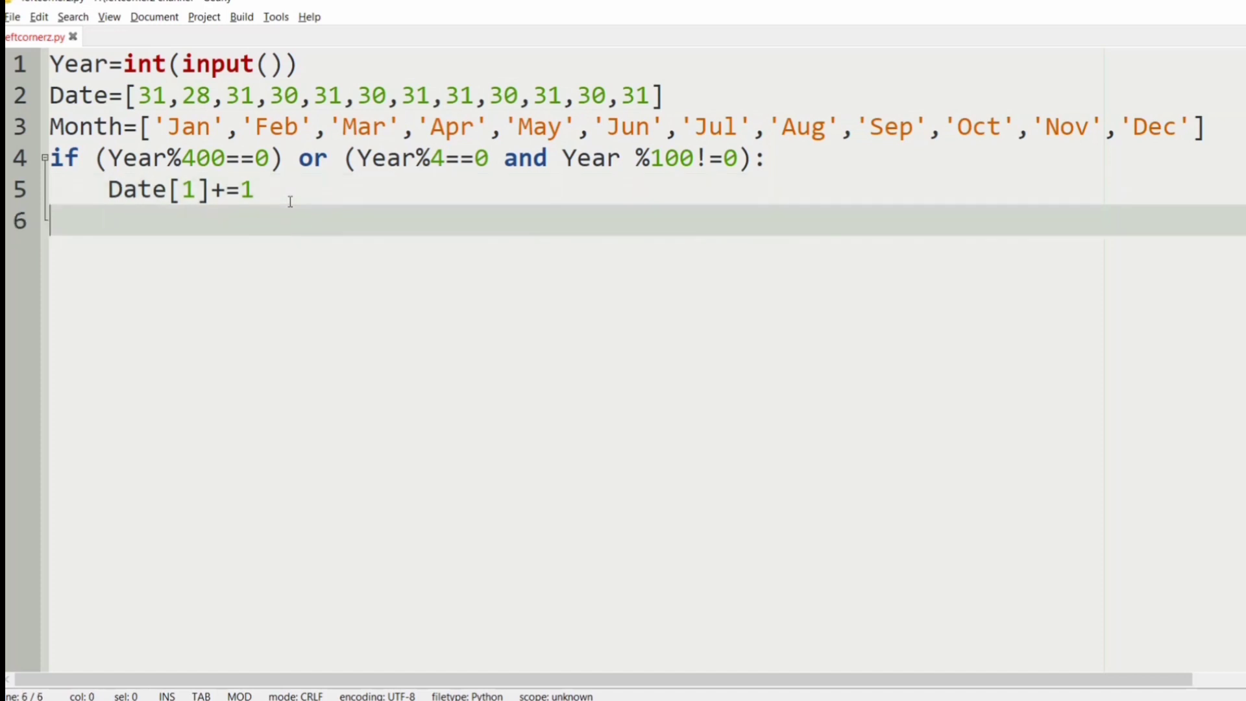
Step: Write for index in range(0,12): on line 6 and begin its indented body line
type("for")
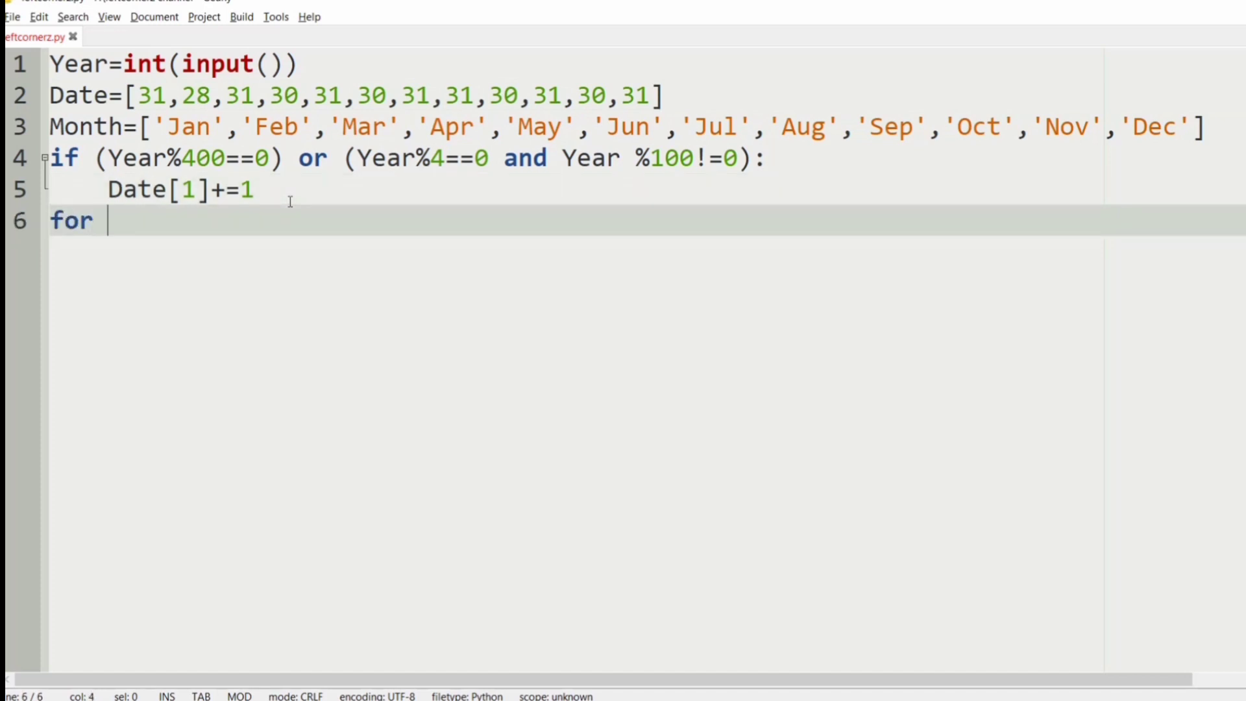
type("in")
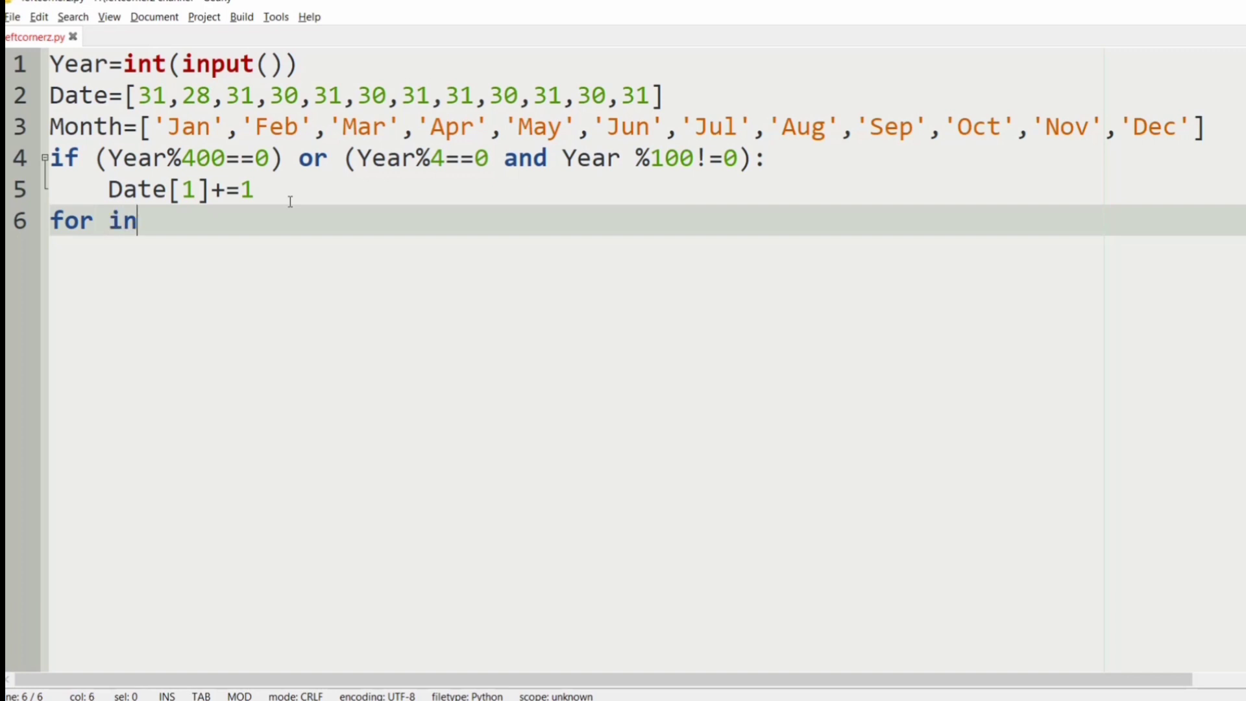
type("dex in r")
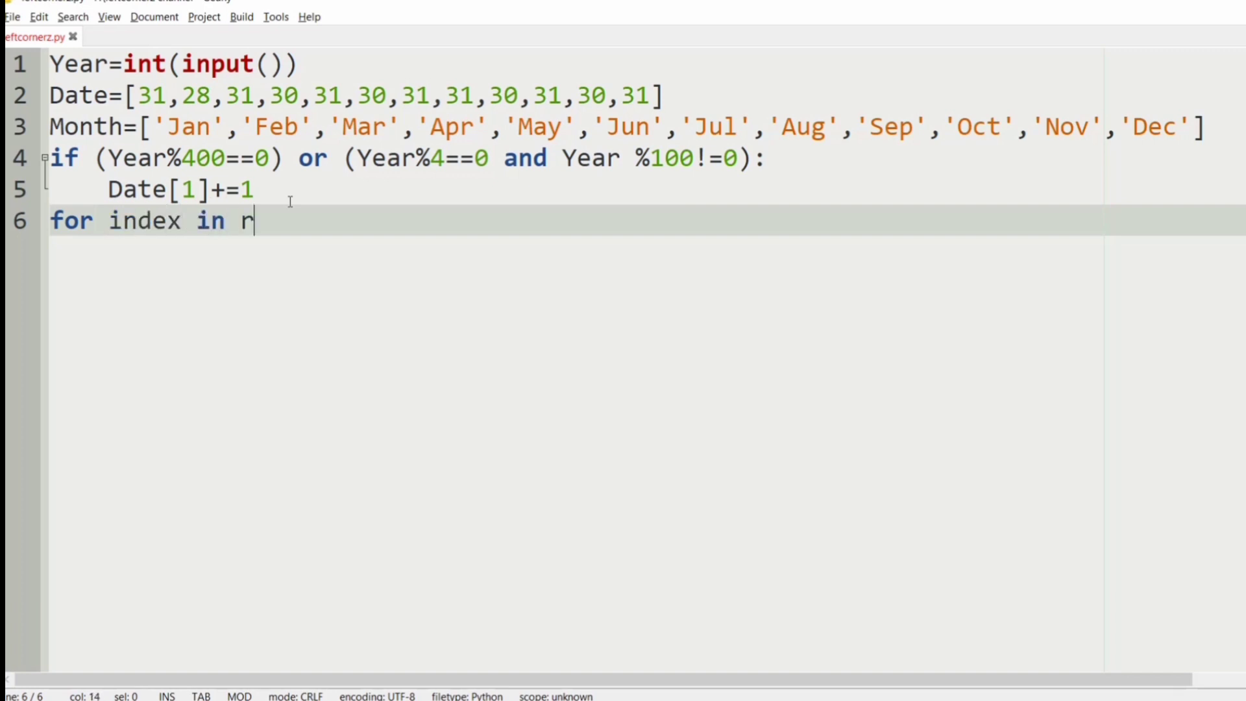
type("ange")
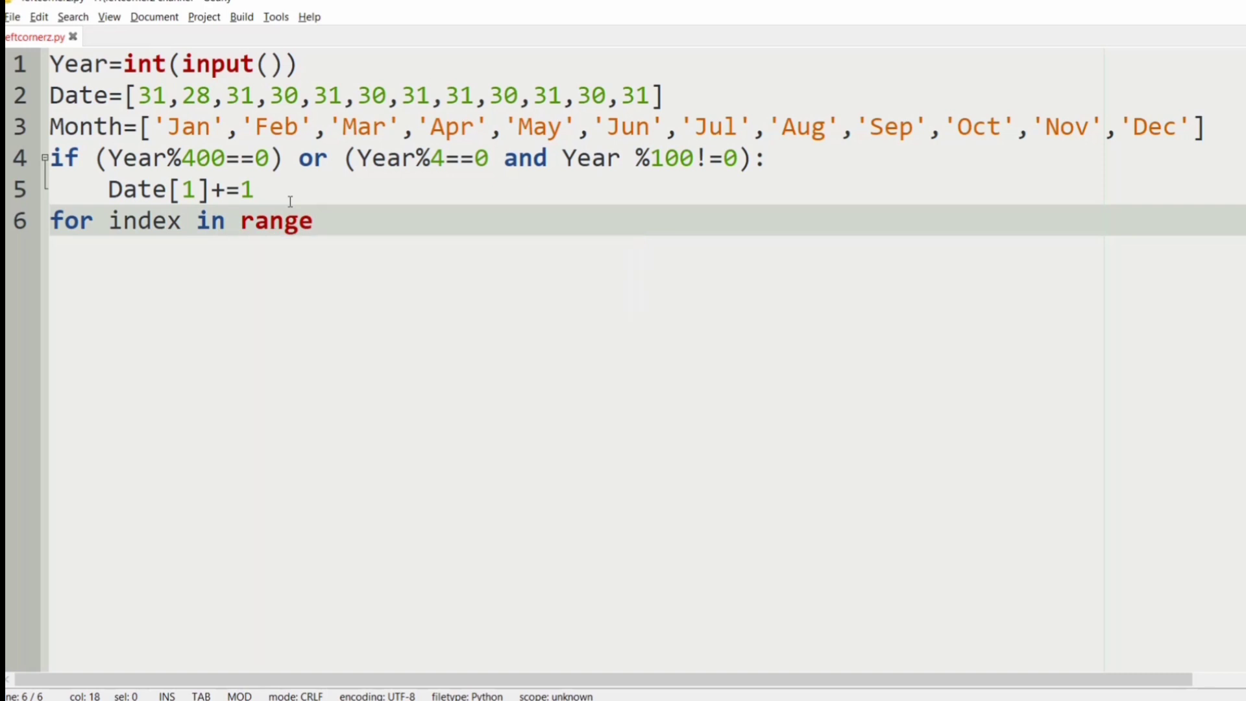
type("(12)")
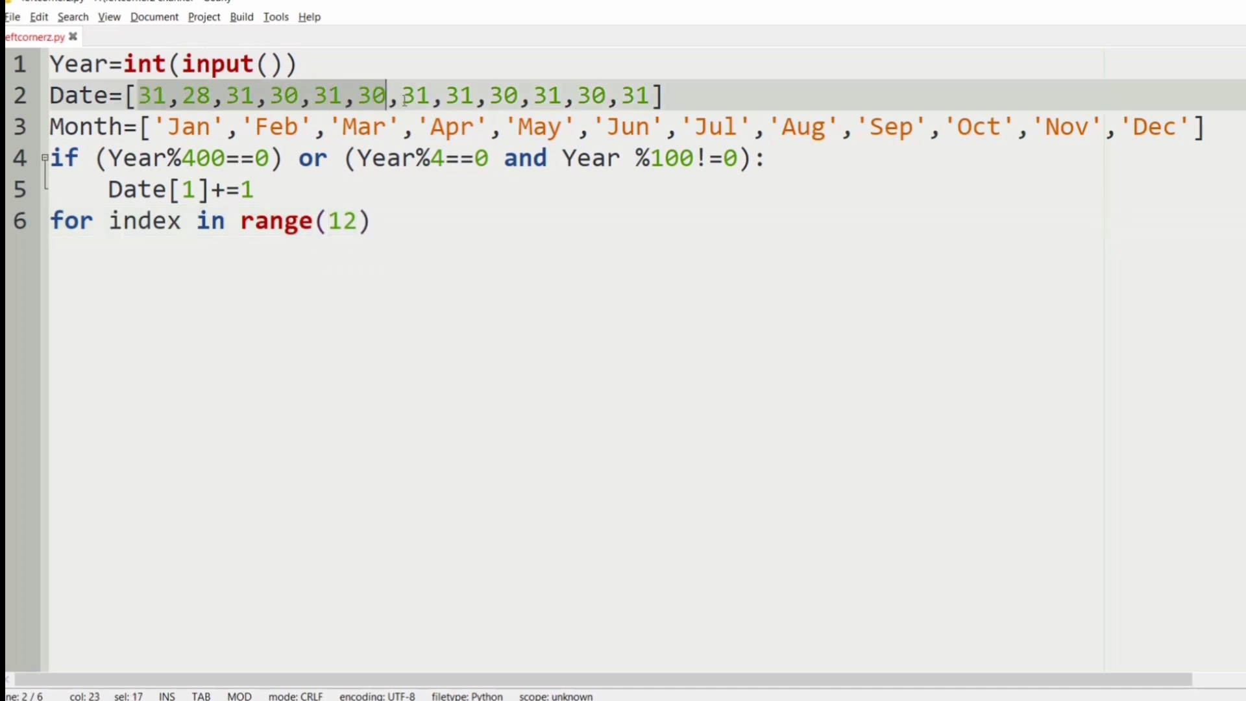
left_click(656, 95)
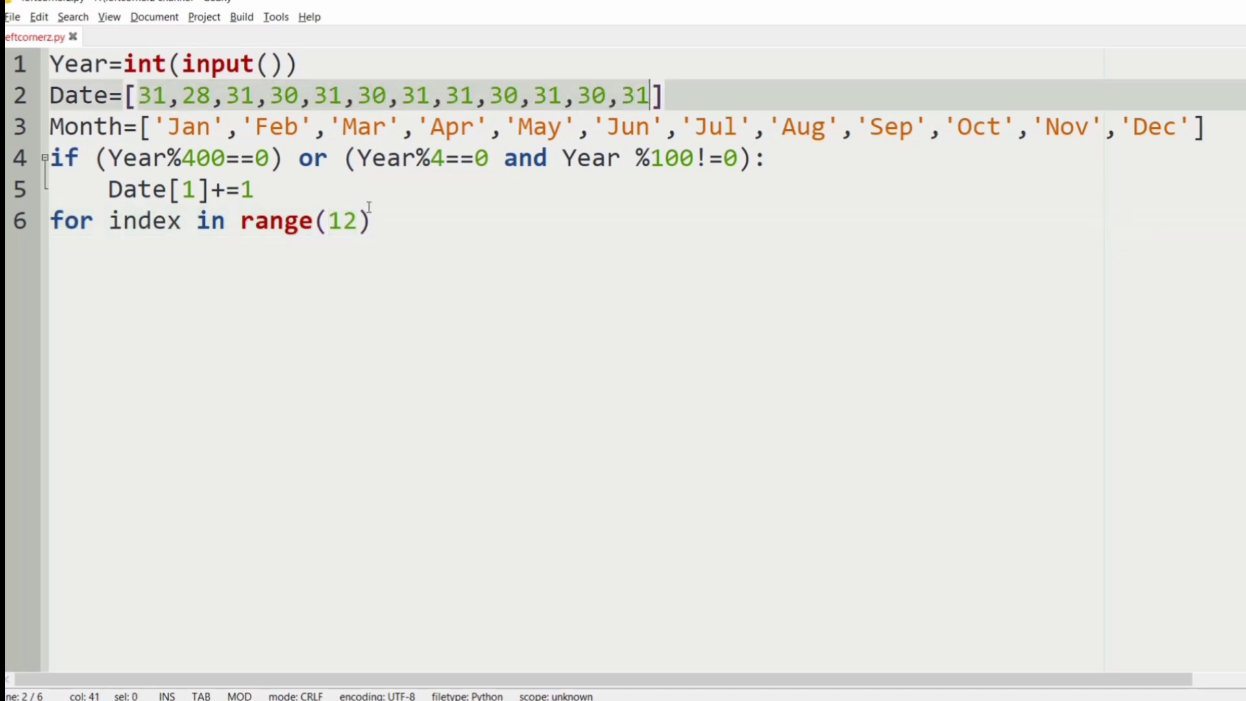
double_click(341, 221)
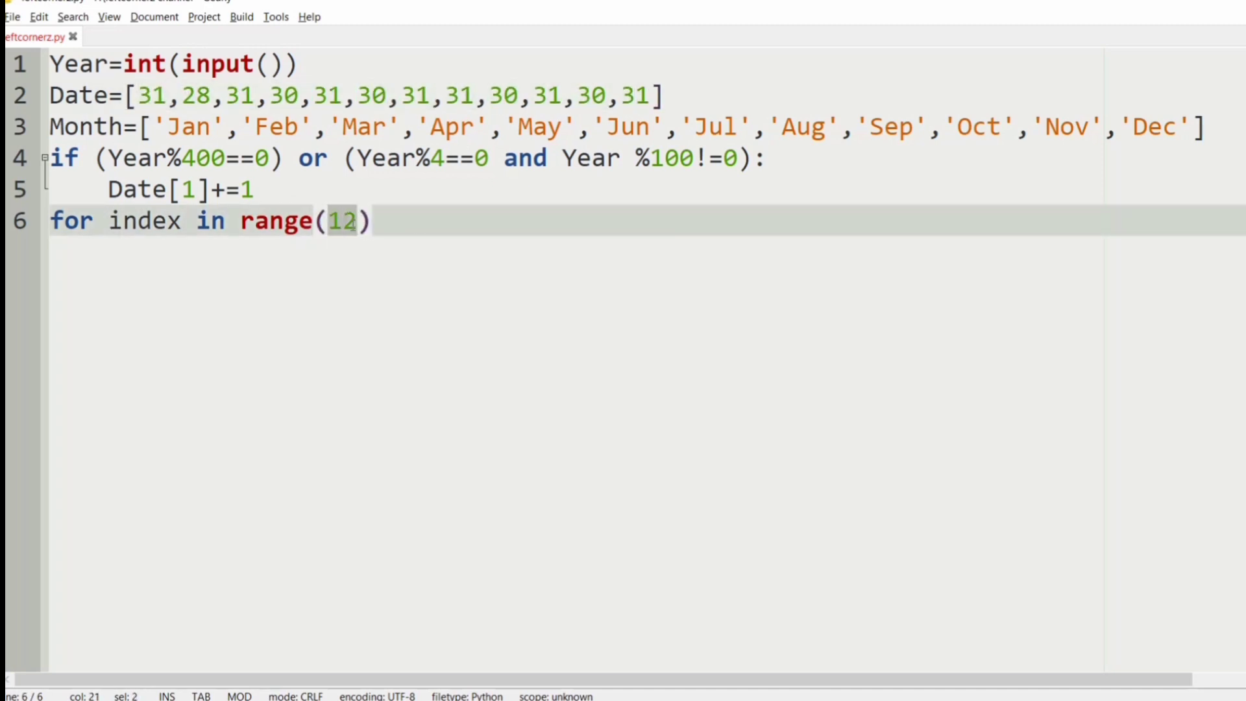
type("0")
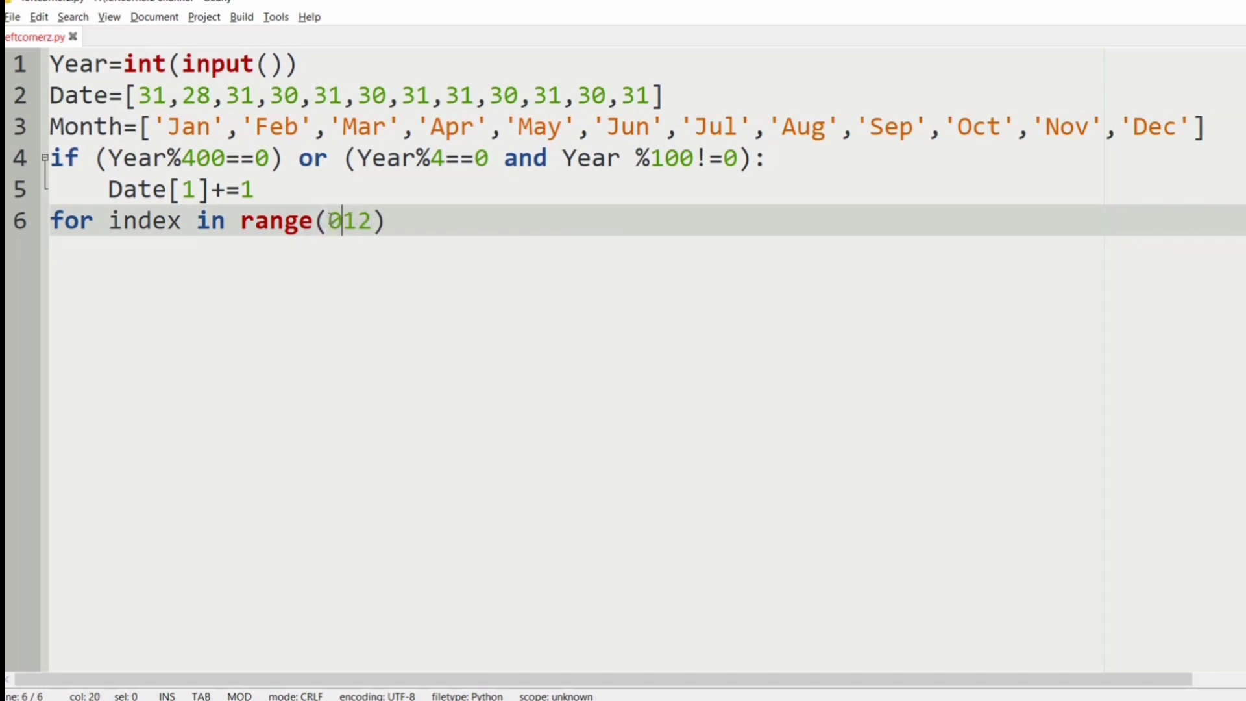
type(",")
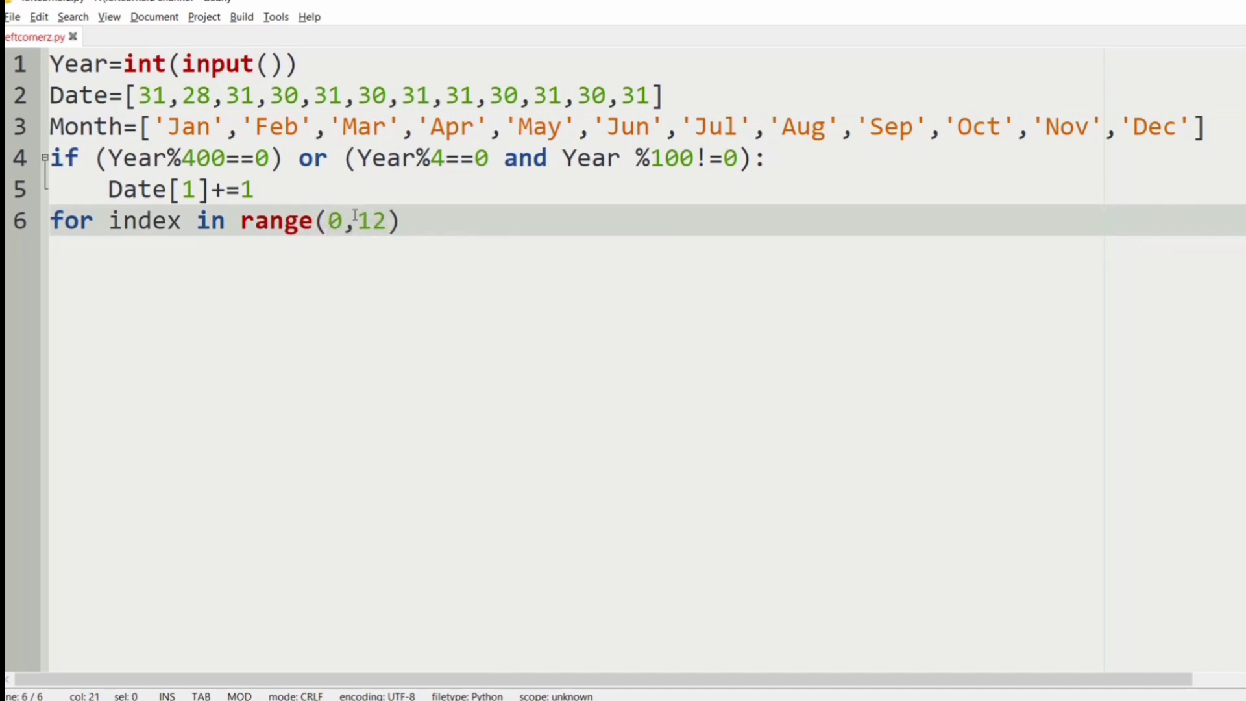
key("Return")
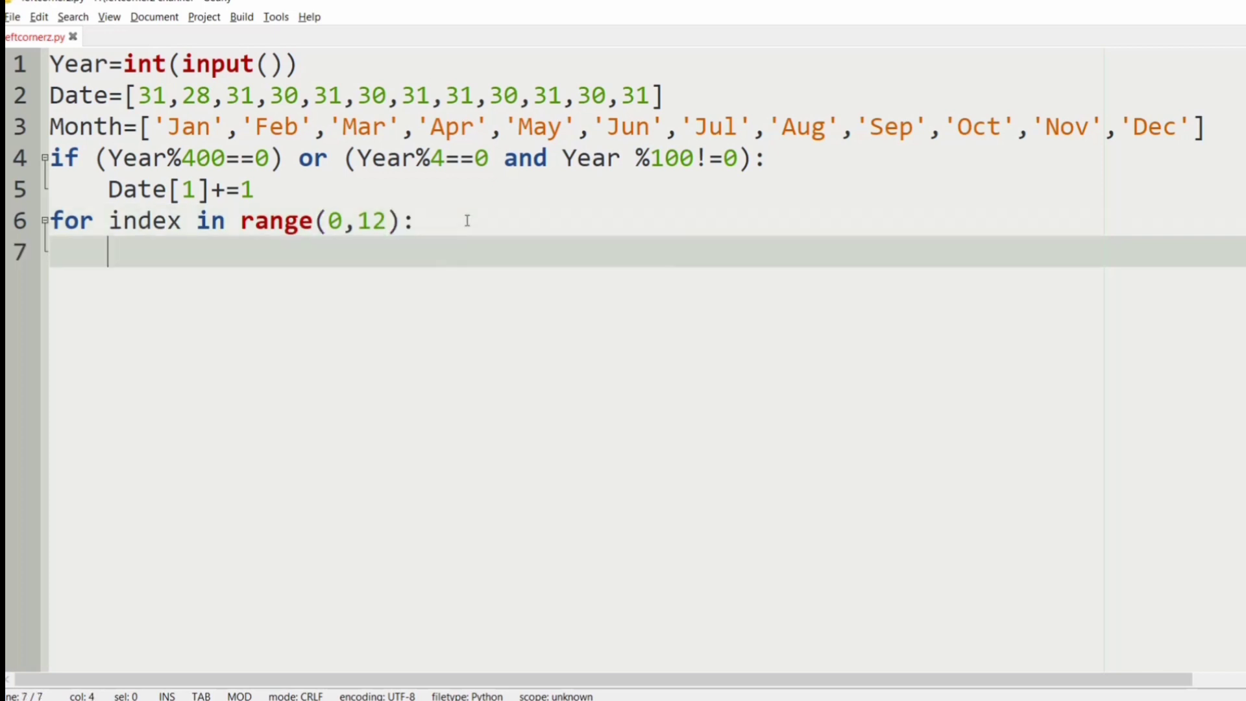
Step: Write print(Date[index],Month[index],Year,sep="-") in the loop and end the line
type("print")
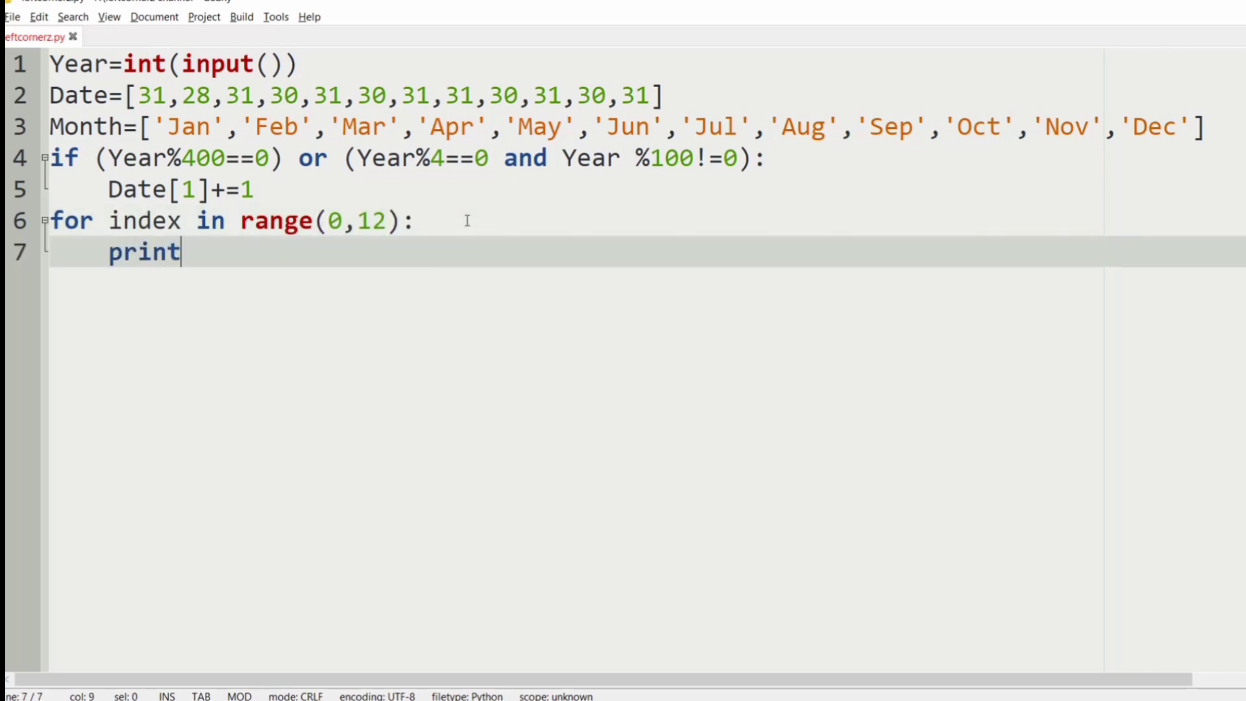
type("(d)")
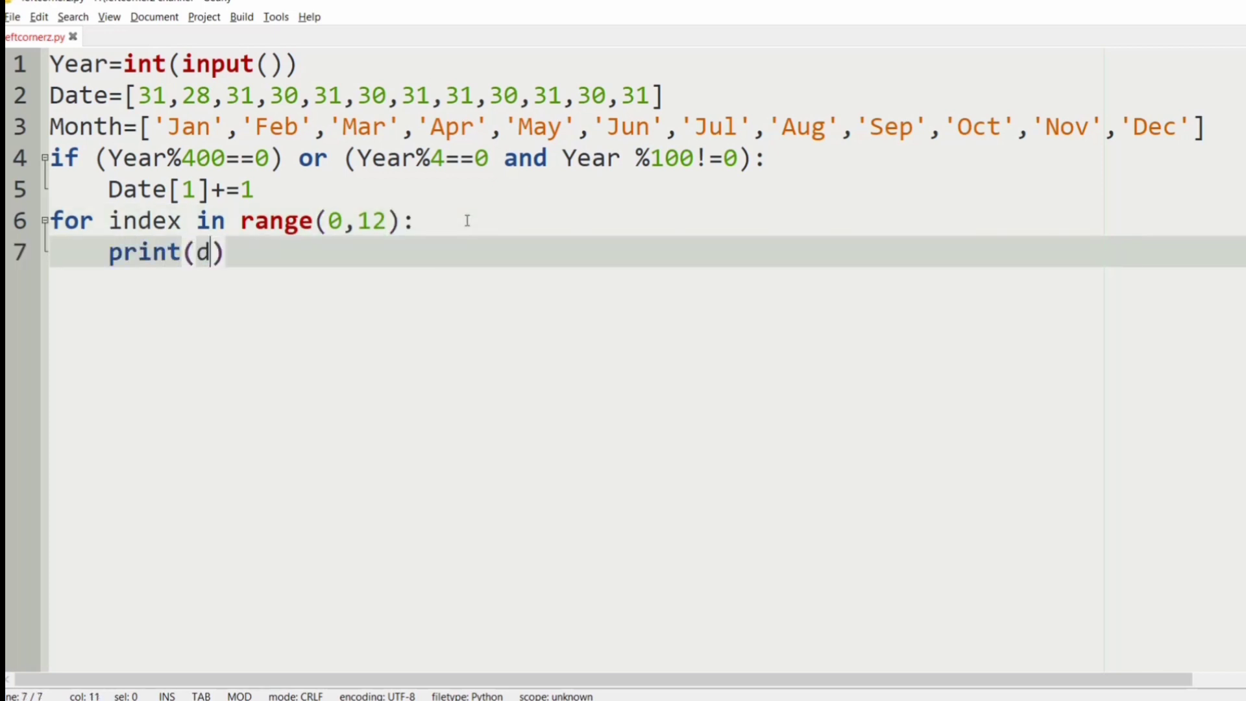
type("D")
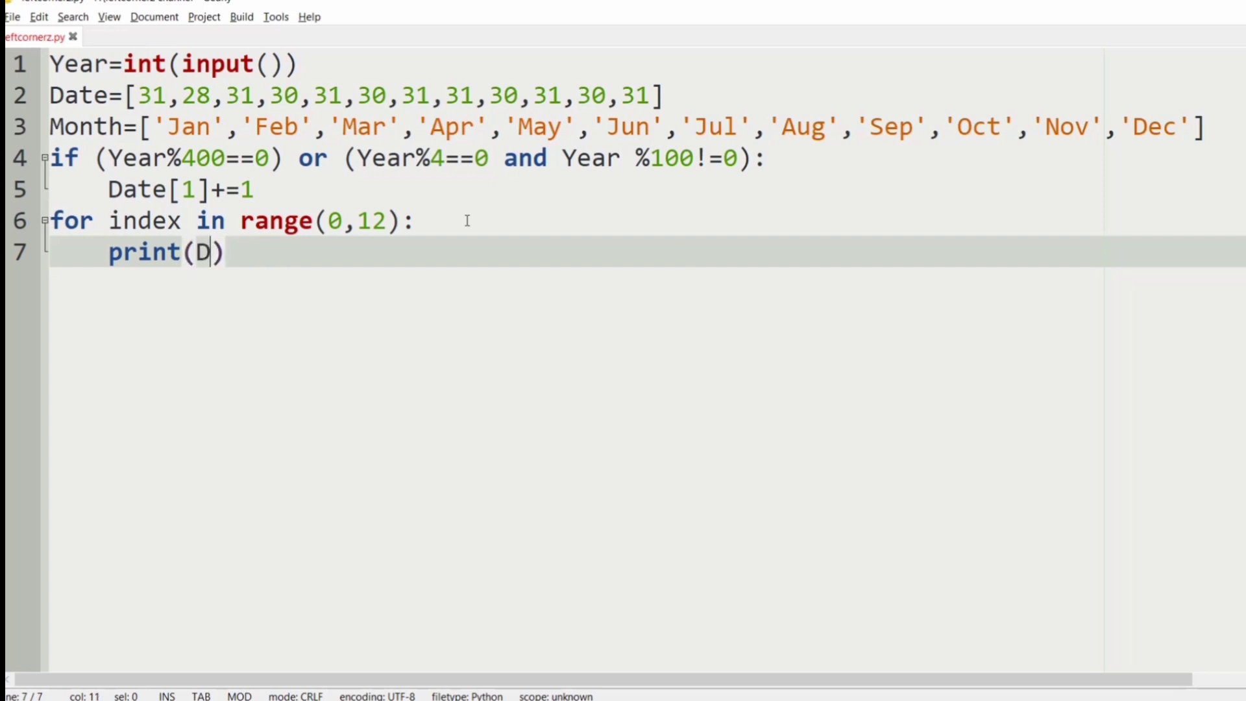
type("ate[in")
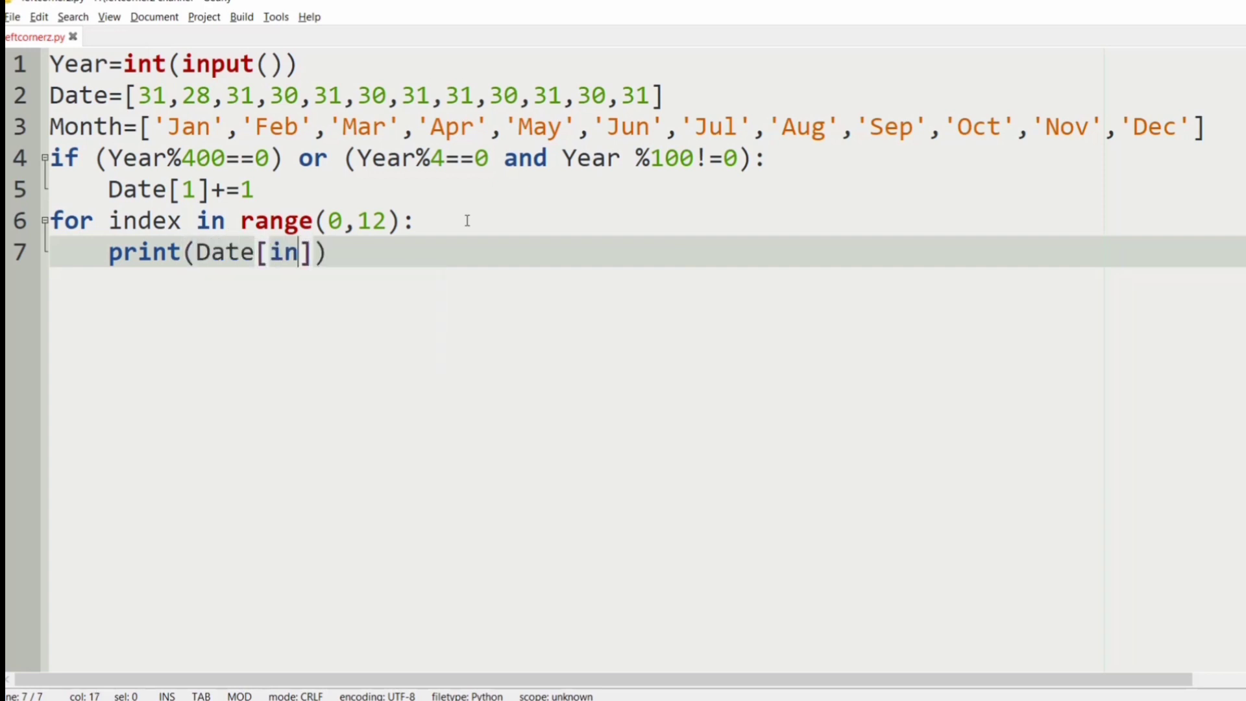
type("dex")
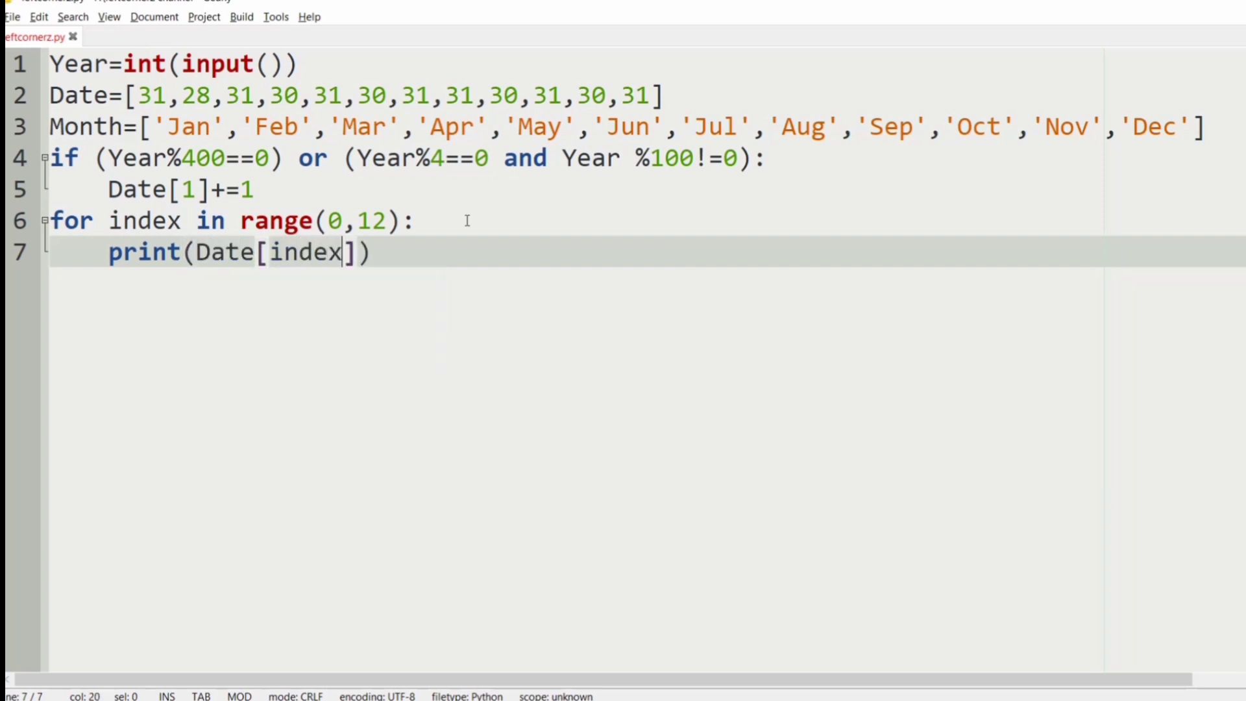
type(",")
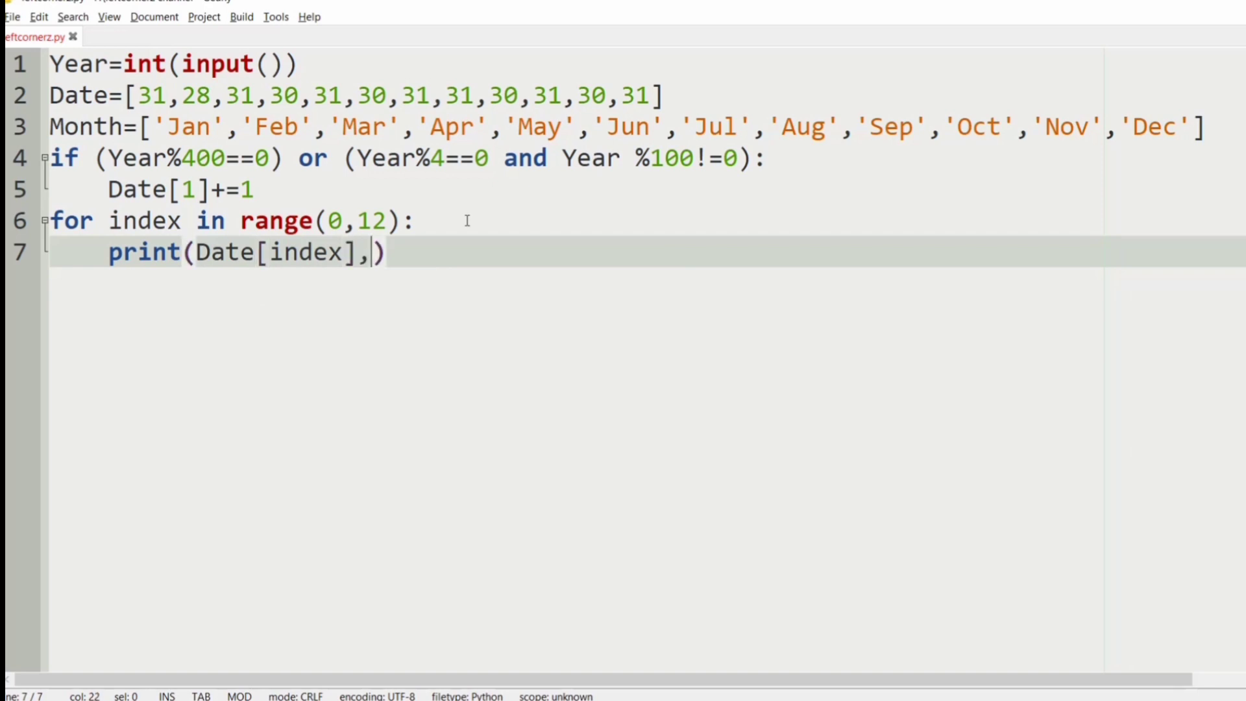
type("Mon")
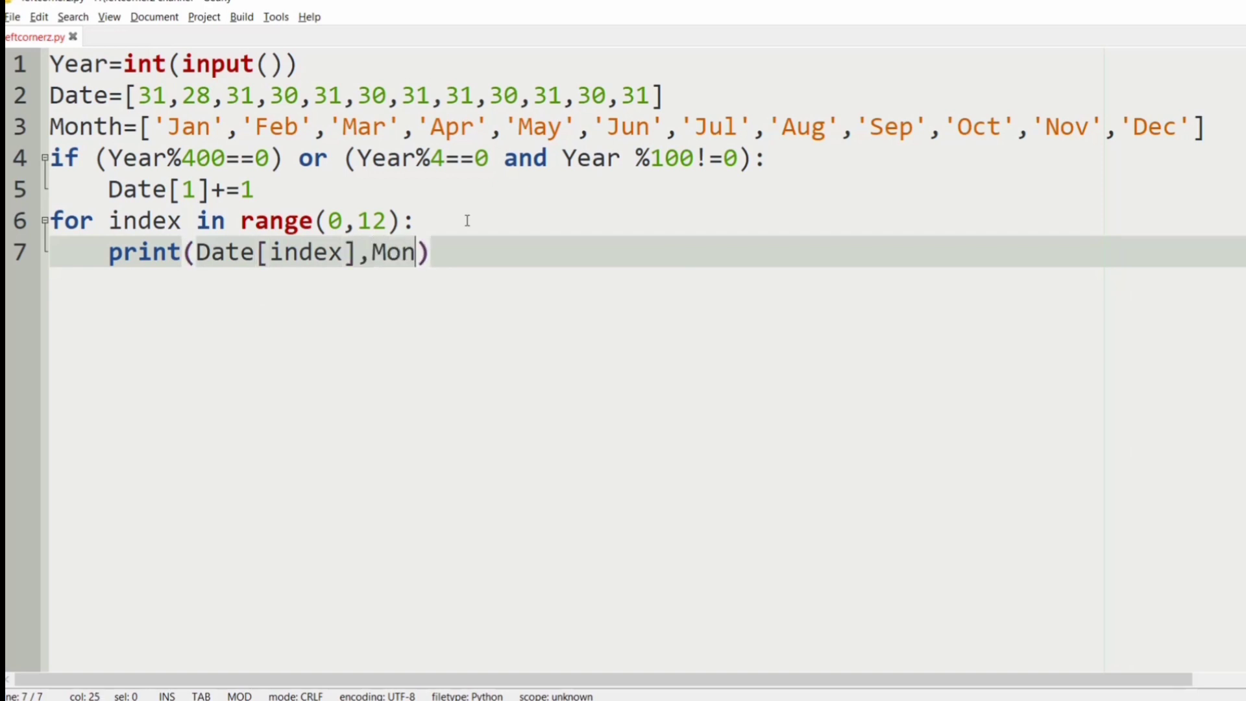
type("th[]")
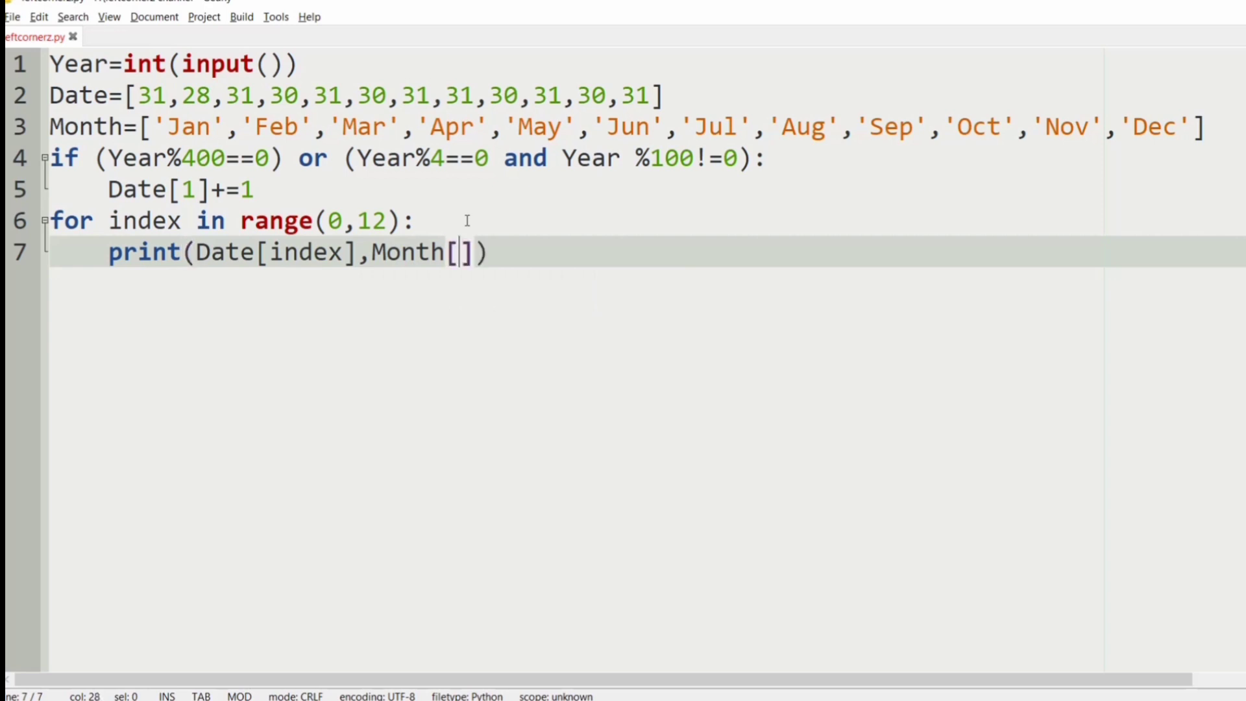
type("index")
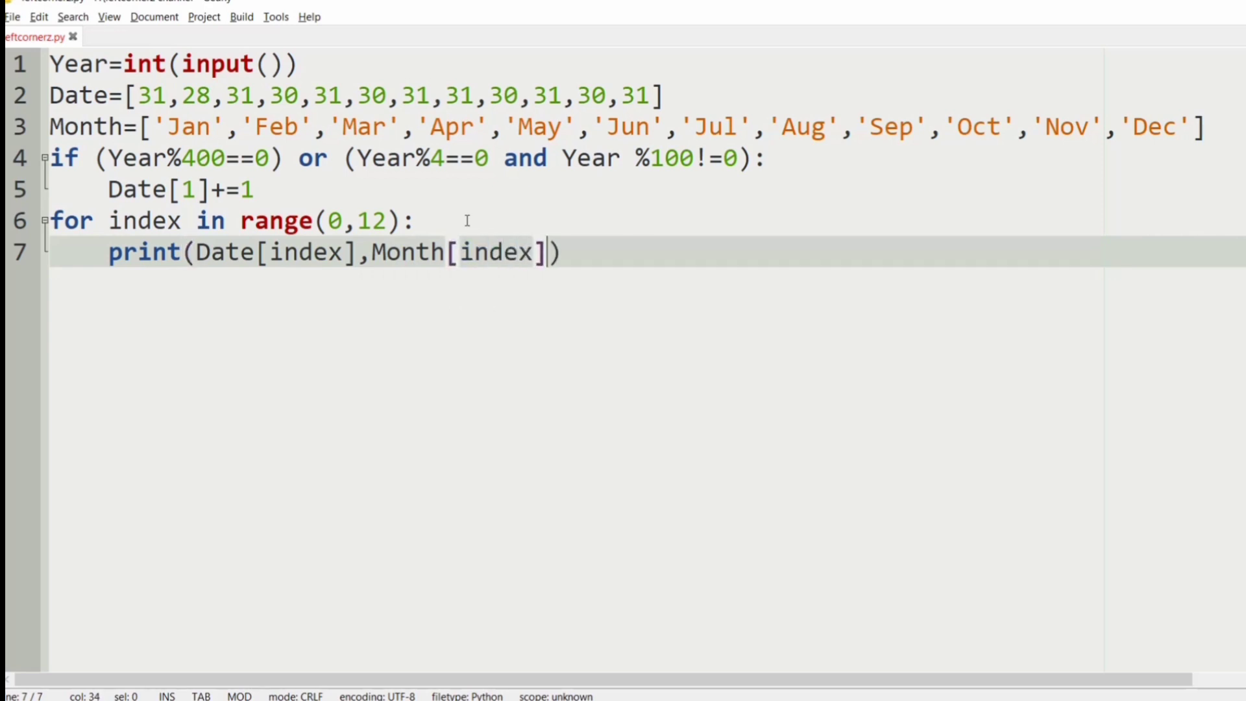
type(",Ya")
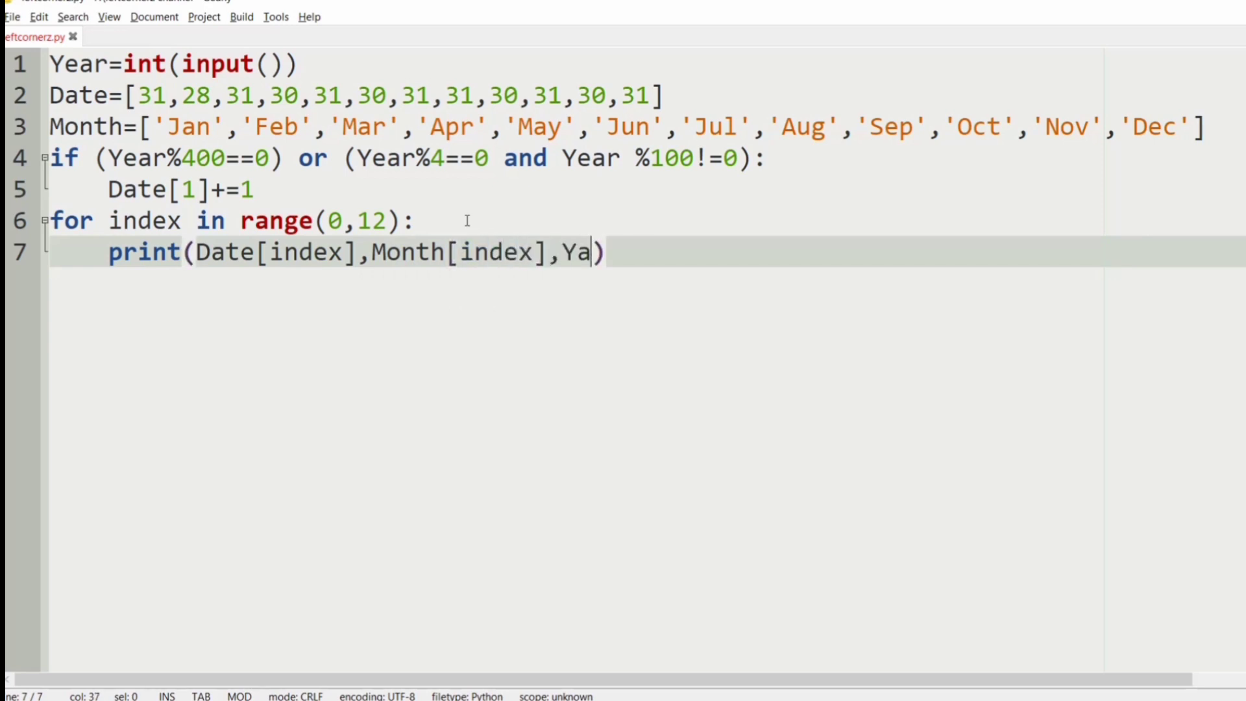
type("er")
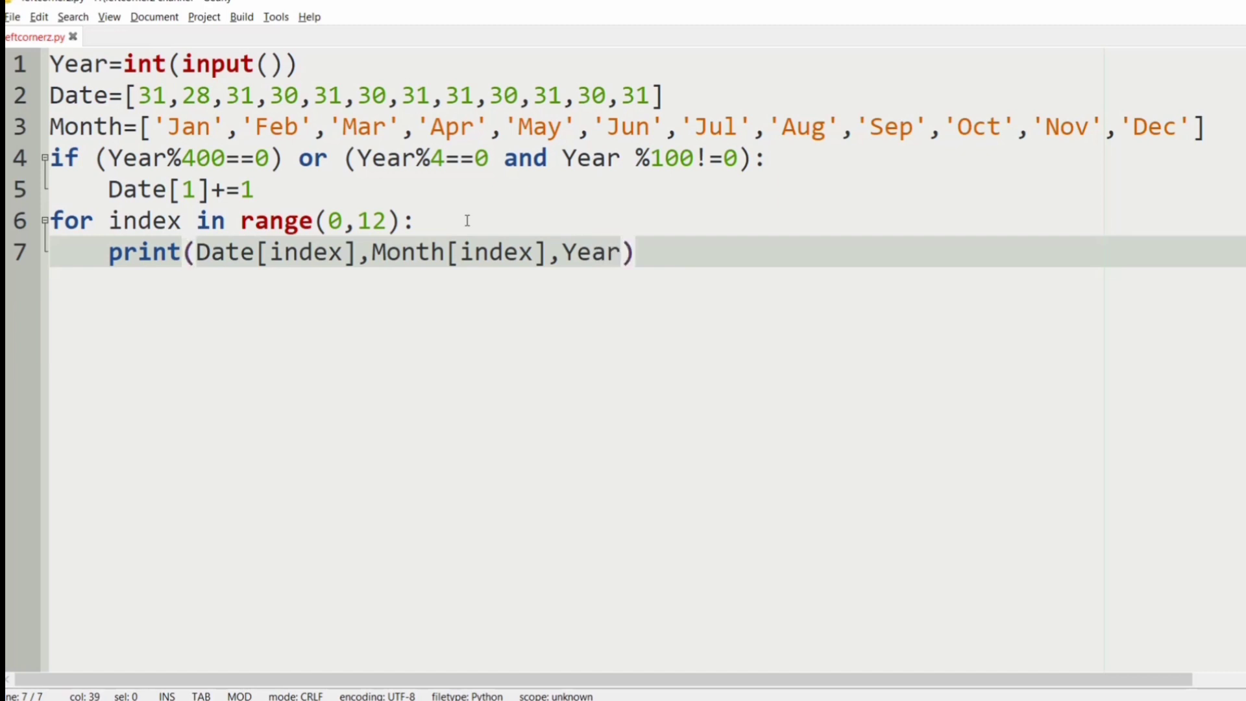
type(",sep=")
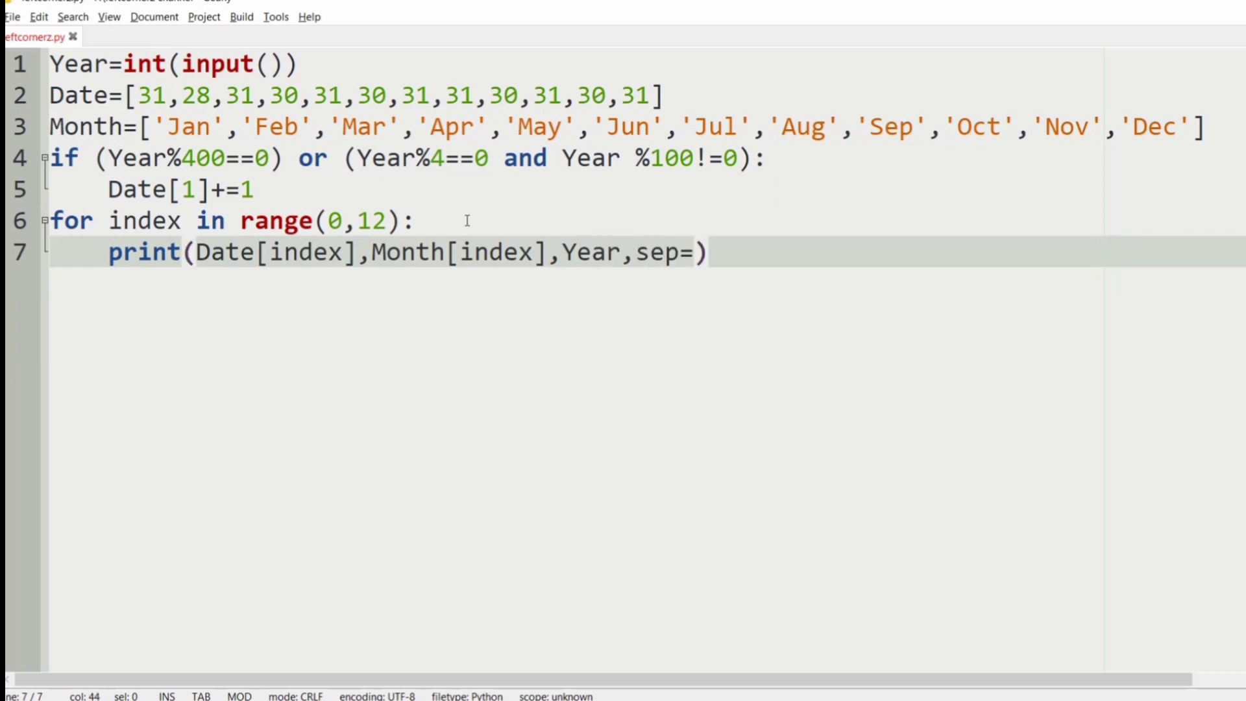
type("\"\"")
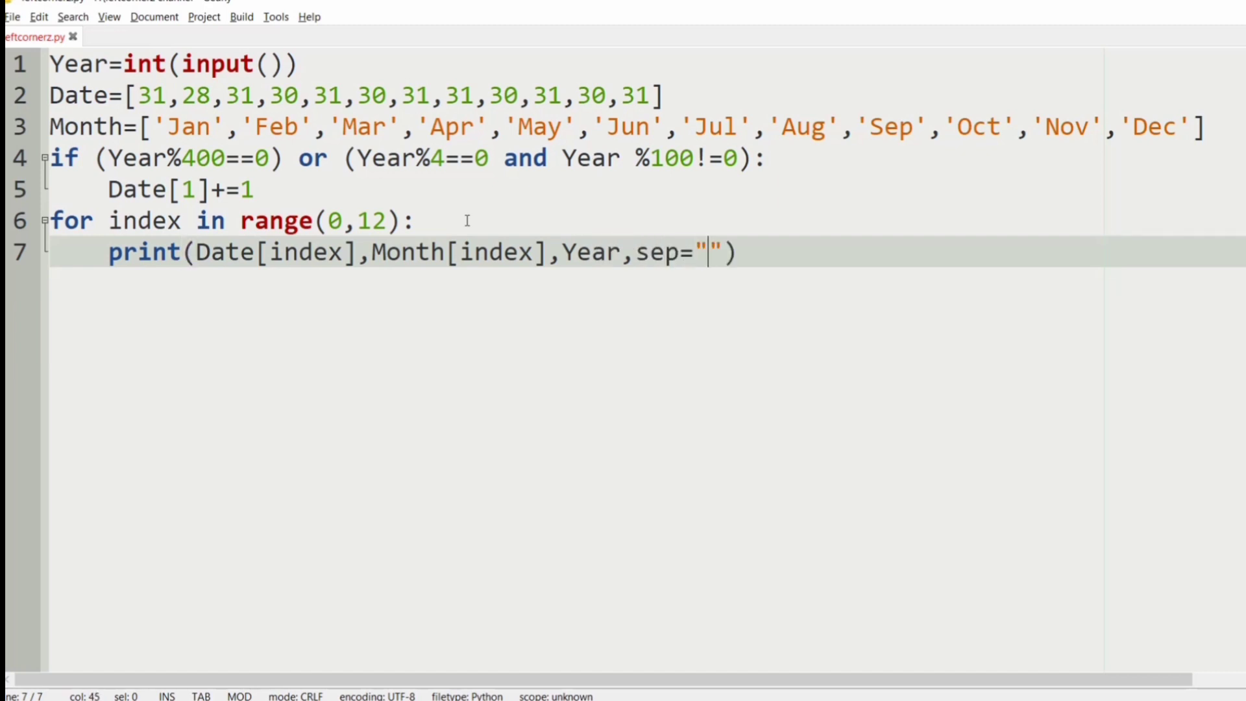
type("-")
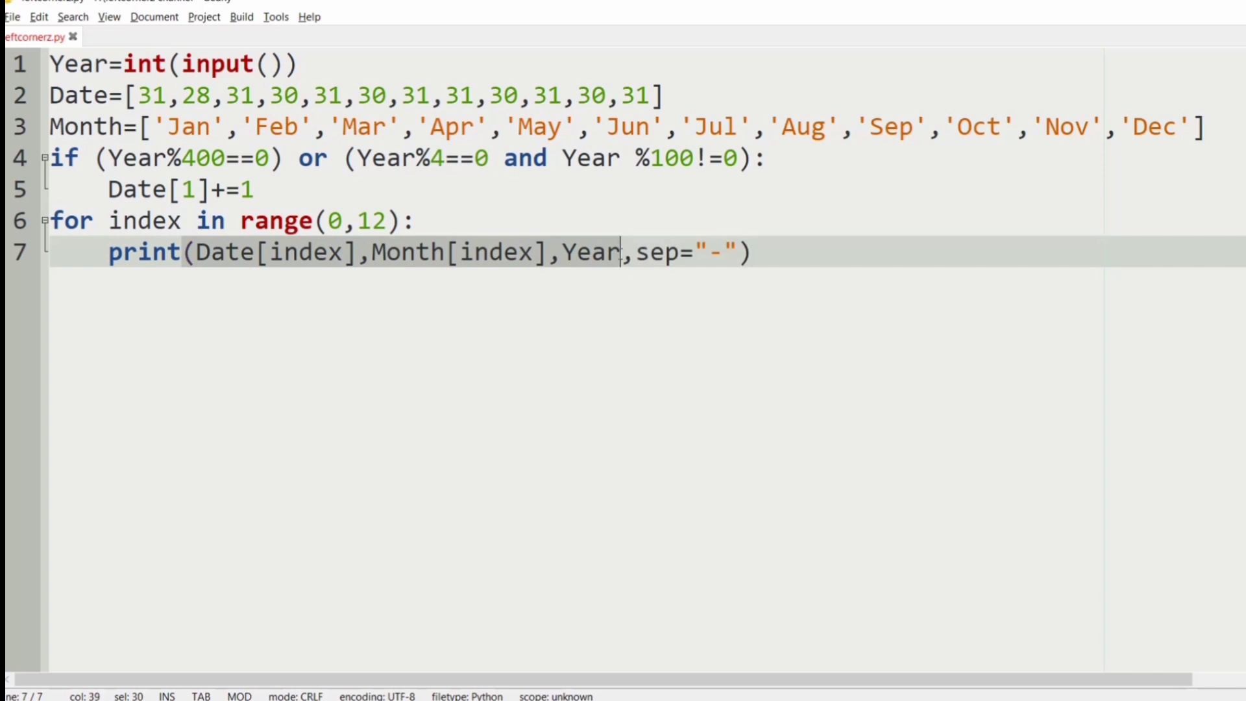
left_click(763, 252)
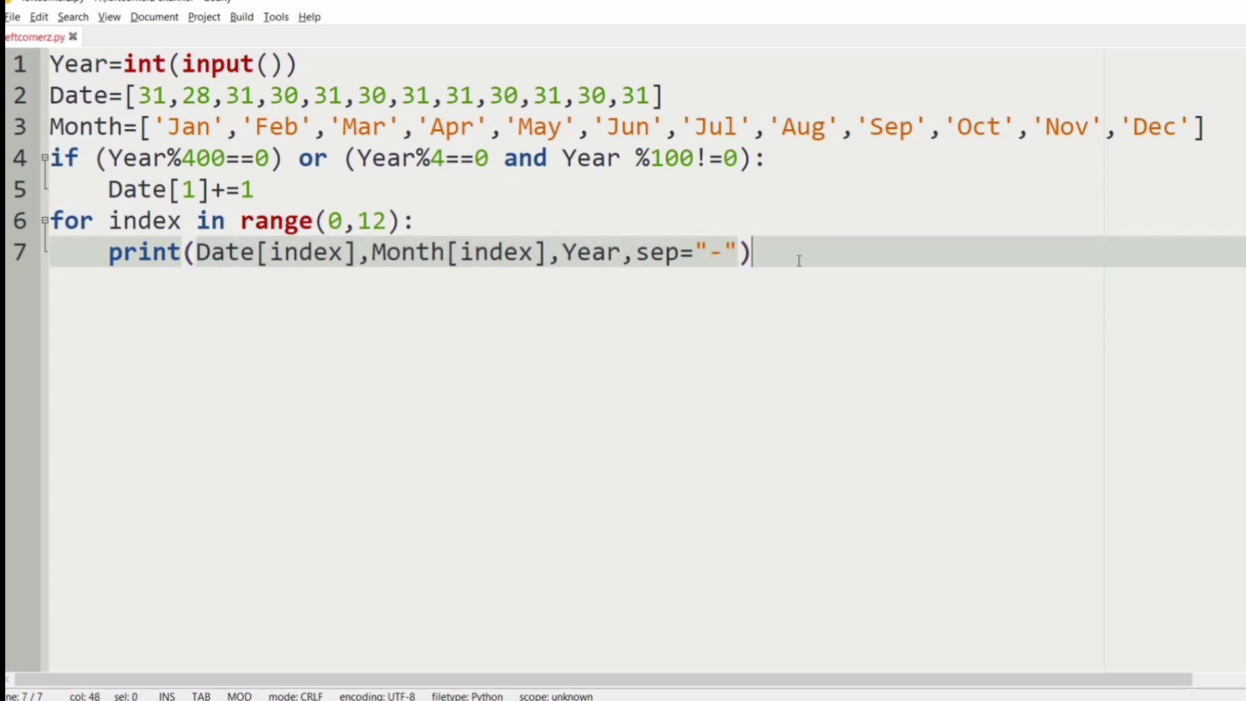
key("Return")
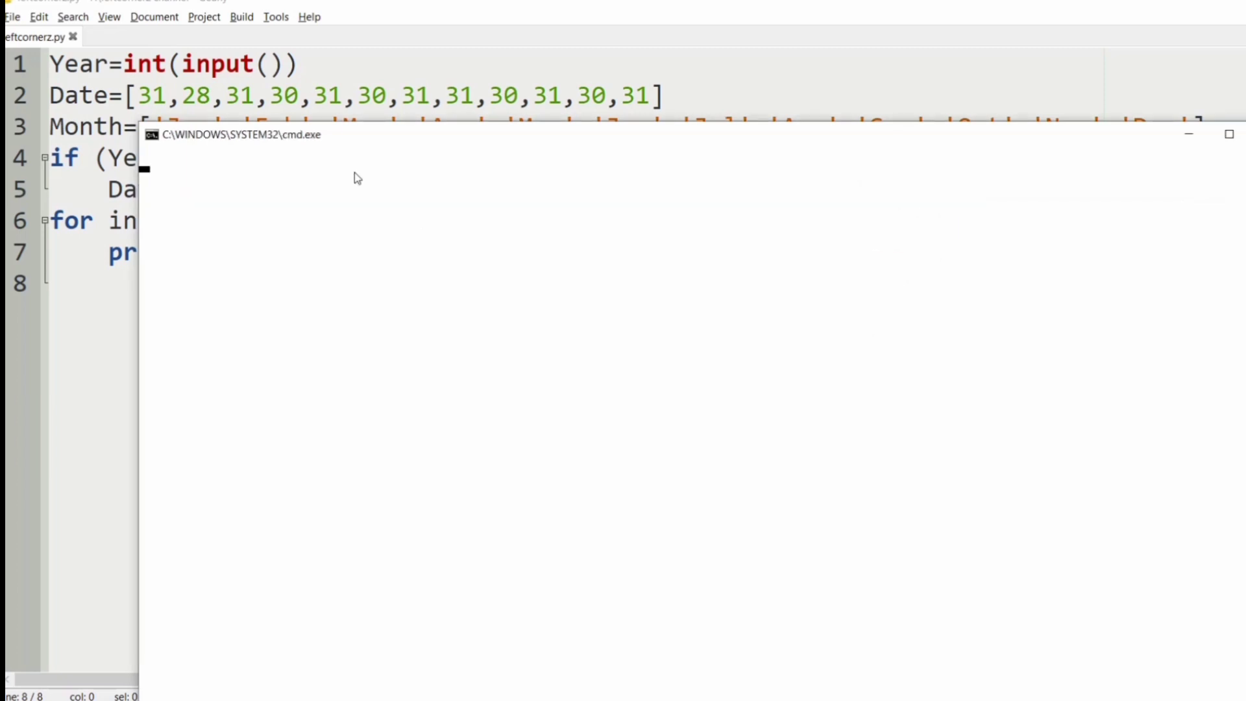
Step: Enter 2010 in the console so all twelve month-end dates of 2010 are listed
type("2010")
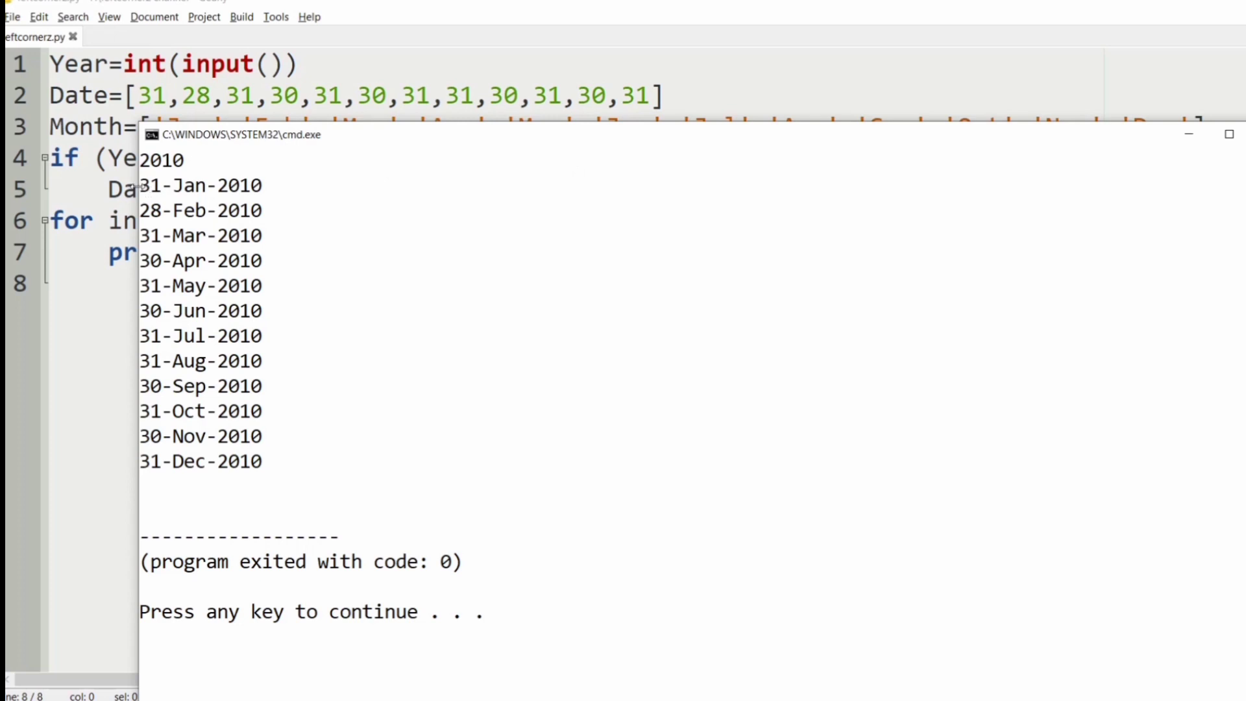
mouse_move(177, 246)
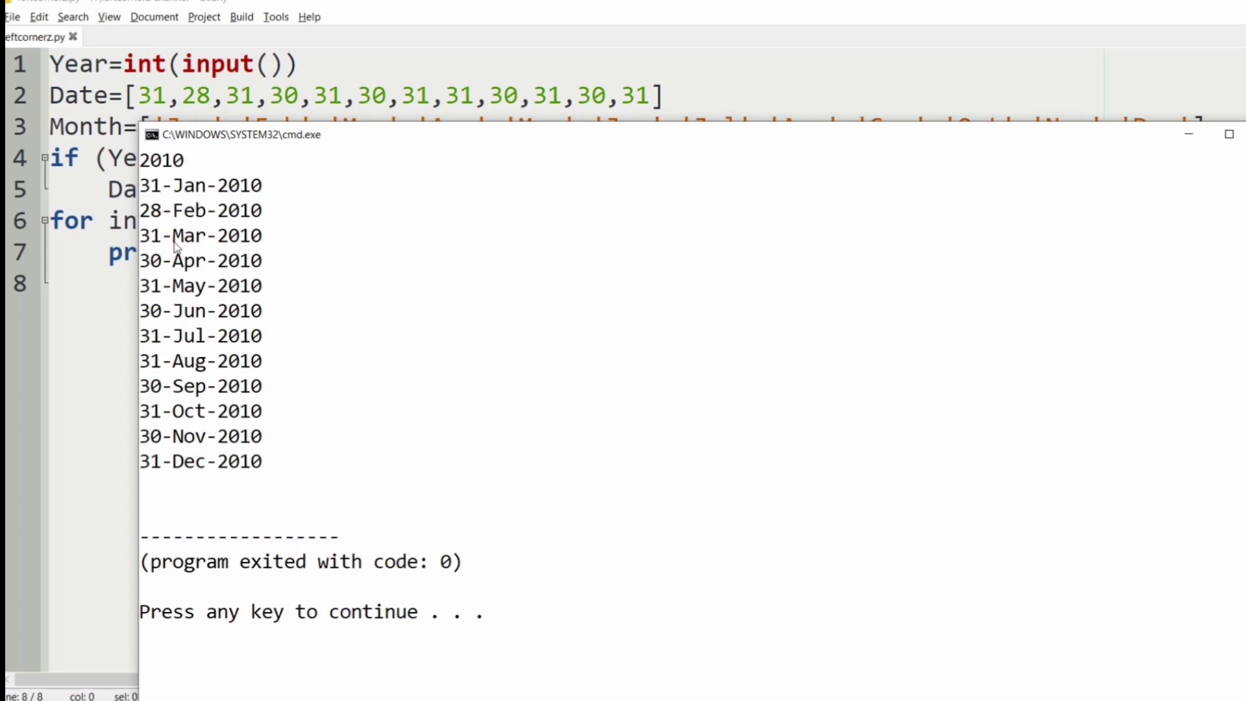
mouse_move(183, 274)
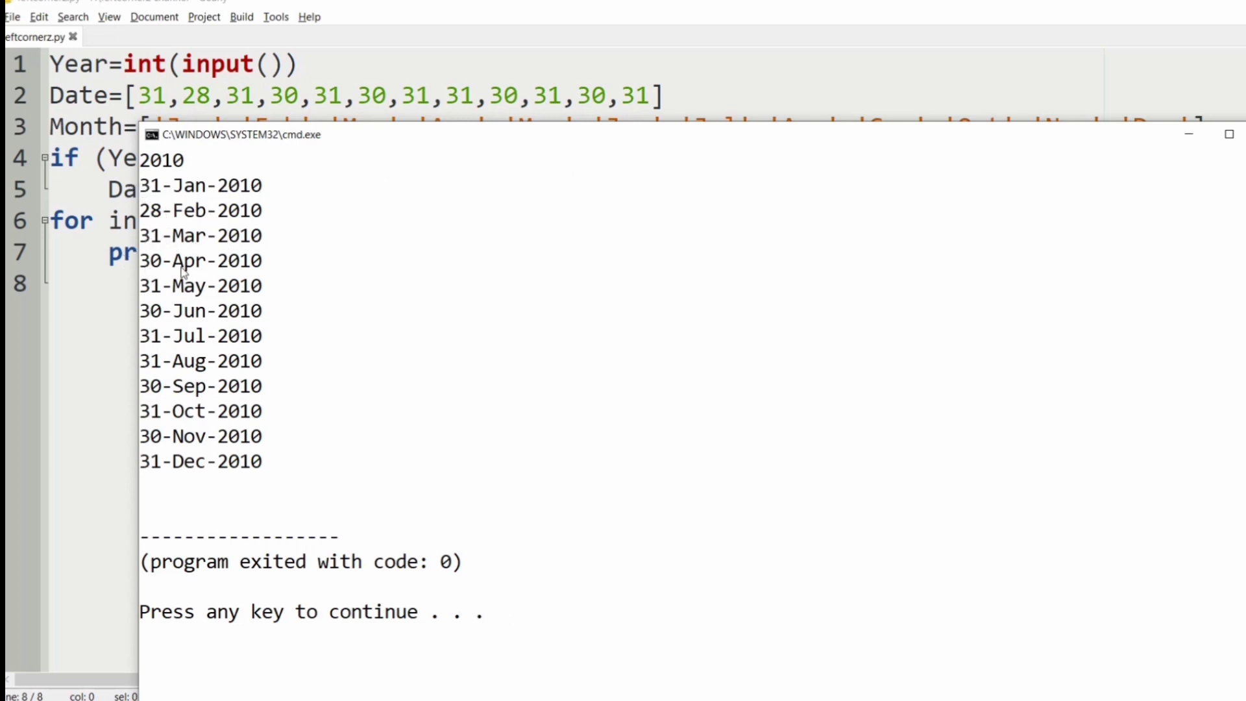